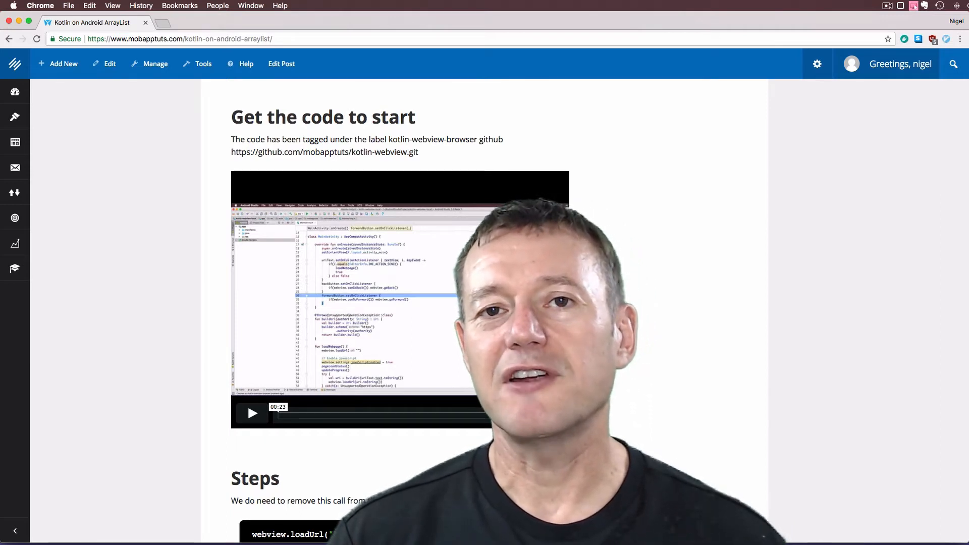
Step: Scroll through the tutorial's steps, then bring up MainActivity.kt at loadWebpage() in Android Studio
{"action": "left_click", "coordinate": [252, 414]}
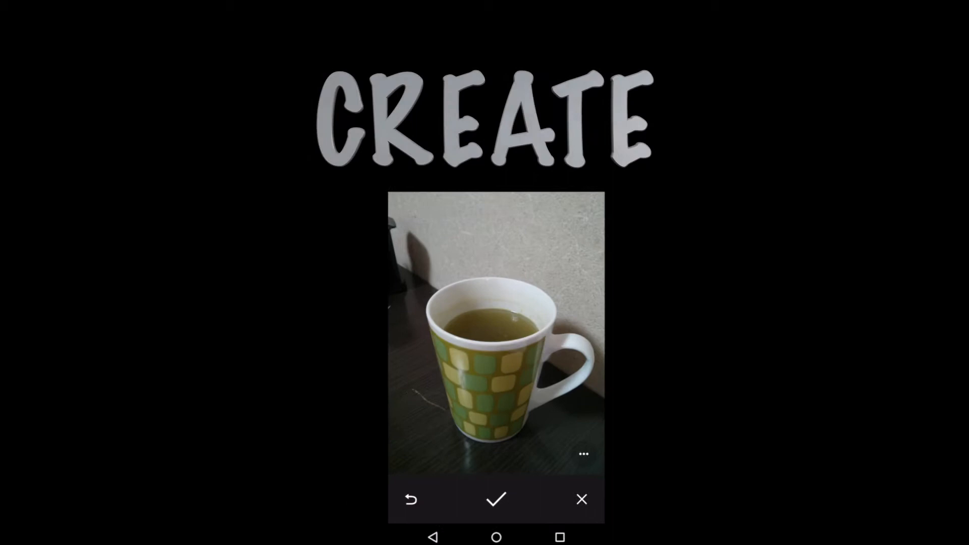
{"action": "left_click", "coordinate": [496, 498]}
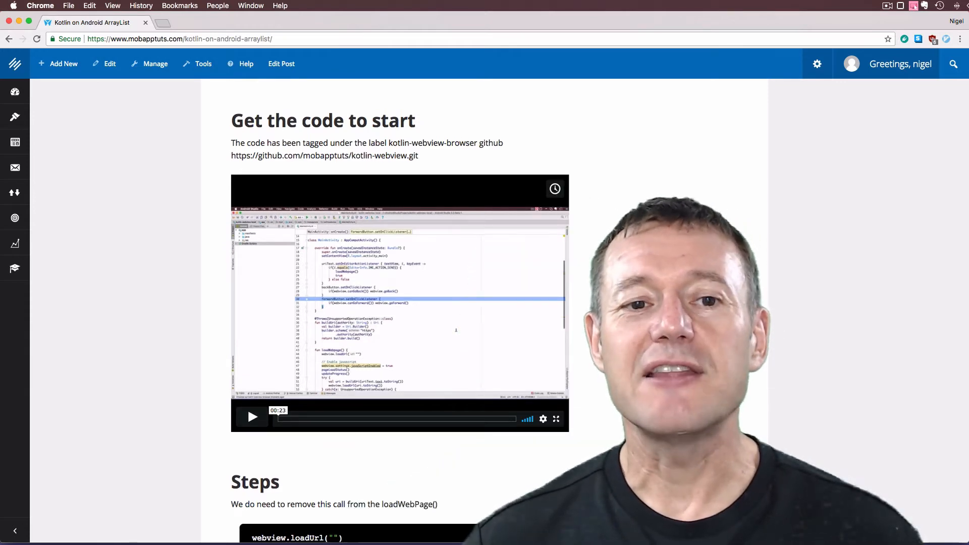
{"action": "scroll", "scroll_direction": "up", "scroll_amount": 3}
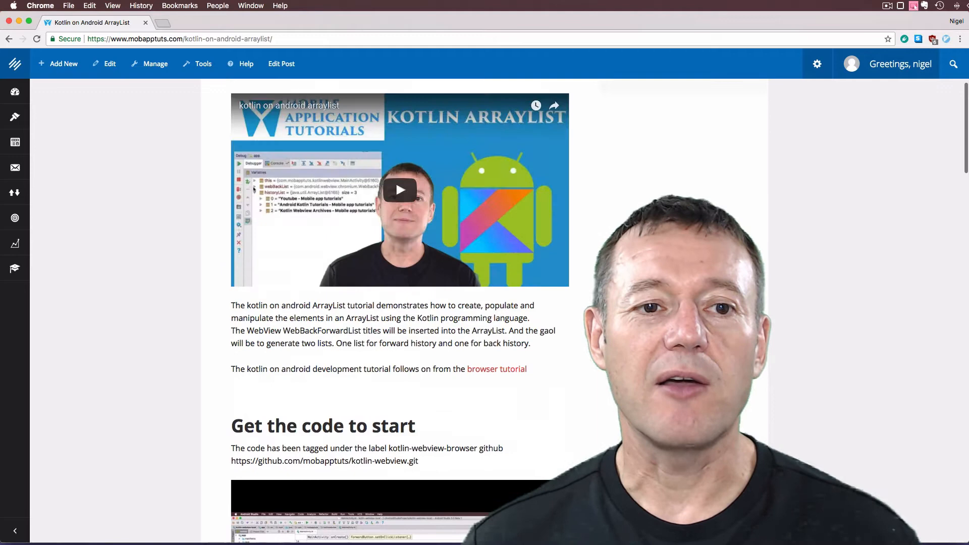
{"action": "scroll", "scroll_direction": "up", "scroll_amount": 3}
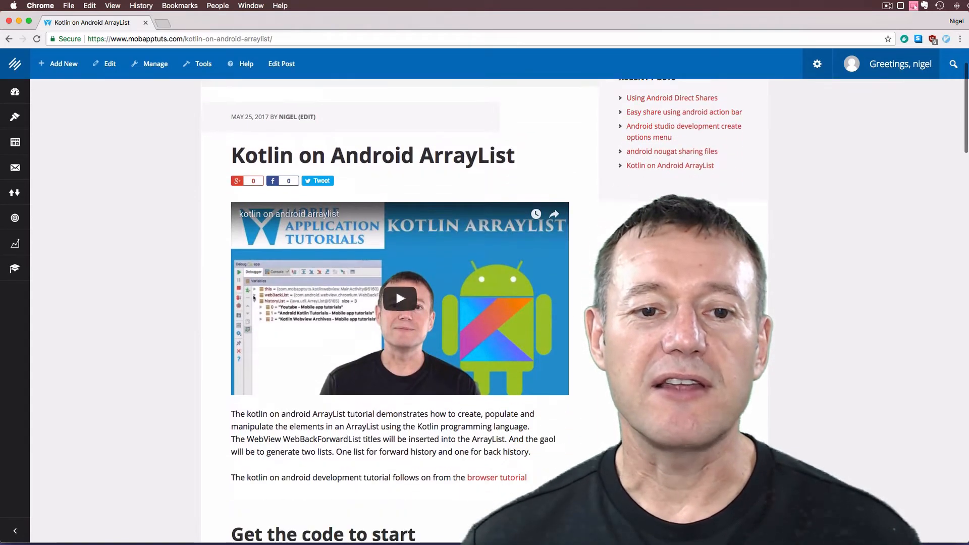
{"action": "scroll", "scroll_direction": "down", "scroll_amount": 3}
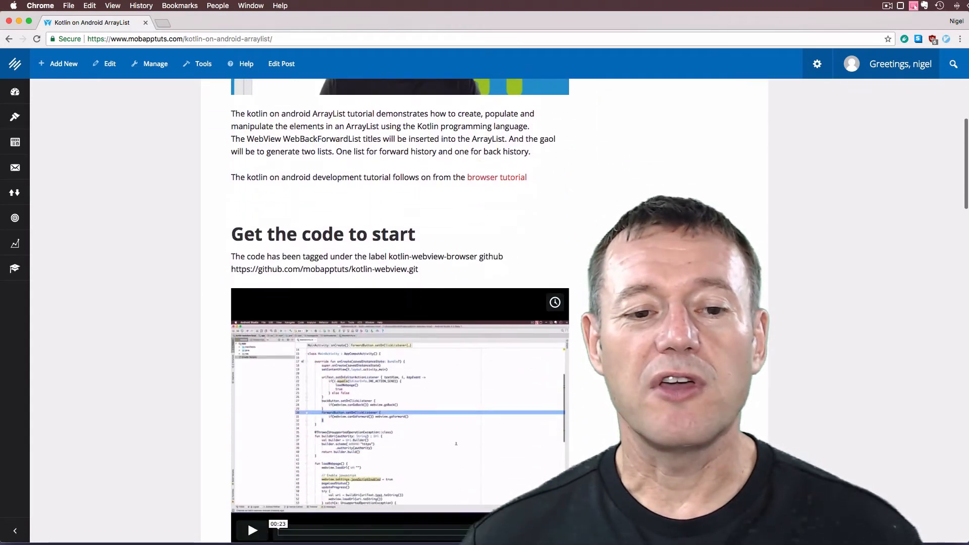
{"action": "scroll", "scroll_direction": "down", "scroll_amount": 3}
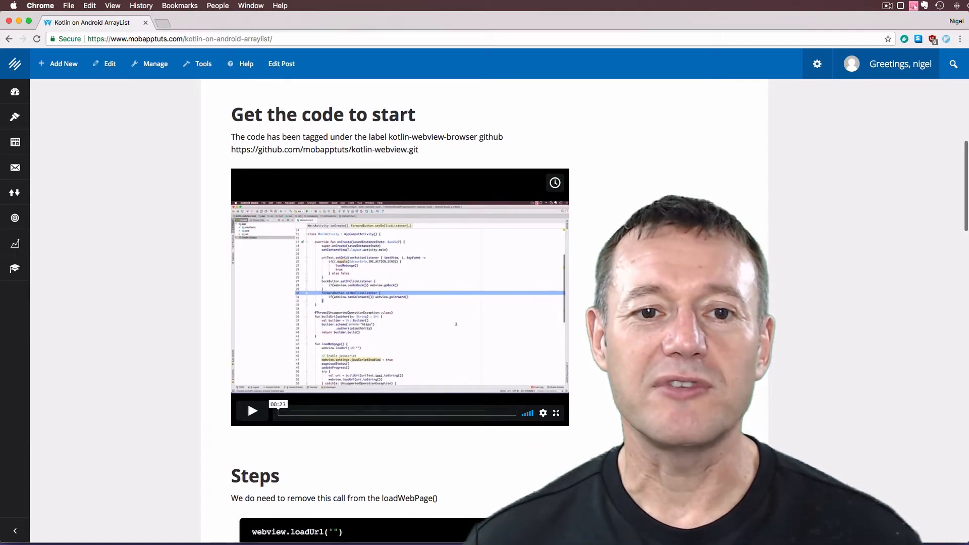
{"action": "scroll", "scroll_direction": "down", "scroll_amount": 3}
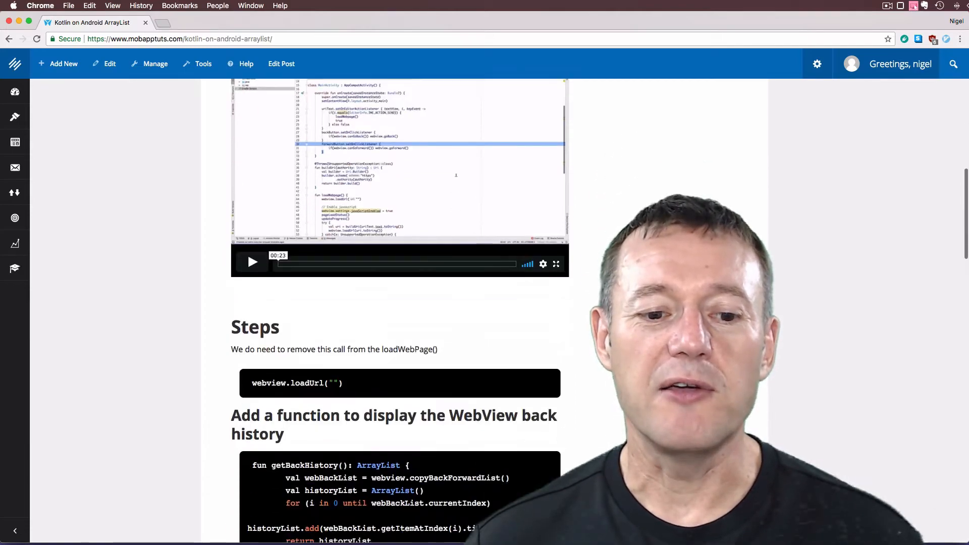
{"action": "scroll", "scroll_direction": "up", "scroll_amount": 3}
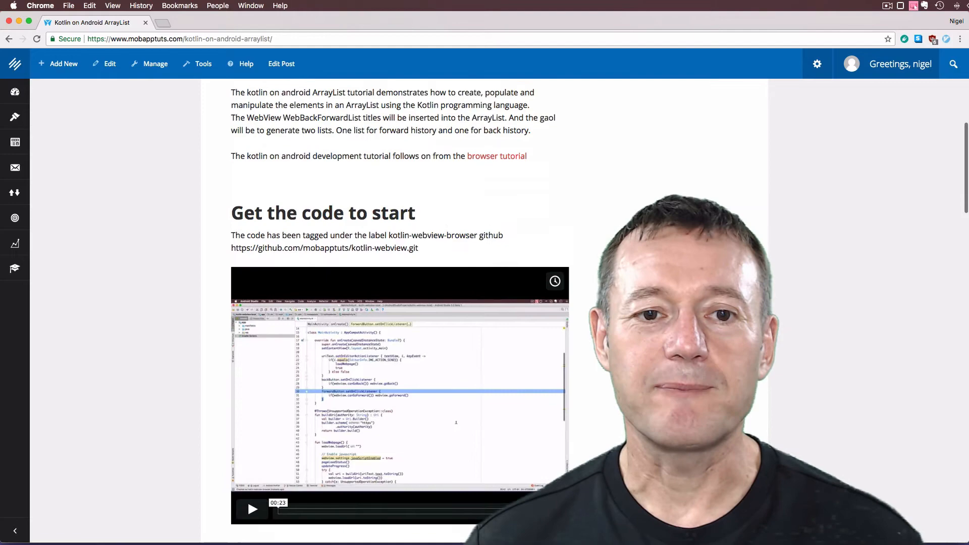
{"action": "scroll", "scroll_direction": "up", "scroll_amount": 3}
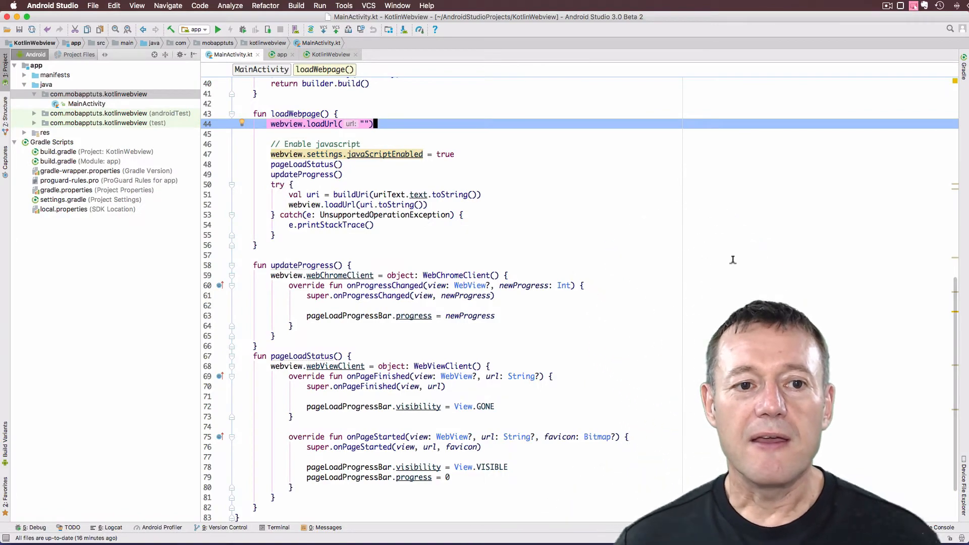
Step: Scroll MainActivity.kt and delete the webview.loadUrl("") line inside loadWebpage()
{"action": "scroll", "scroll_direction": "up", "scroll_amount": 3}
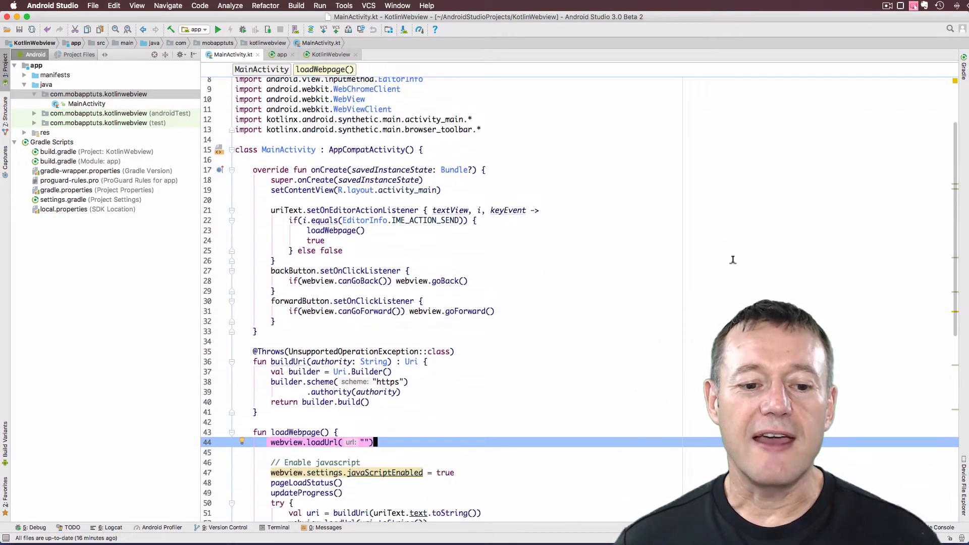
{"action": "scroll", "scroll_direction": "down", "scroll_amount": 3}
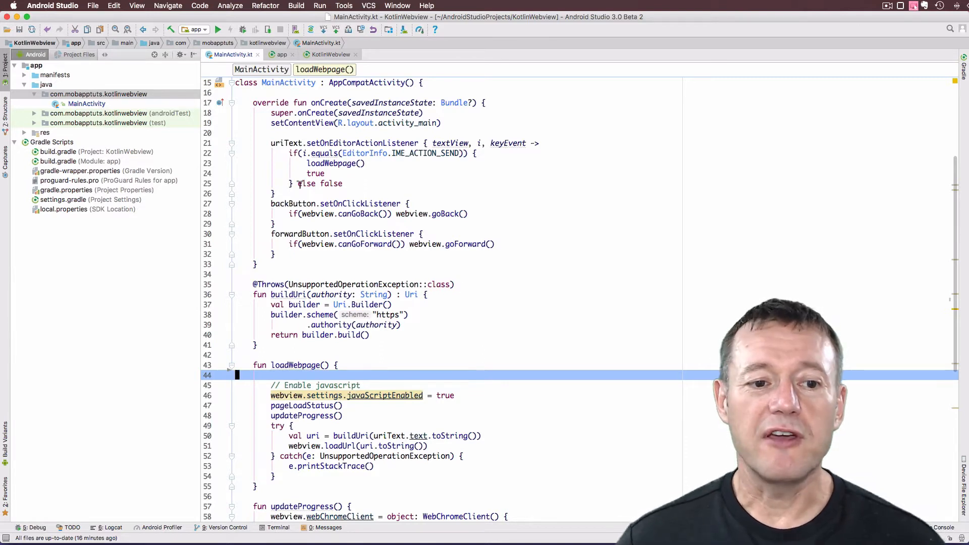
Step: Below onCreate, write fun getBackHistory() : ArrayList<String> with an empty body
{"action": "left_click", "coordinate": [253, 264]}
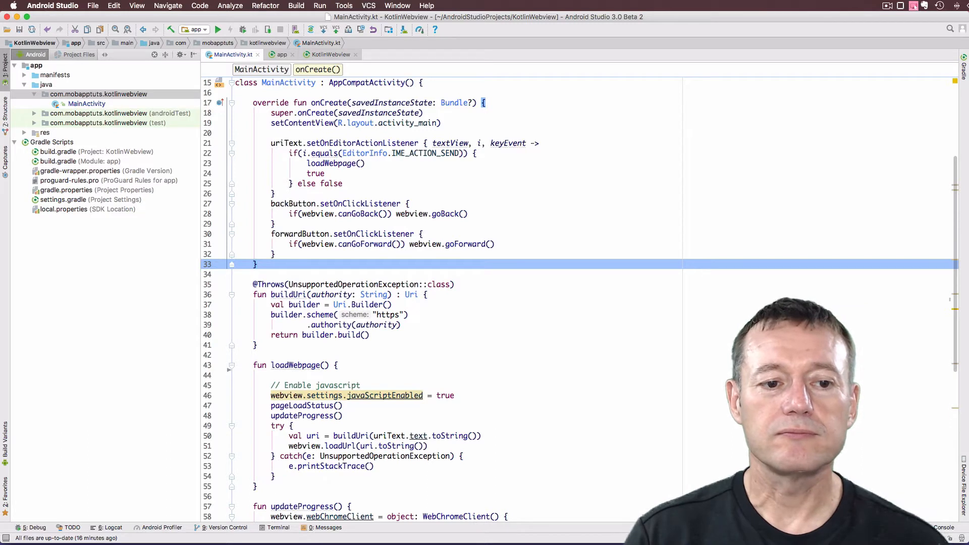
{"action": "type", "text": "fun get"}
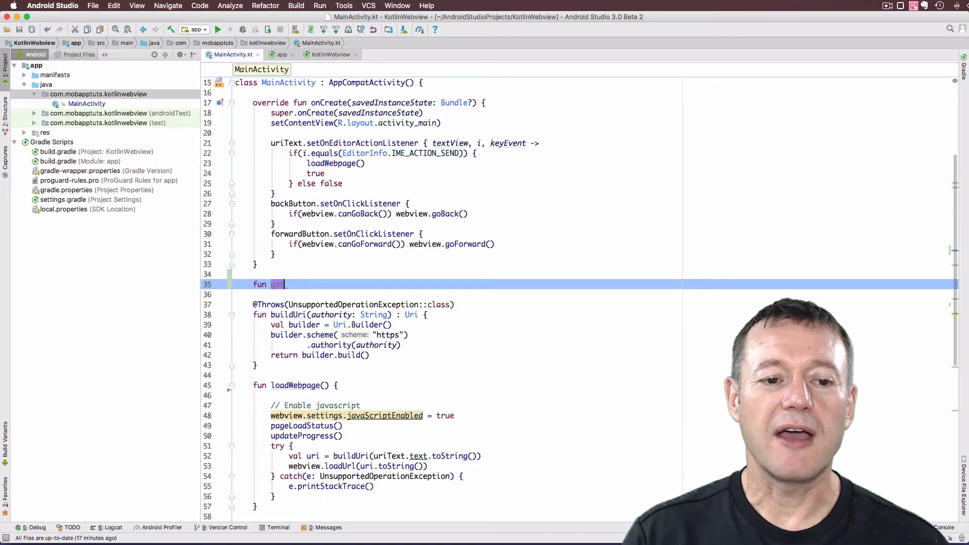
{"action": "type", "text": "Back"}
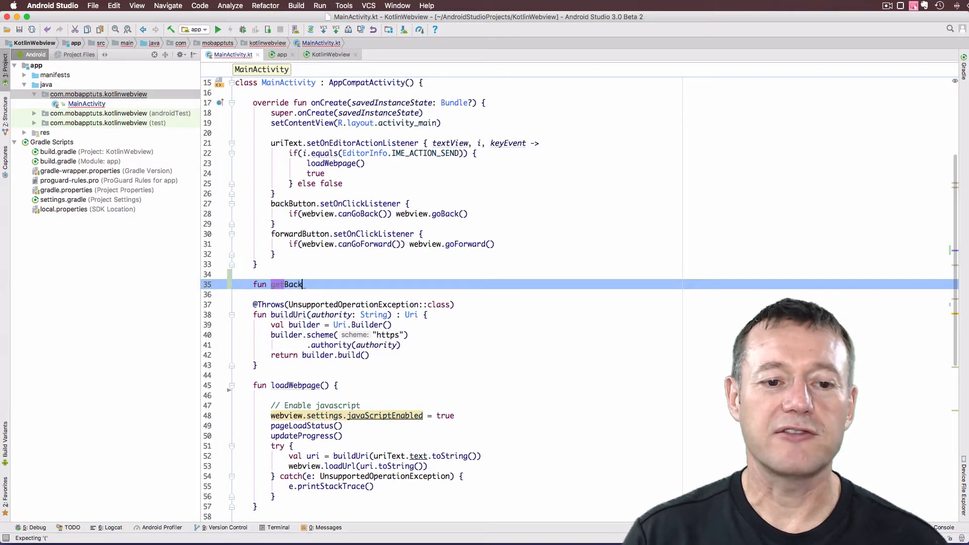
{"action": "type", "text": "History"}
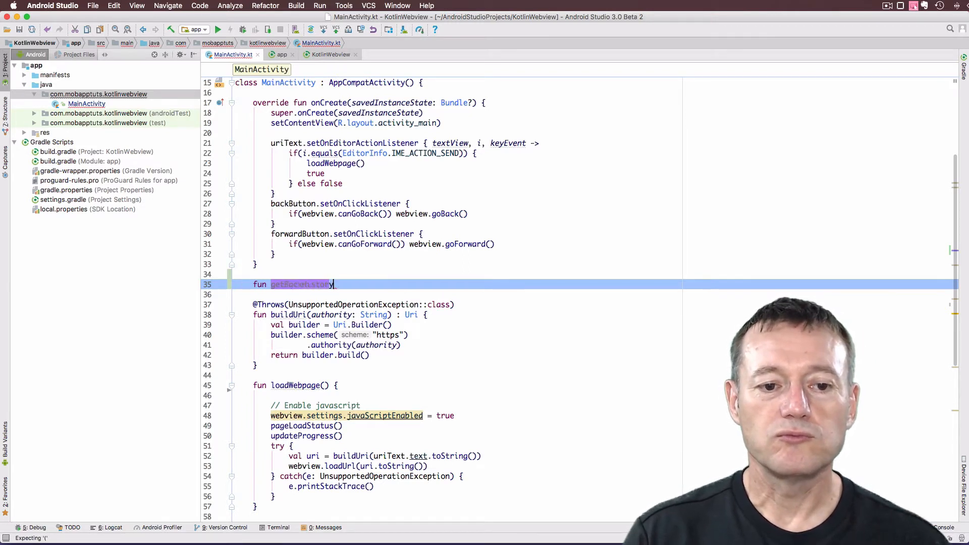
{"action": "type", "text": "()"}
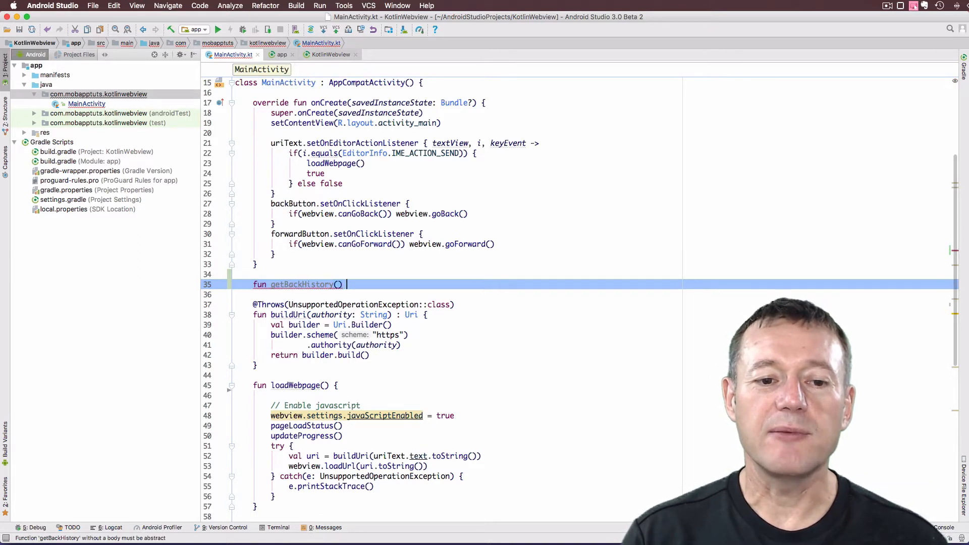
{"action": "type", "text": ": ArrayList<"}
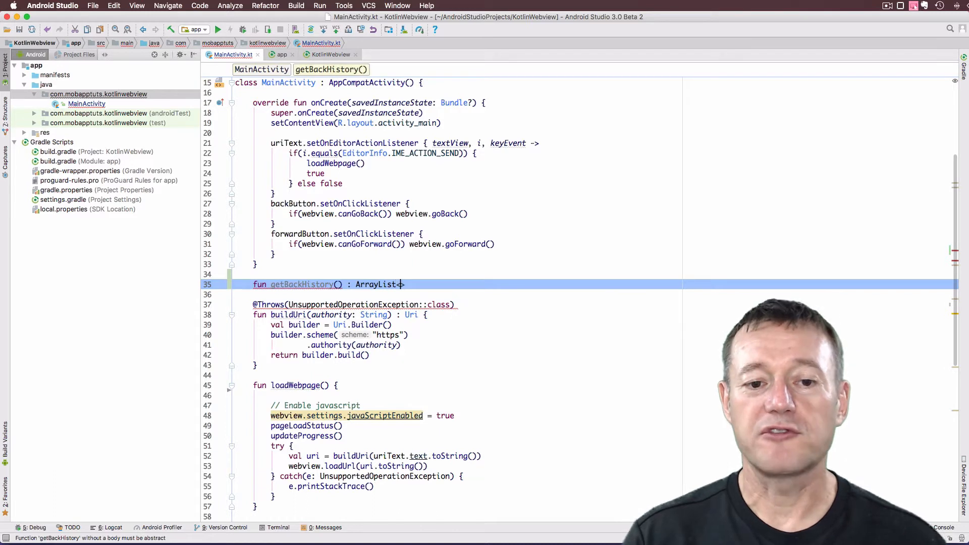
{"action": "type", "text": "String"}
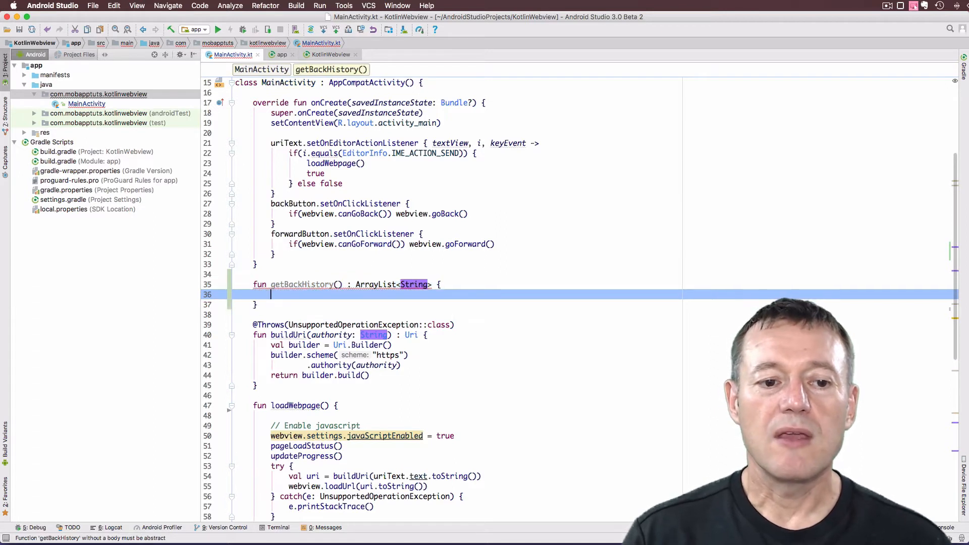
Step: Declare val webBackHistory = webview.copyBackForwardList() inside getBackHistory()
{"action": "type", "text": "val"}
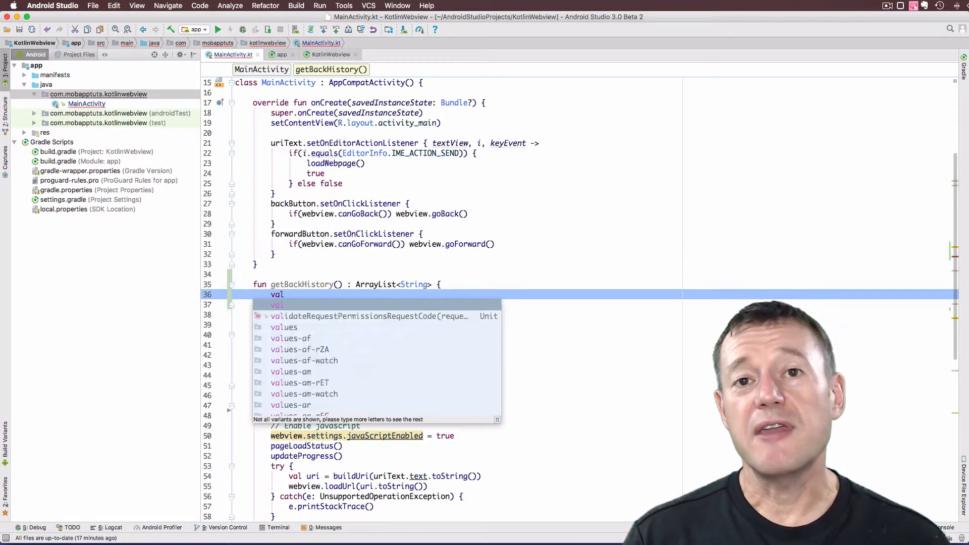
{"action": "key", "text": "Escape"}
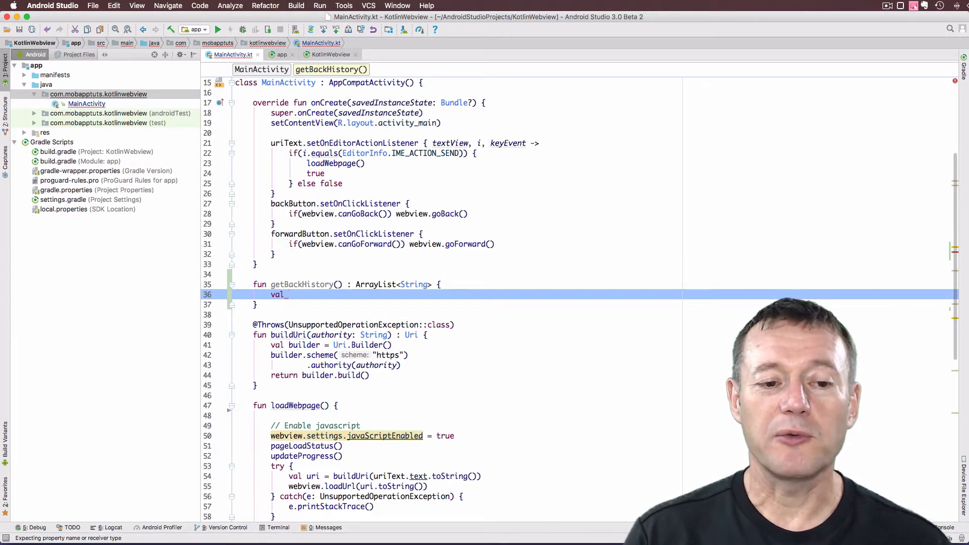
{"action": "type", "text": "web"}
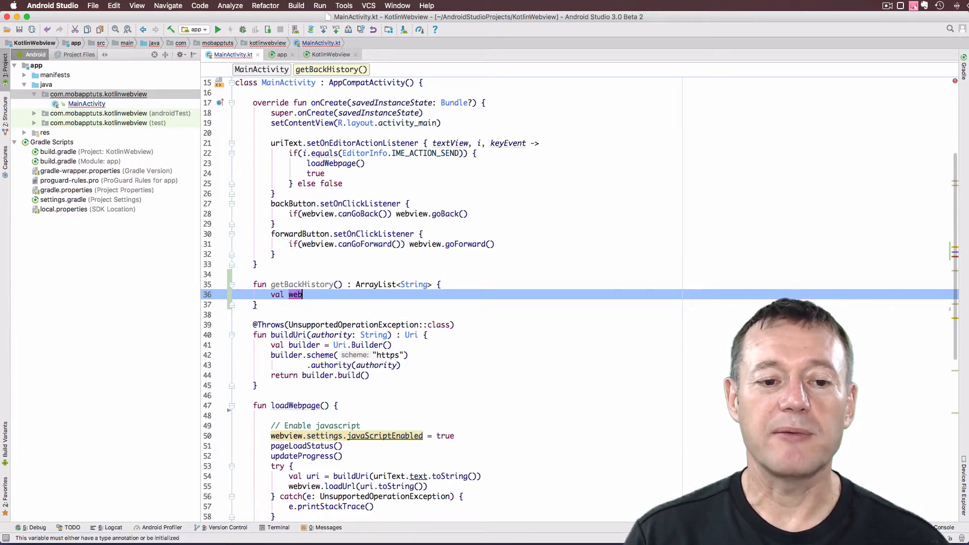
{"action": "type", "text": "Ba"}
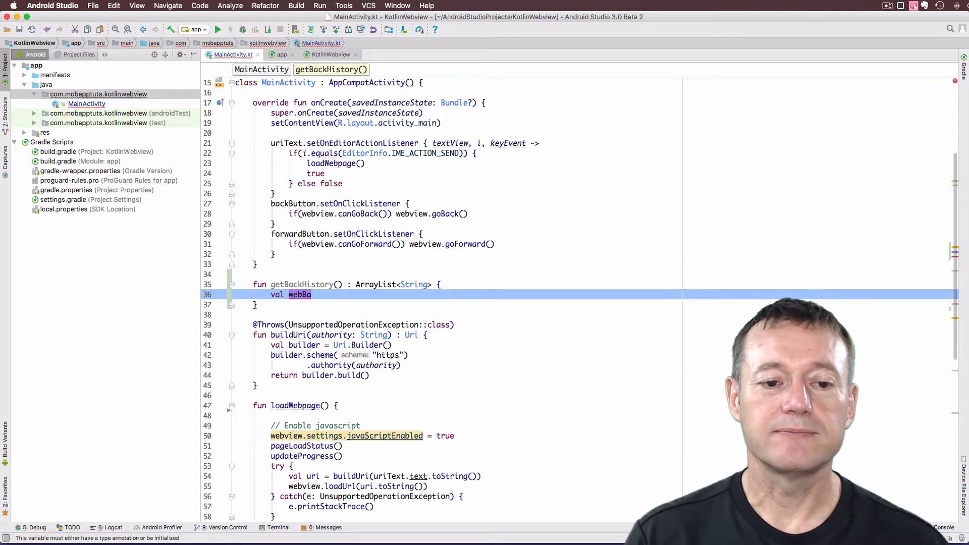
{"action": "type", "text": "ck"}
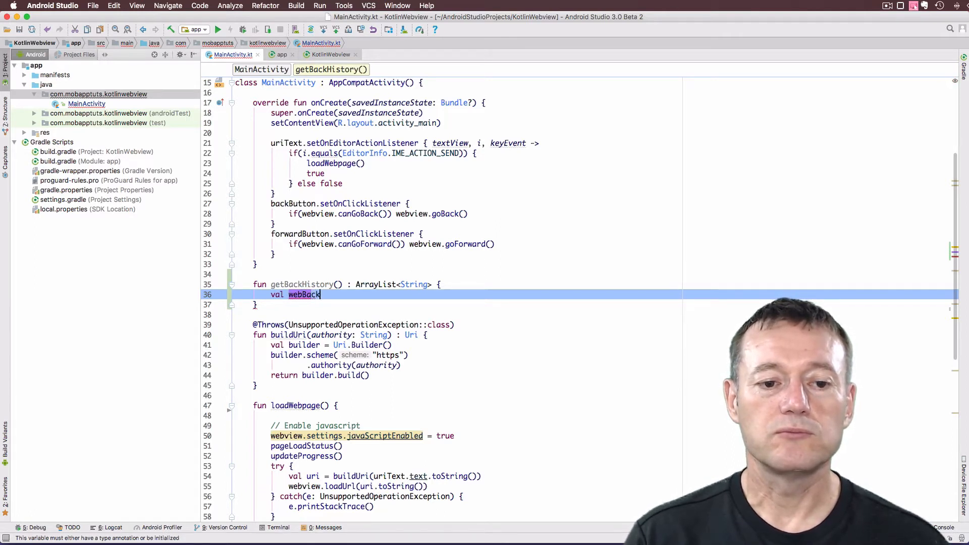
{"action": "type", "text": "History ="}
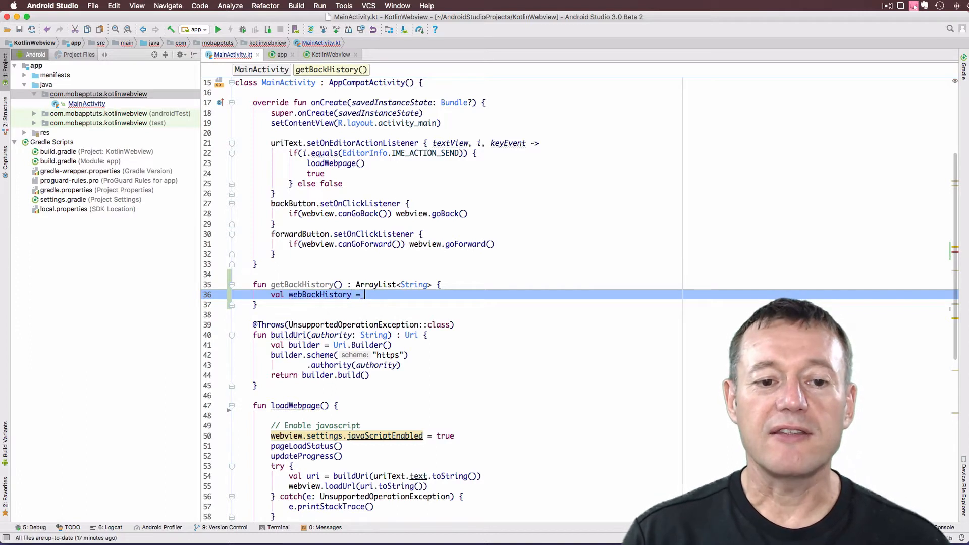
{"action": "type", "text": "w"}
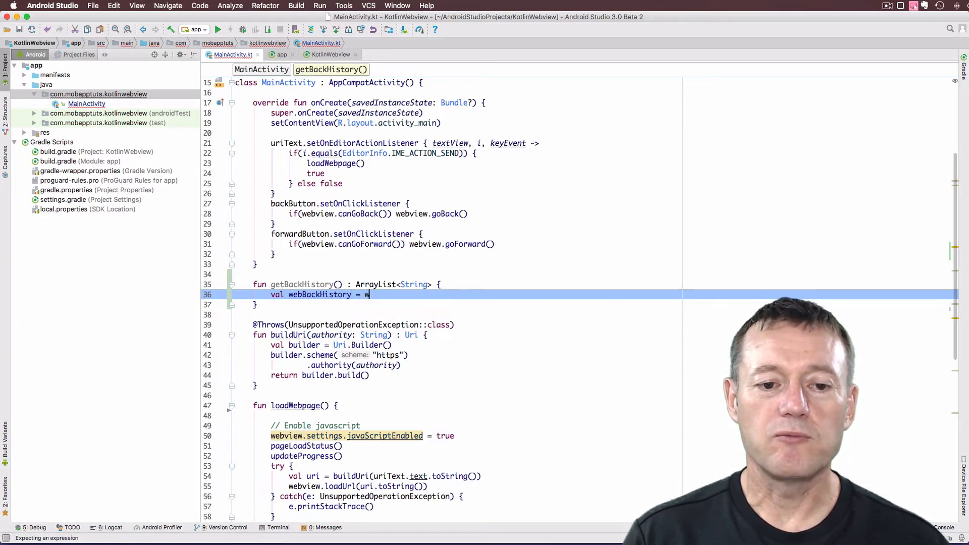
{"action": "type", "text": "ebview."}
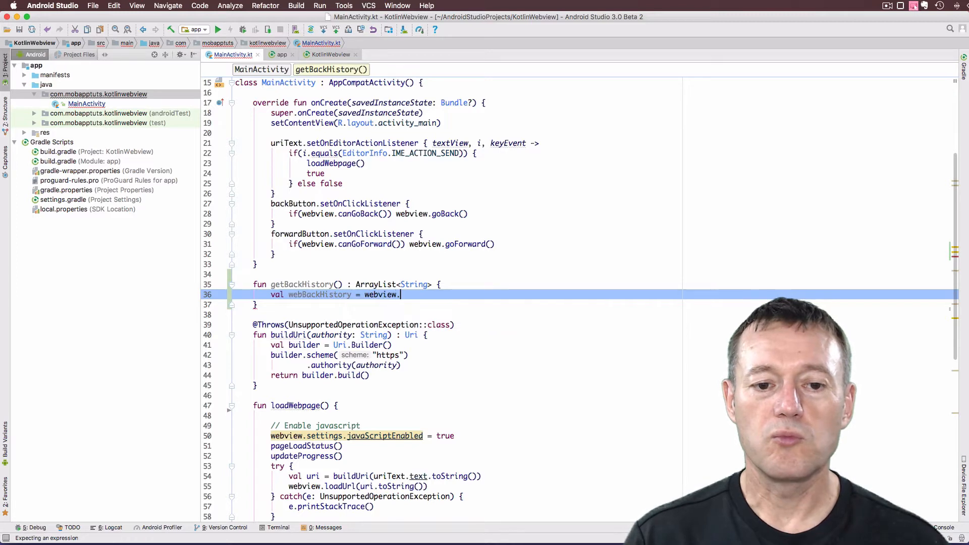
{"action": "type", "text": "copyBackForwardList("}
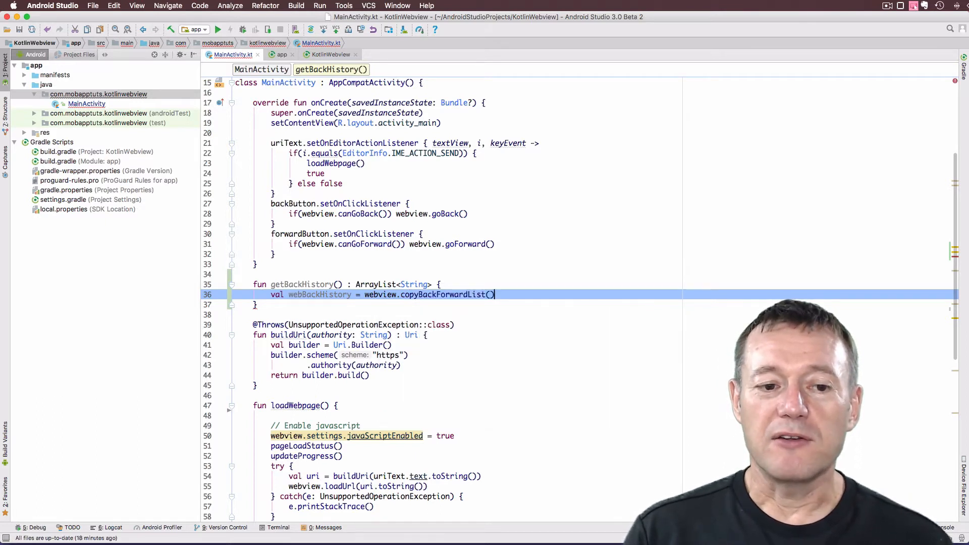
Step: Declare val historyList = ArrayList<String>() and start a new line
{"action": "type", "text": "val"}
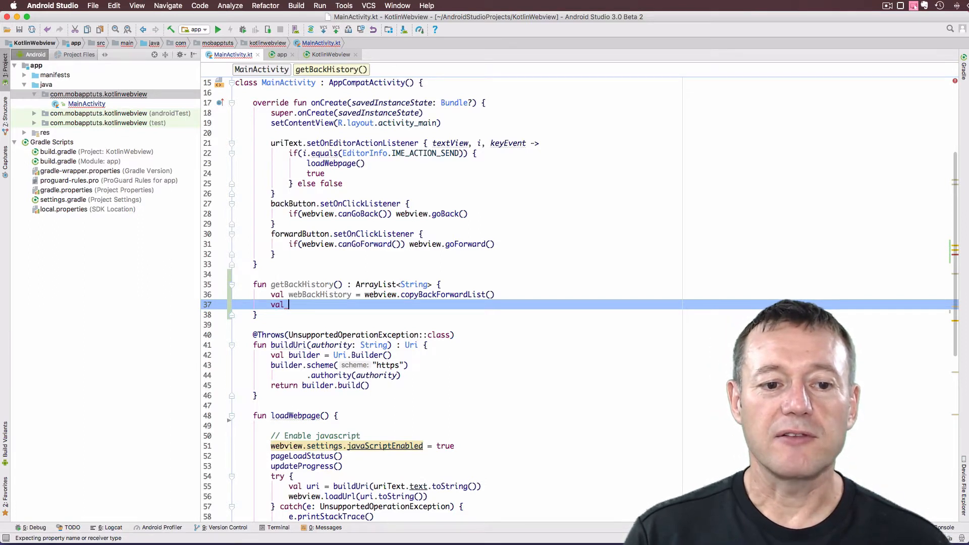
{"action": "type", "text": "histor"}
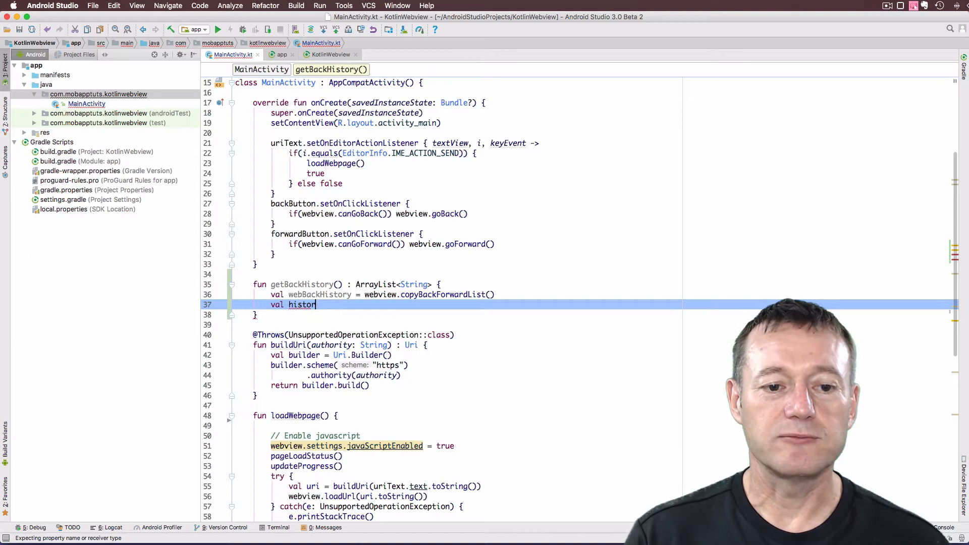
{"action": "type", "text": "yList = A"}
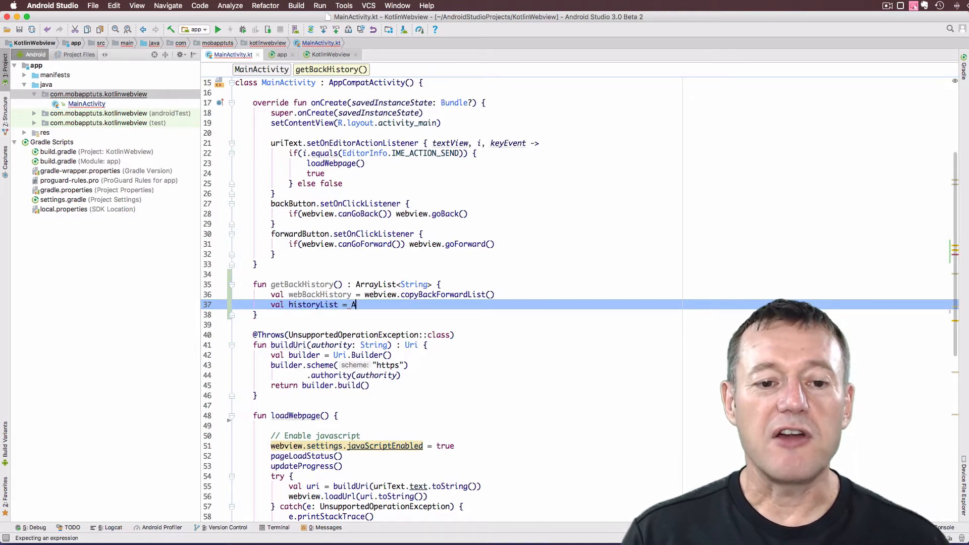
{"action": "type", "text": "rrayList"}
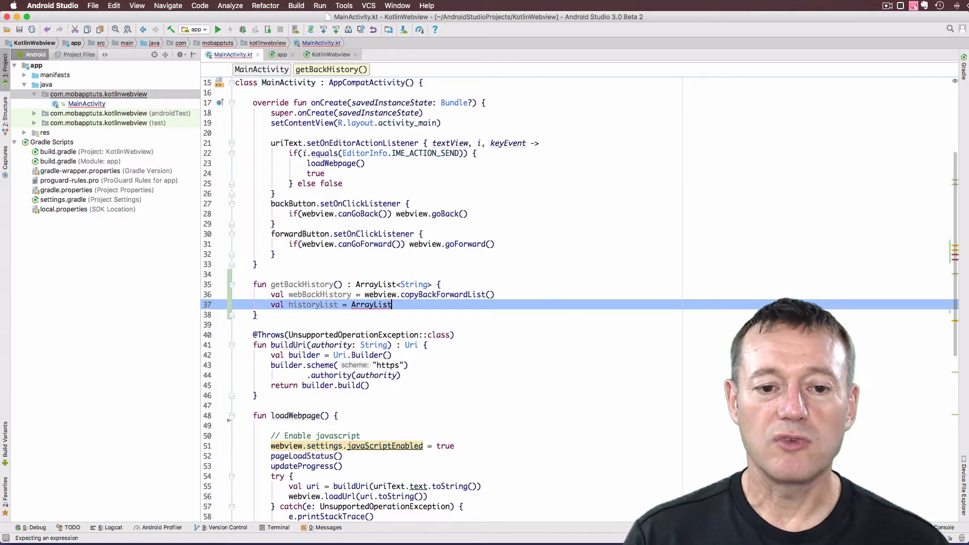
{"action": "type", "text": "<String>"}
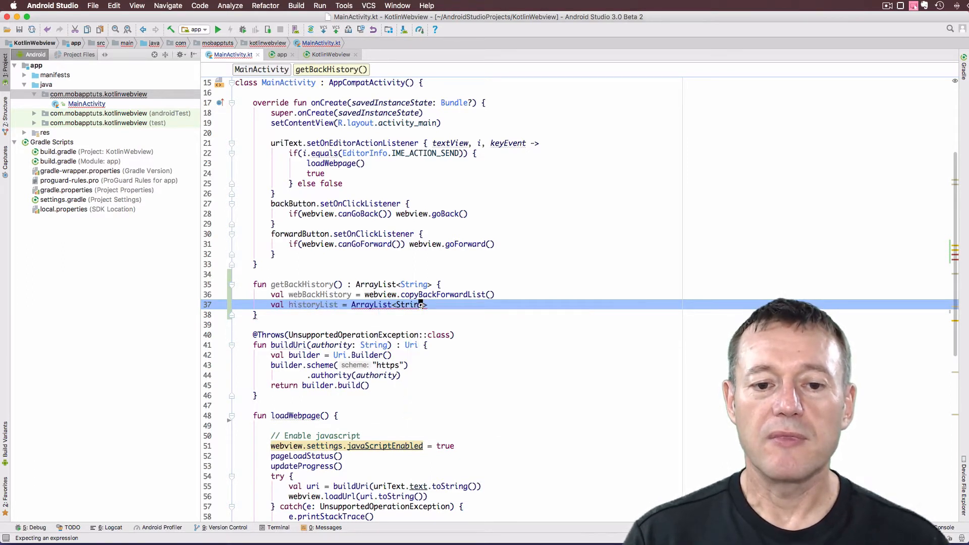
{"action": "type", "text": "()"}
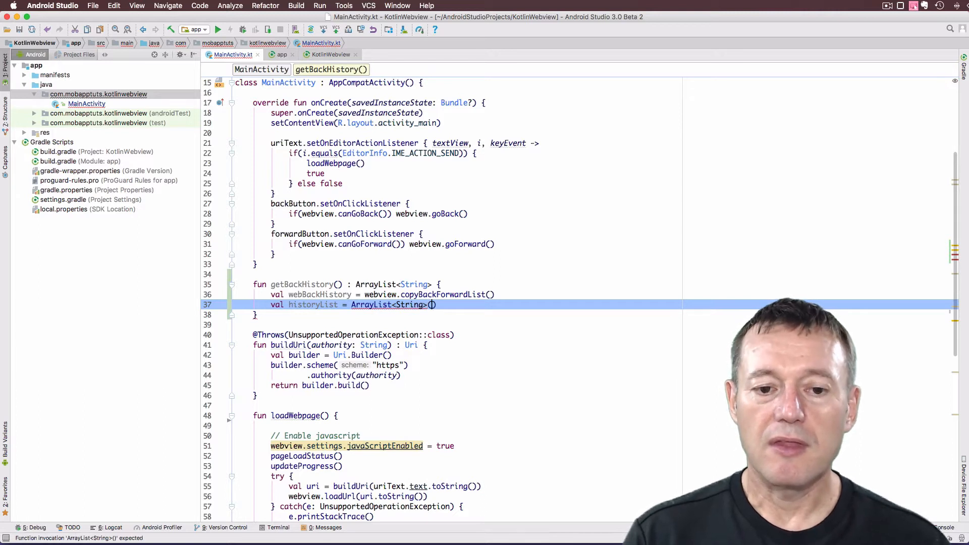
{"action": "key", "text": "Return"}
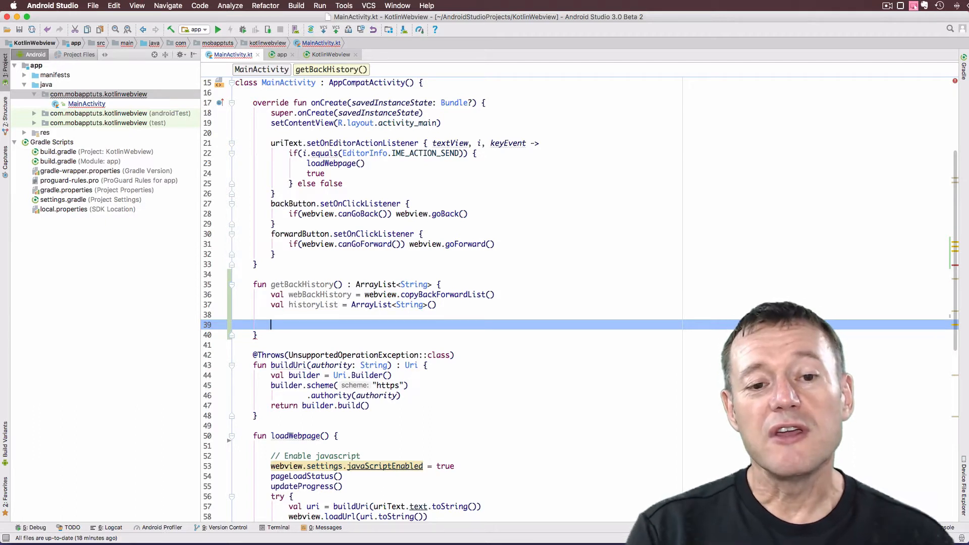
Step: Write the loop header for (i in 0 until webBackHistory.currentIndex)
{"action": "type", "text": "fo"}
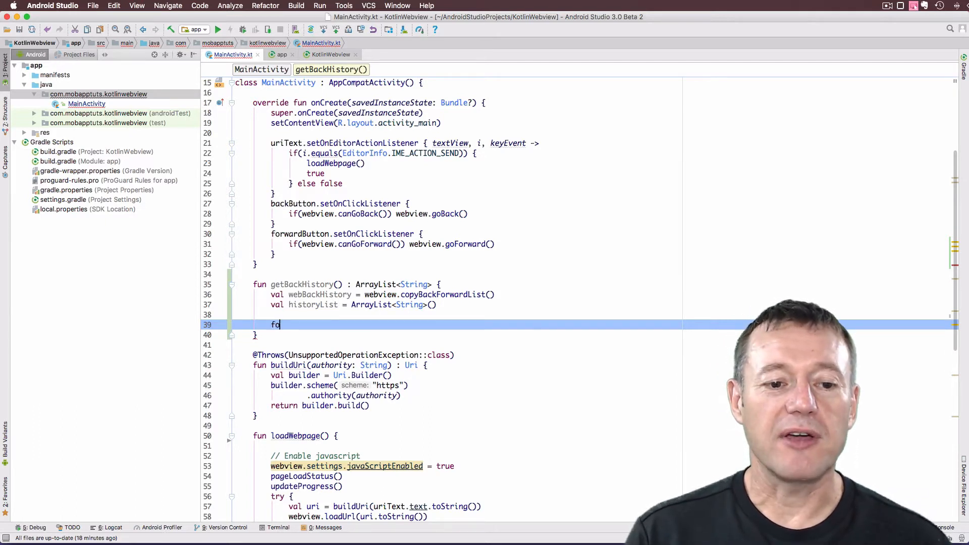
{"action": "type", "text": "r (i"}
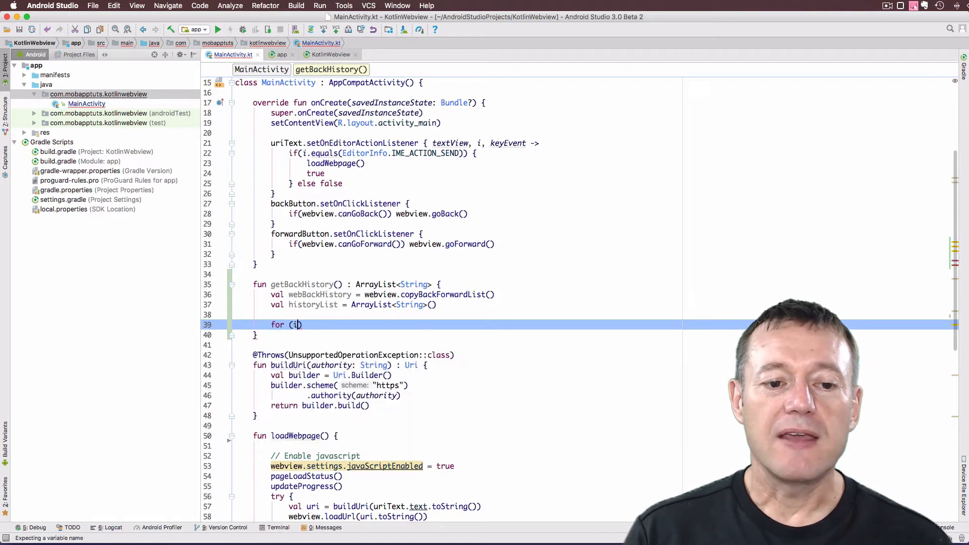
{"action": "type", "text": "i"}
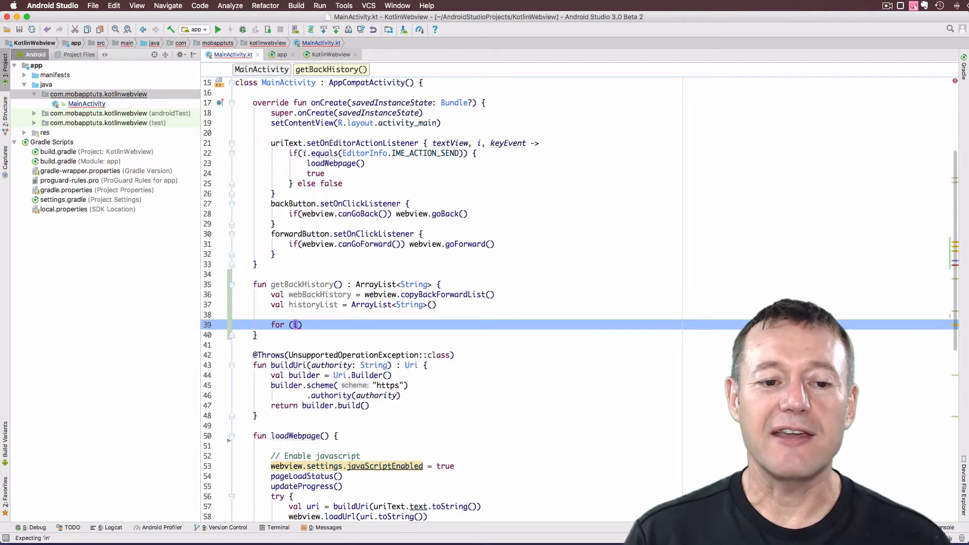
{"action": "type", "text": "in"}
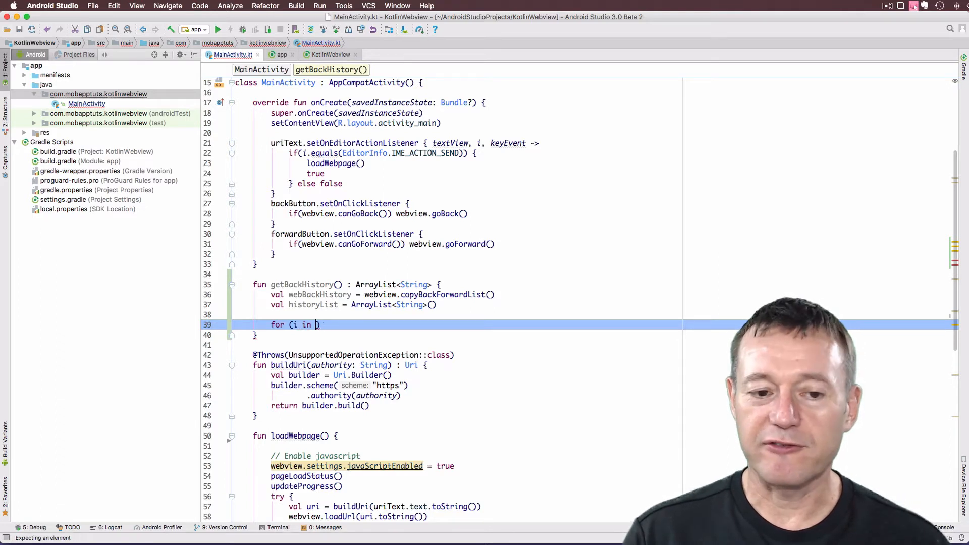
{"action": "type", "text": "0"}
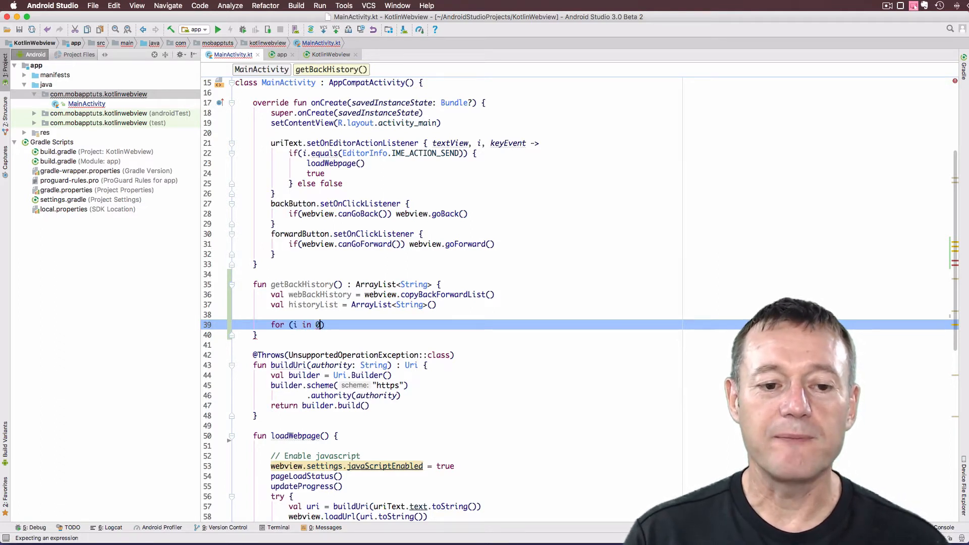
{"action": "type", "text": "until"}
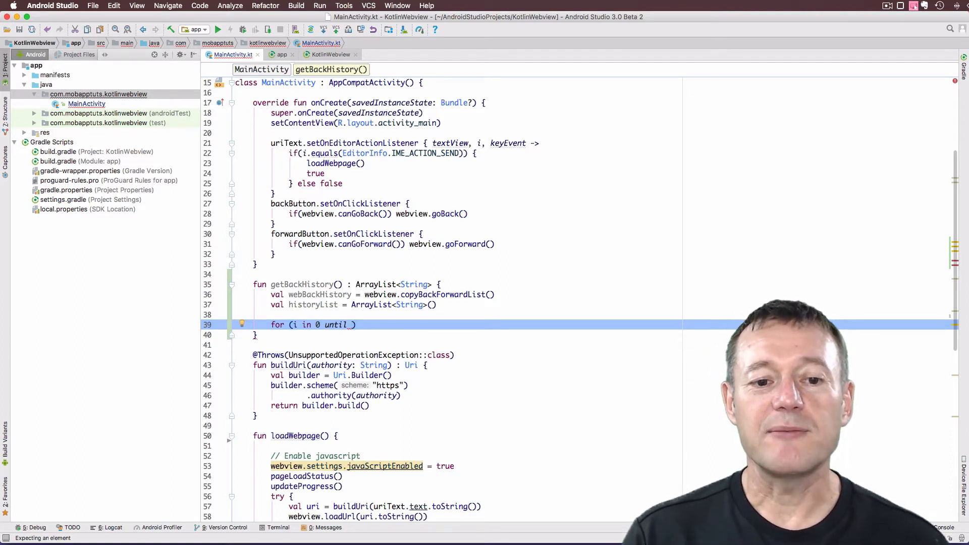
{"action": "type", "text": "webBackHistory.currentIndex"}
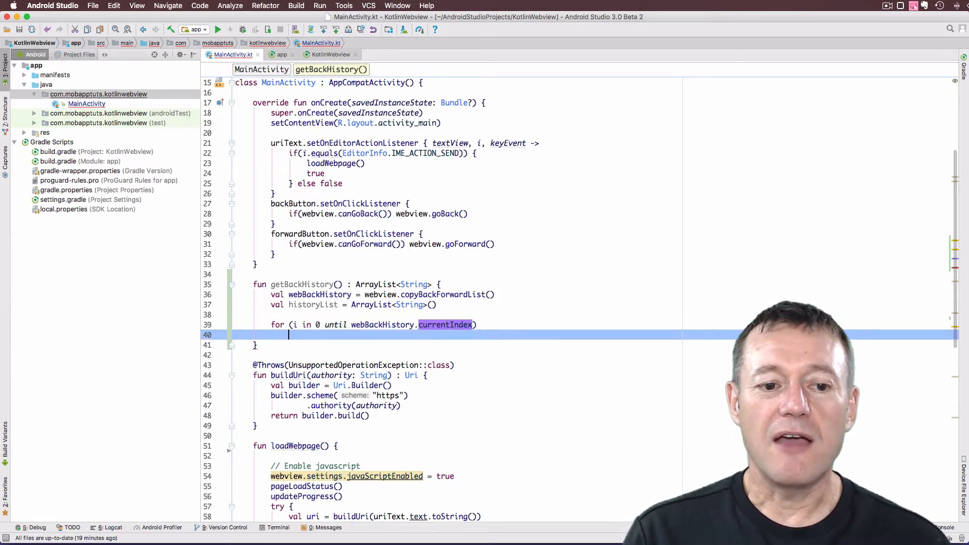
Step: In the loop add webBackHistory.getItemAtIndex(i).title to historyList, then return historyList
{"action": "type", "text": "historyList"}
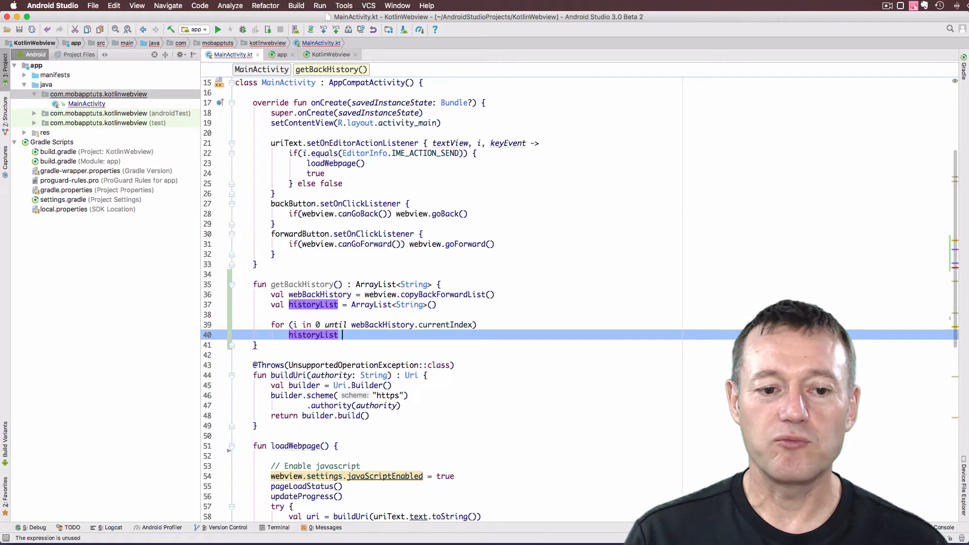
{"action": "type", "text": ".add("}
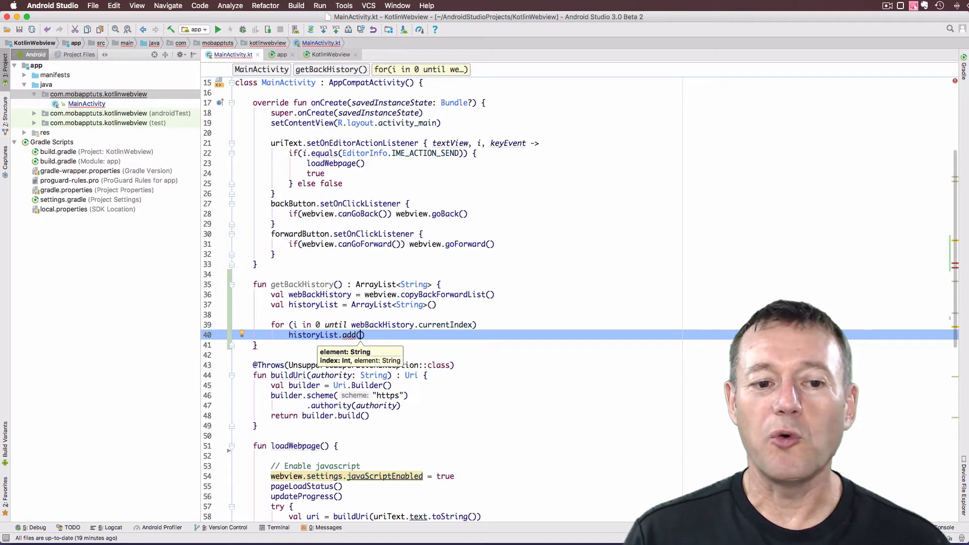
{"action": "type", "text": "webBackHistory."}
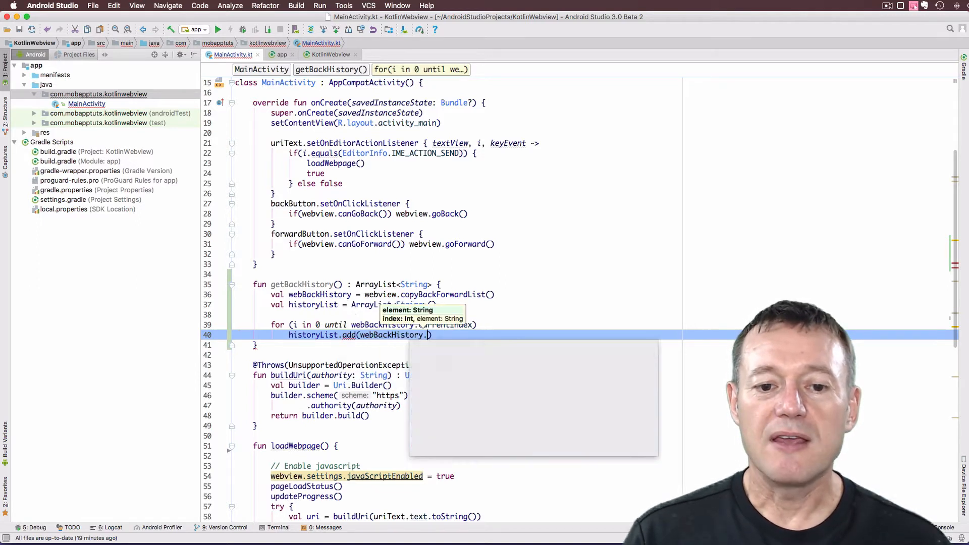
{"action": "type", "text": "get"}
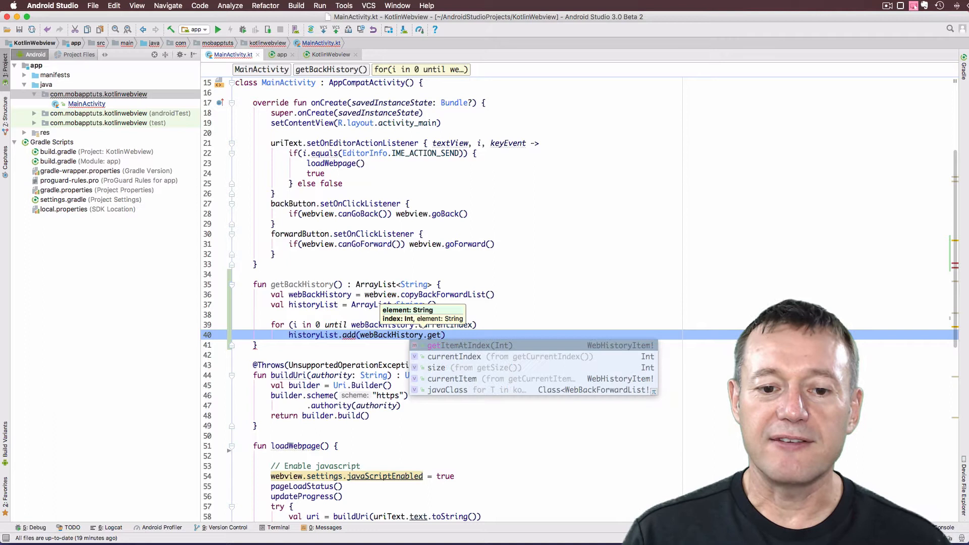
{"action": "type", "text": "I"}
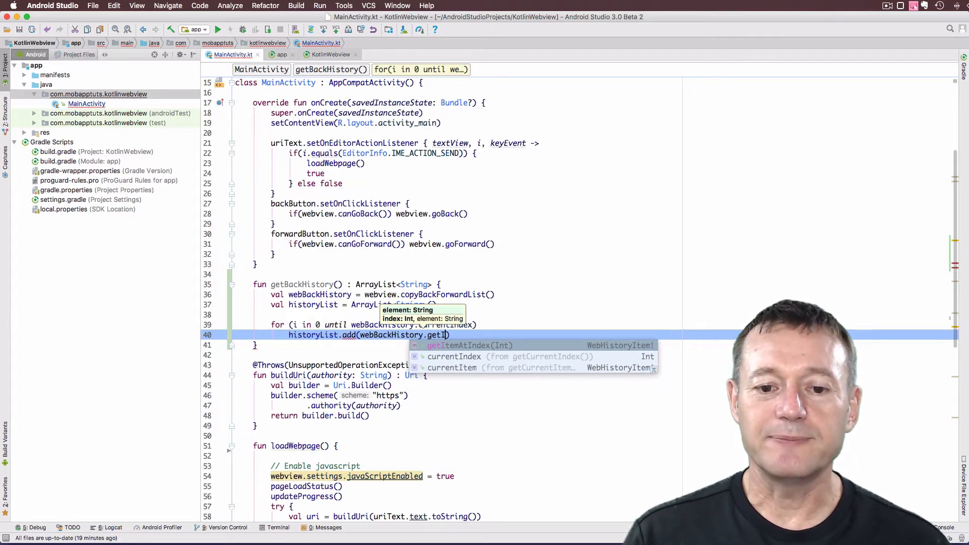
{"action": "left_click", "coordinate": [470, 346]}
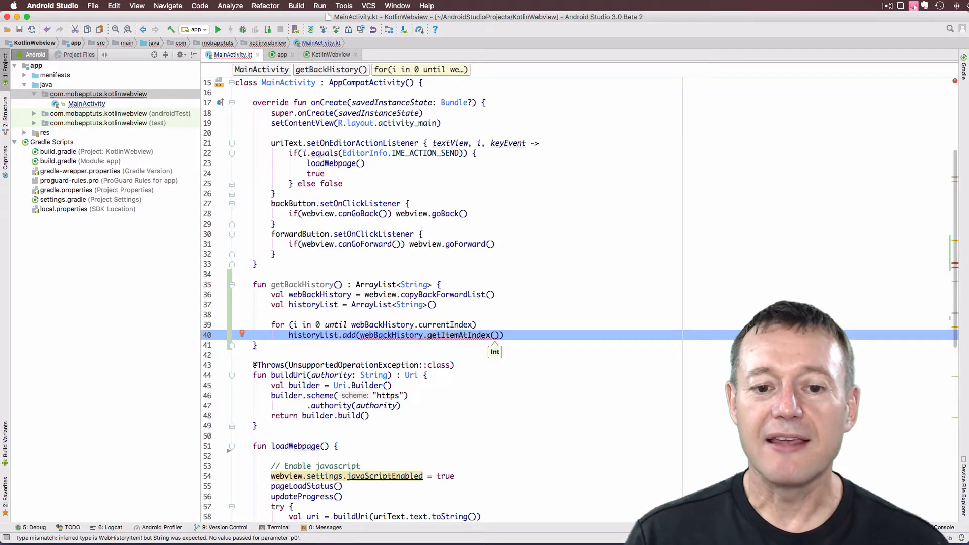
{"action": "type", "text": "i"}
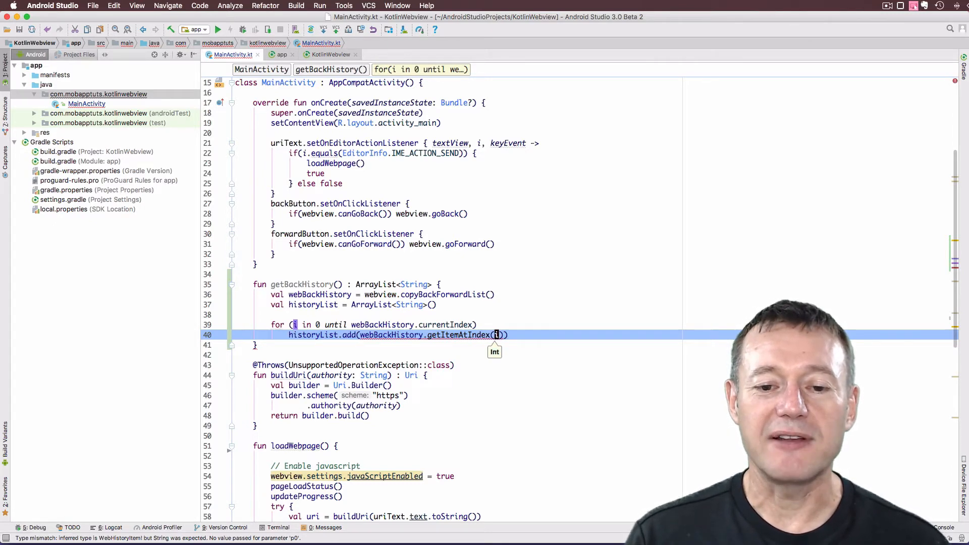
{"action": "type", "text": ".title"}
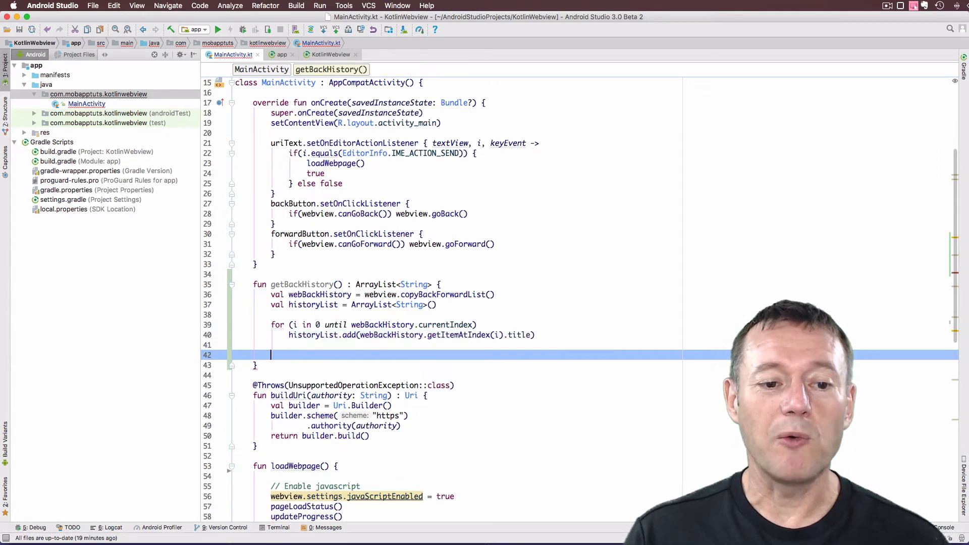
{"action": "type", "text": "return hi"}
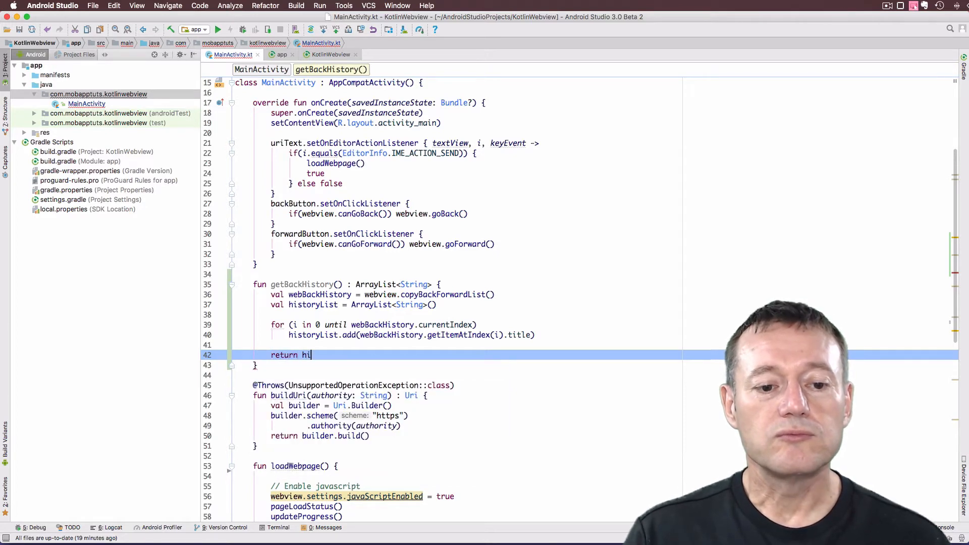
{"action": "type", "text": "storyList"}
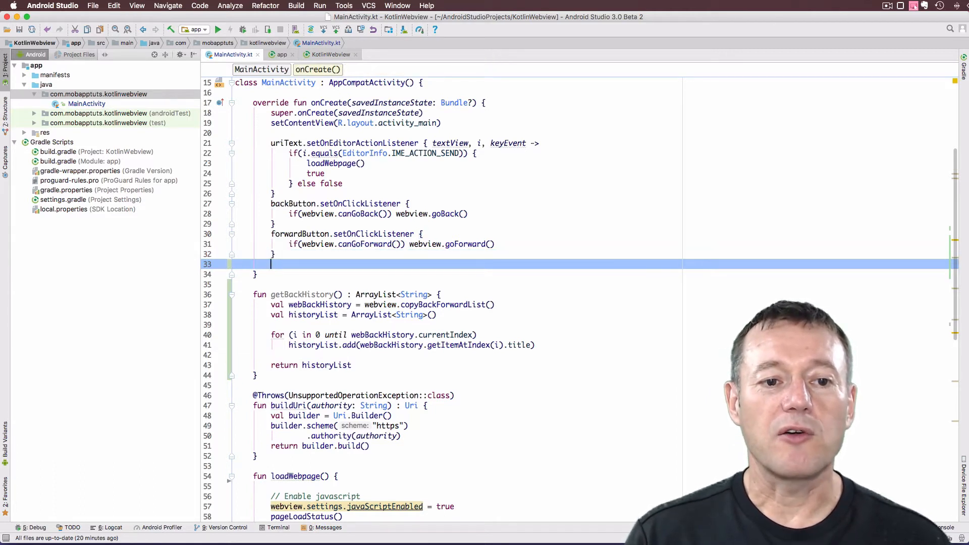
Step: Add backButton.setOnLongClickListener whose body calls getBackHistory() and returns true
{"action": "type", "text": "b"}
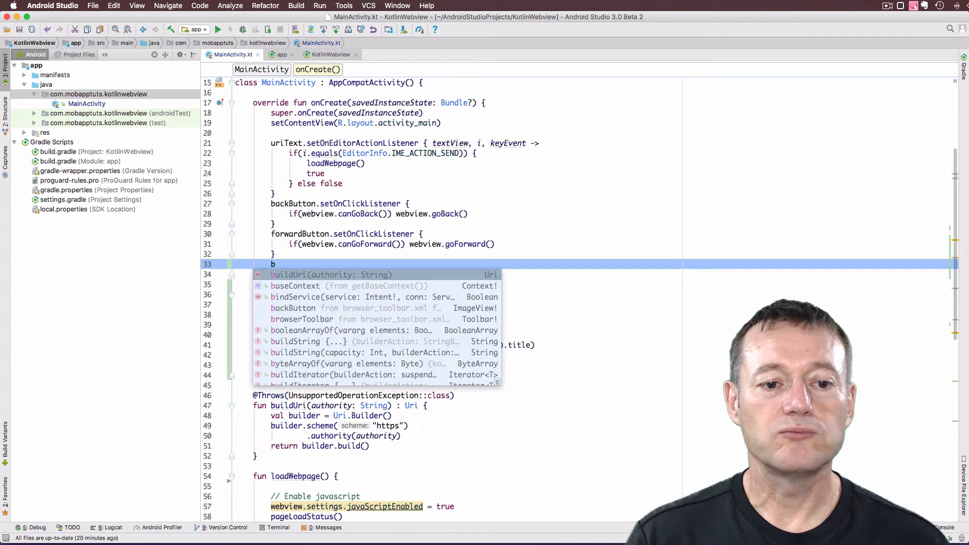
{"action": "type", "text": "ackButton."}
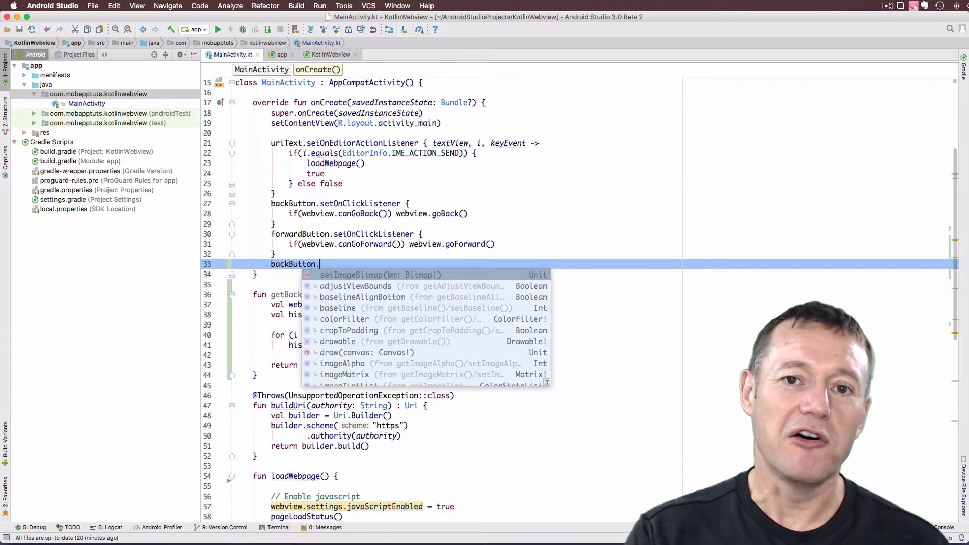
{"action": "type", "text": "set"}
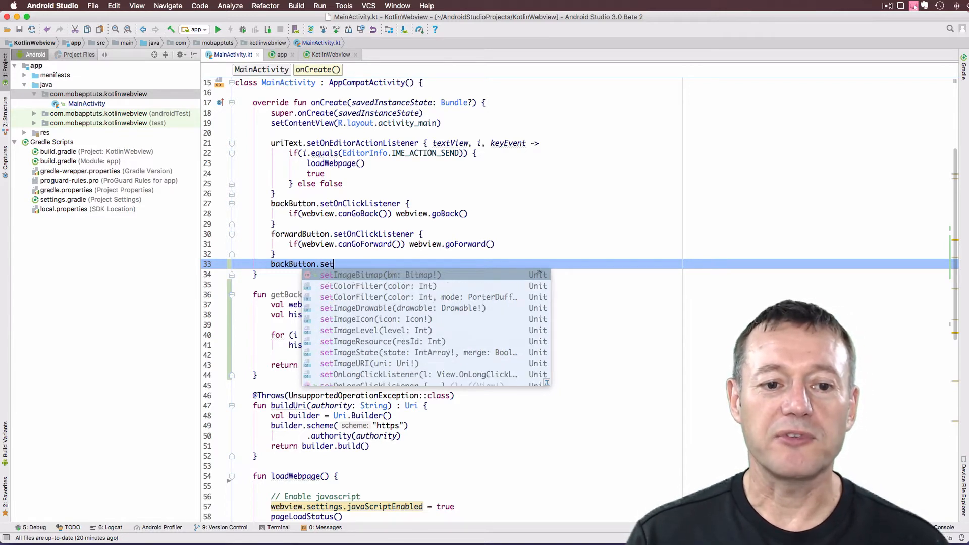
{"action": "type", "text": "O"}
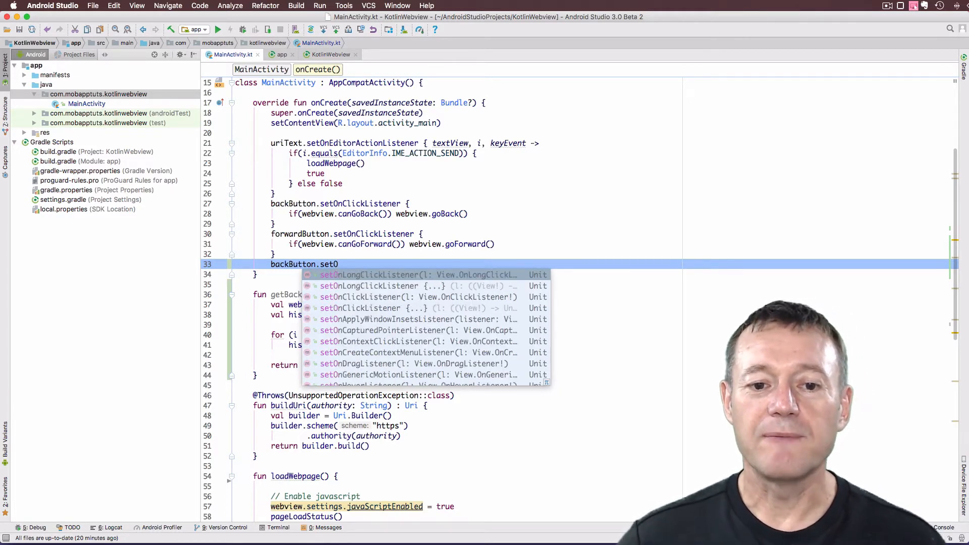
{"action": "left_click", "coordinate": [369, 286]}
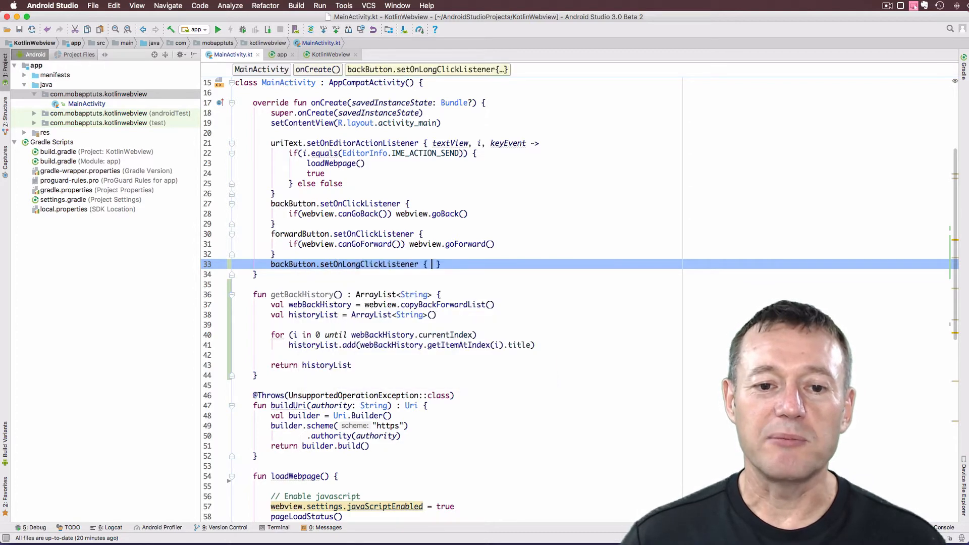
{"action": "key", "text": "Return"}
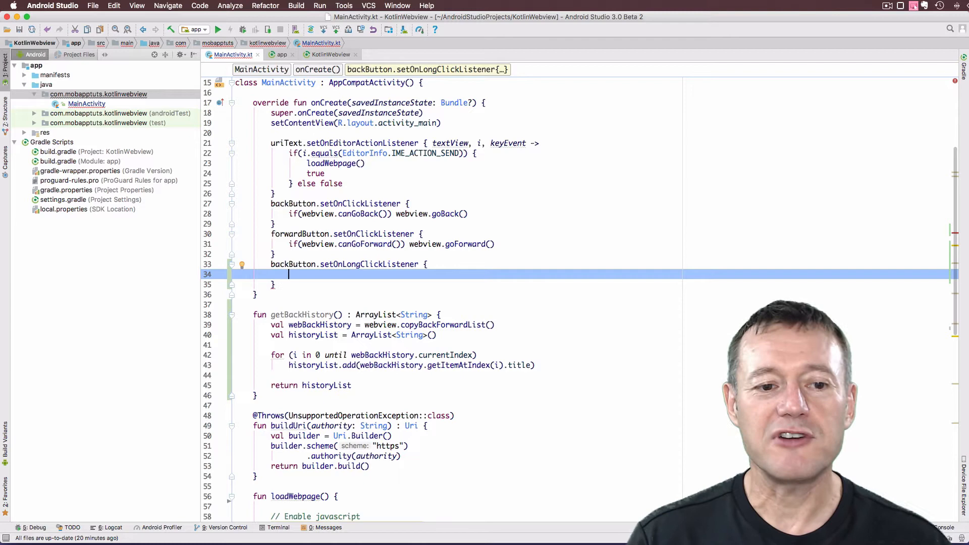
{"action": "type", "text": "getBackHistory()"}
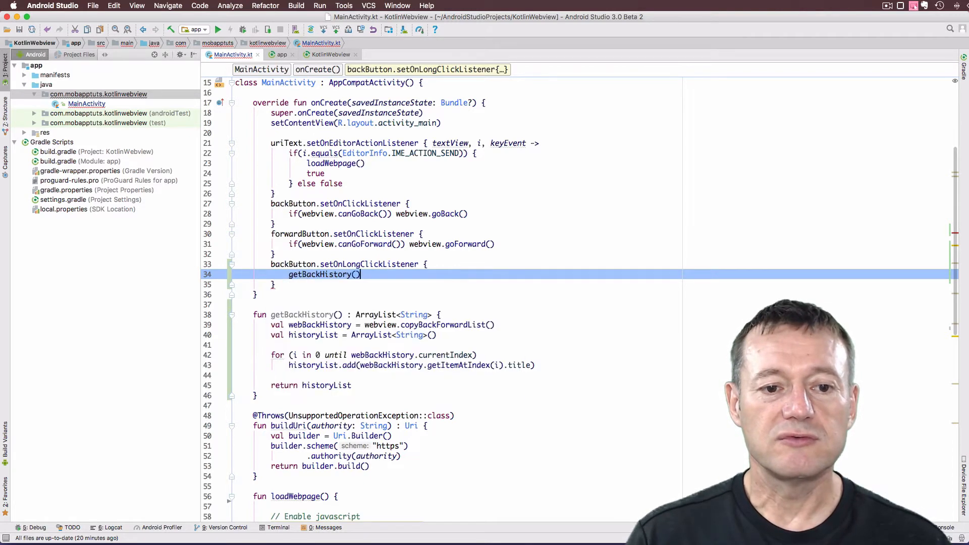
{"action": "type", "text": "true"}
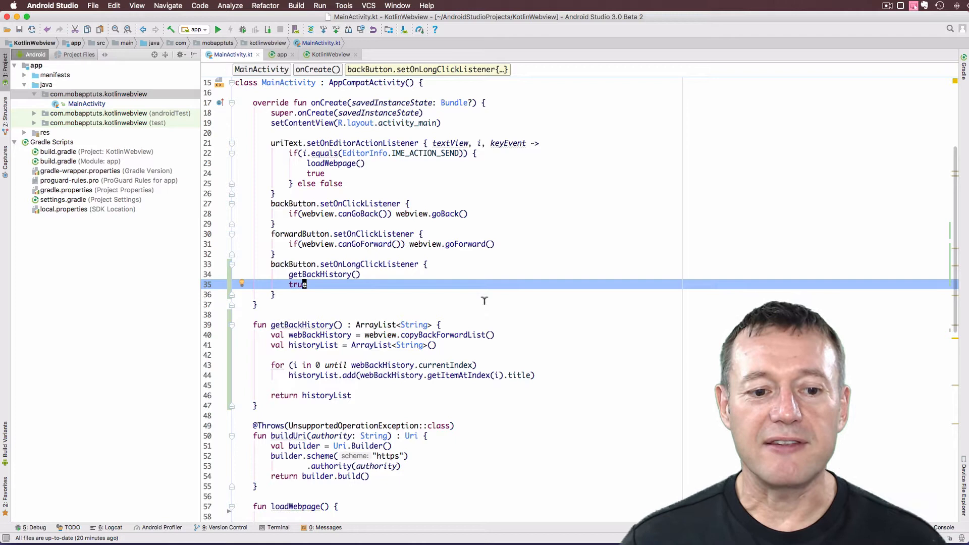
{"action": "mouse_move", "coordinate": [219, 402]}
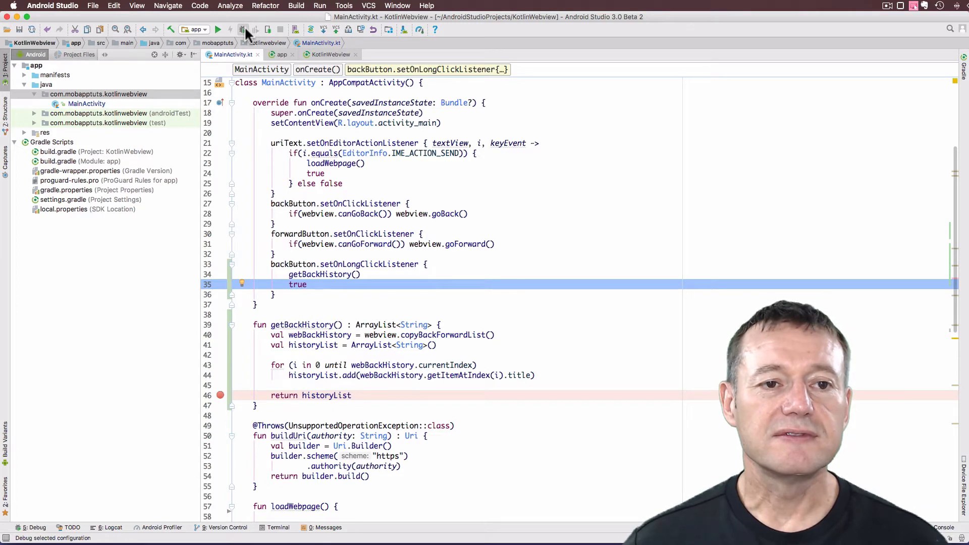
Step: Run the app with Debug 'app' and stop at the return historyList breakpoint
{"action": "left_click", "coordinate": [218, 29]}
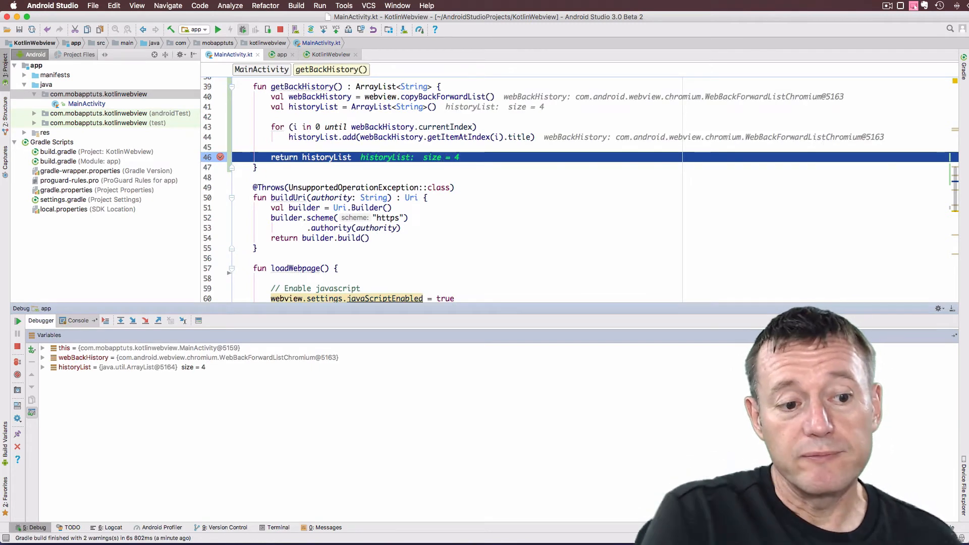
{"action": "scroll", "scroll_direction": "up", "scroll_amount": 3}
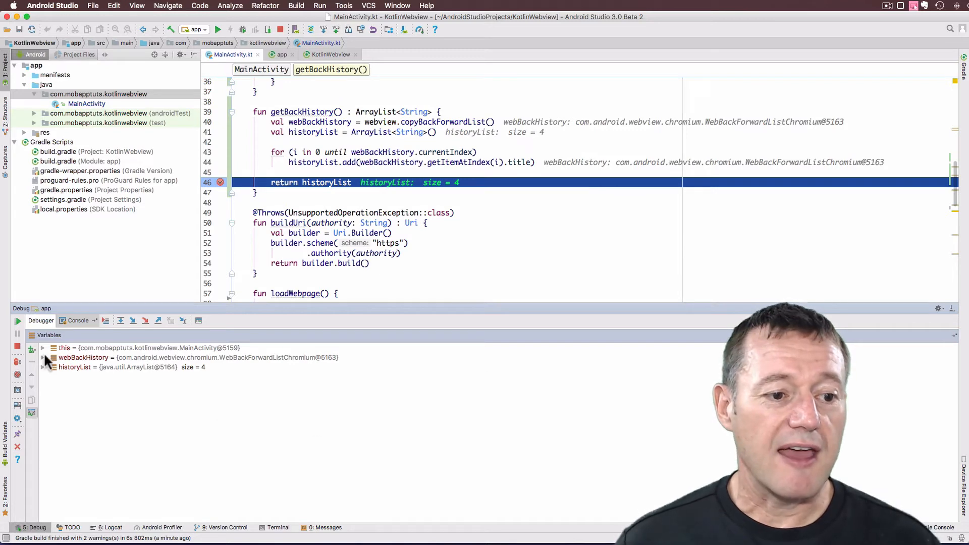
Step: Expand historyList in the Variables pane to reveal its four page titles
{"action": "left_click", "coordinate": [42, 367]}
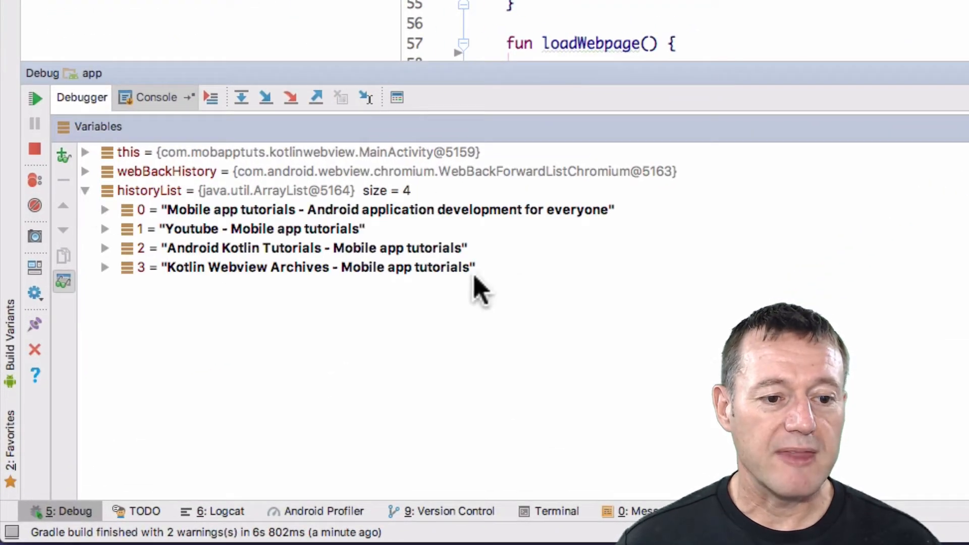
{"action": "mouse_move", "coordinate": [615, 241]}
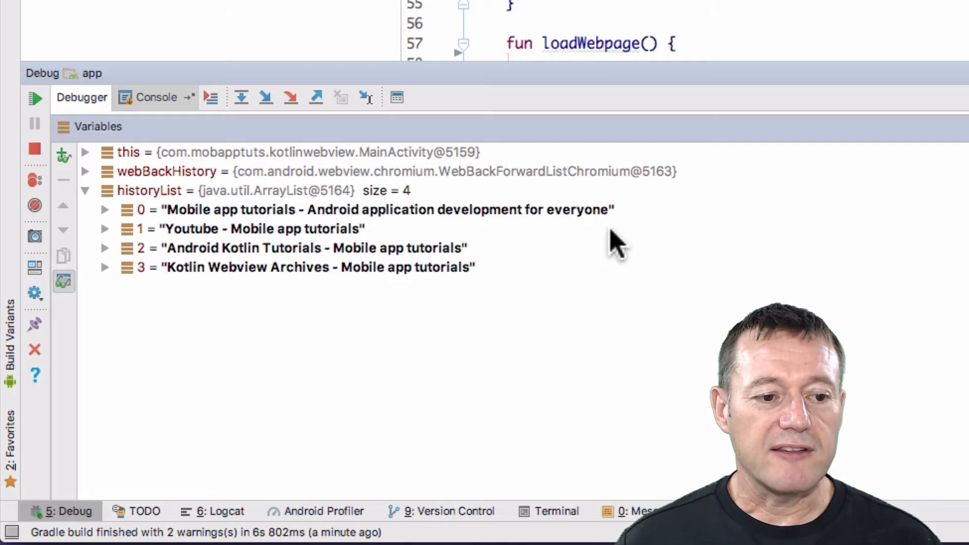
{"action": "mouse_move", "coordinate": [786, 242]}
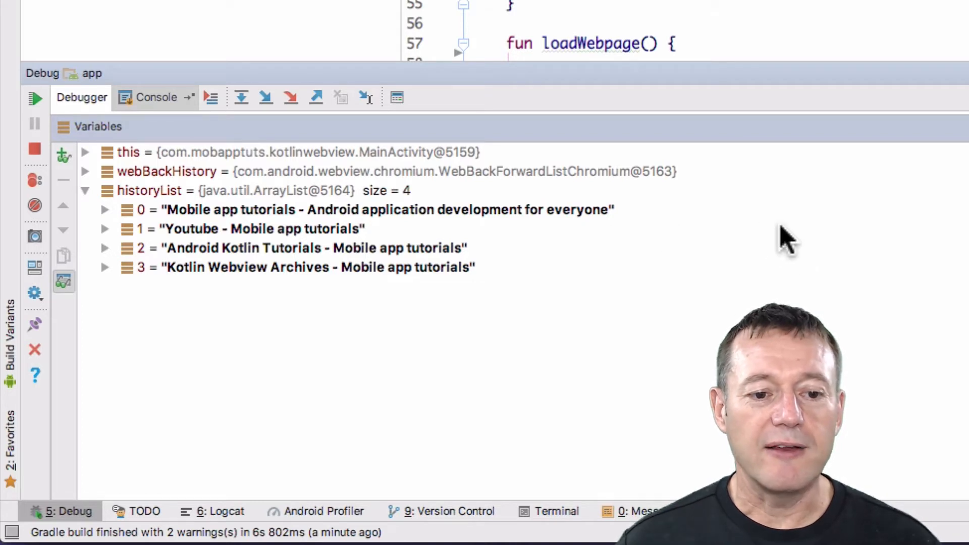
{"action": "mouse_move", "coordinate": [893, 242]}
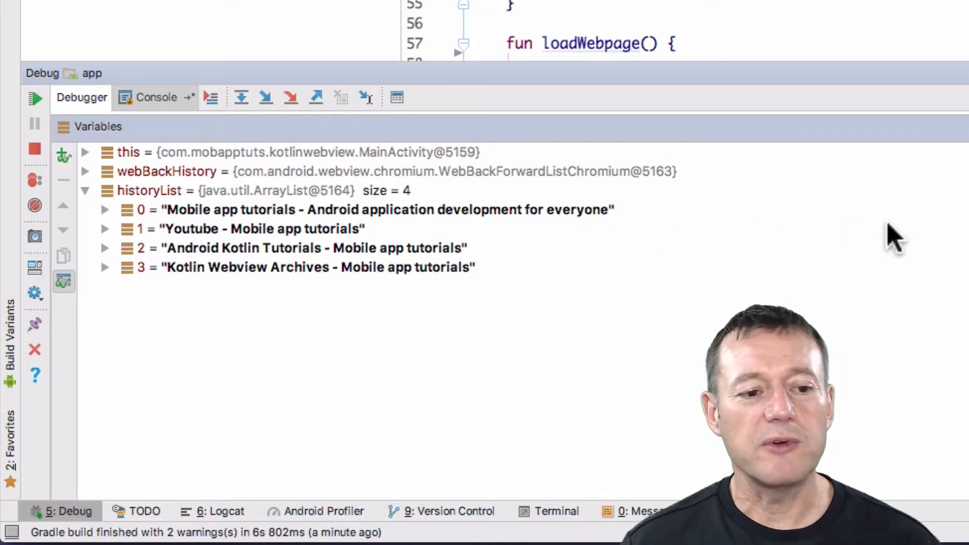
{"action": "mouse_move", "coordinate": [716, 217]}
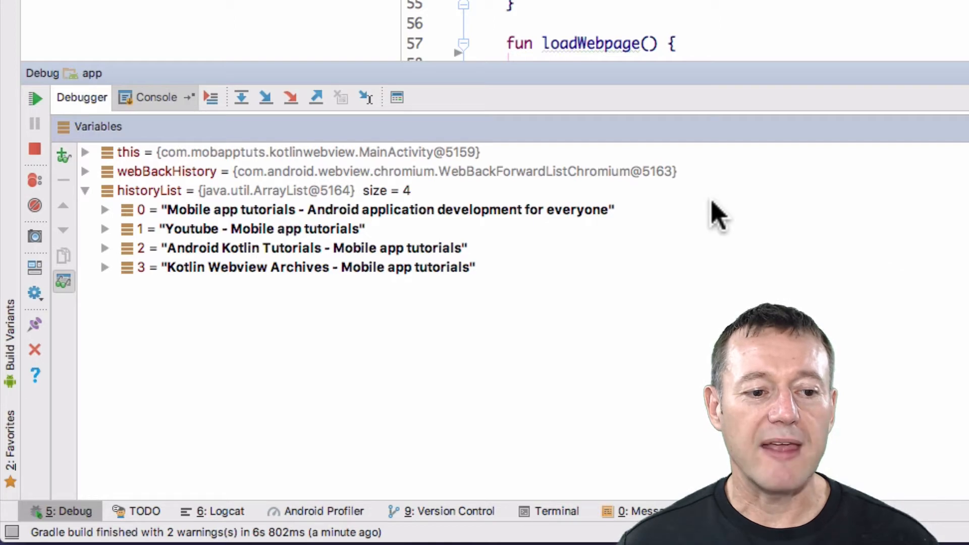
{"action": "mouse_move", "coordinate": [646, 229]}
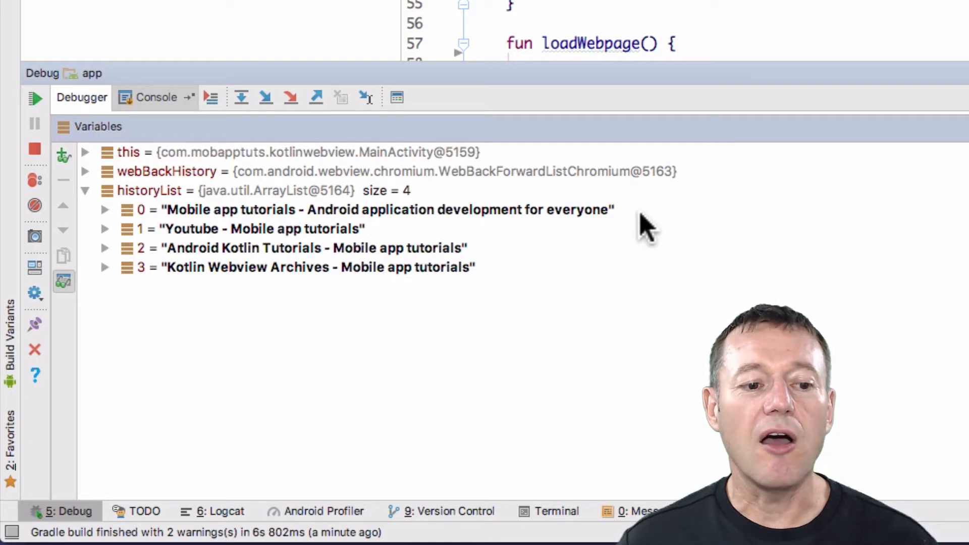
{"action": "mouse_move", "coordinate": [636, 231]}
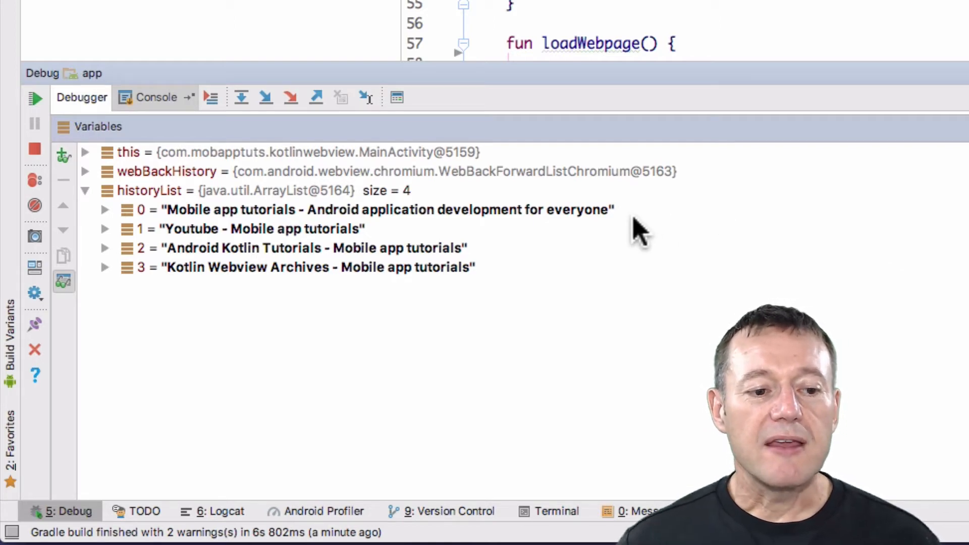
{"action": "mouse_move", "coordinate": [510, 290]}
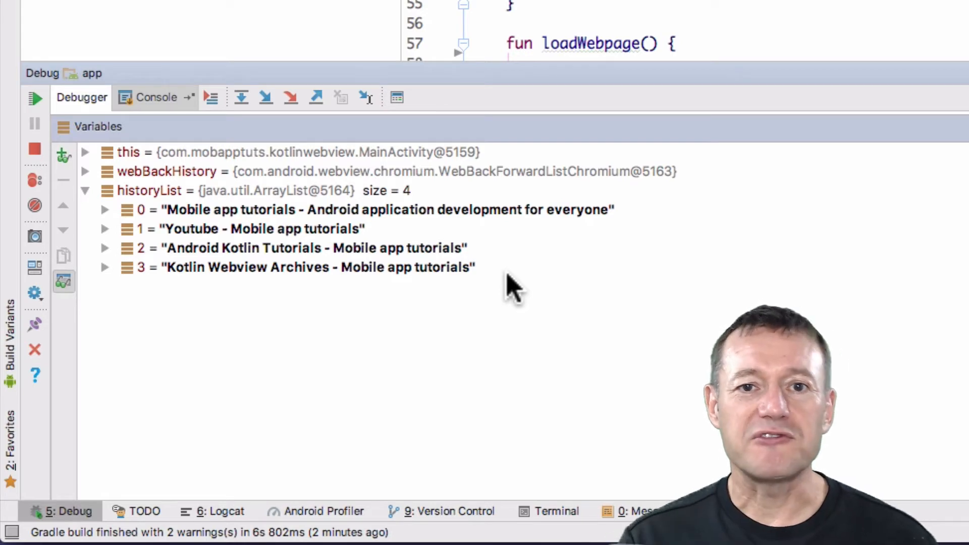
{"action": "mouse_move", "coordinate": [513, 213]}
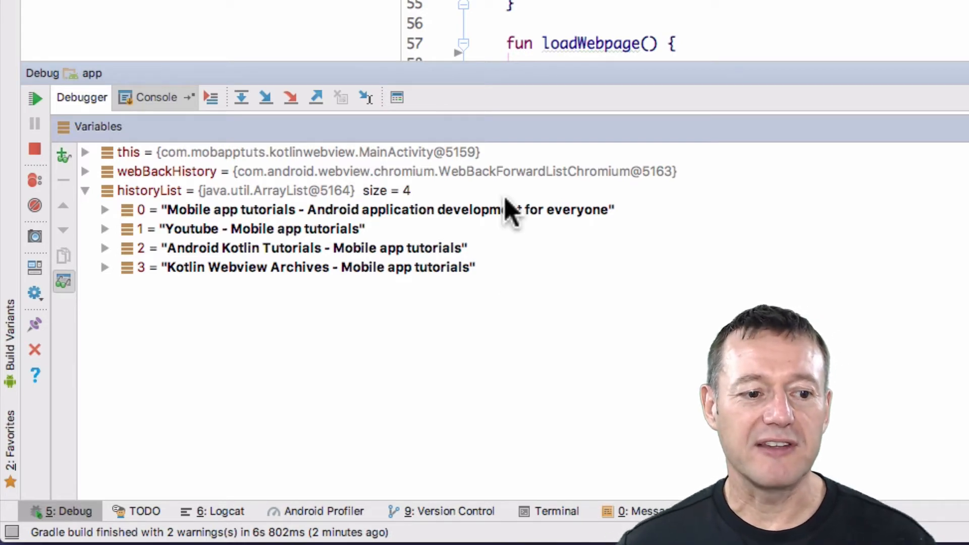
{"action": "mouse_move", "coordinate": [565, 235]}
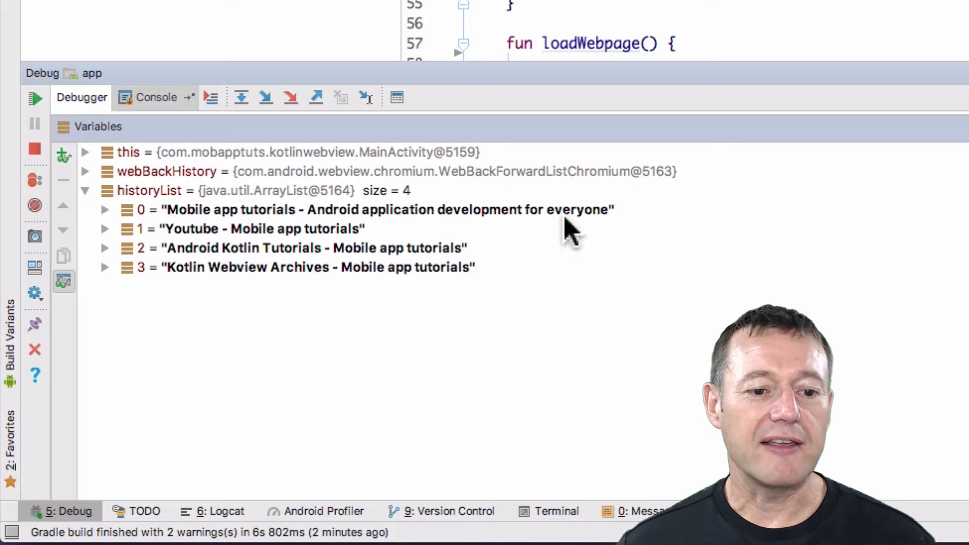
{"action": "mouse_move", "coordinate": [566, 257]}
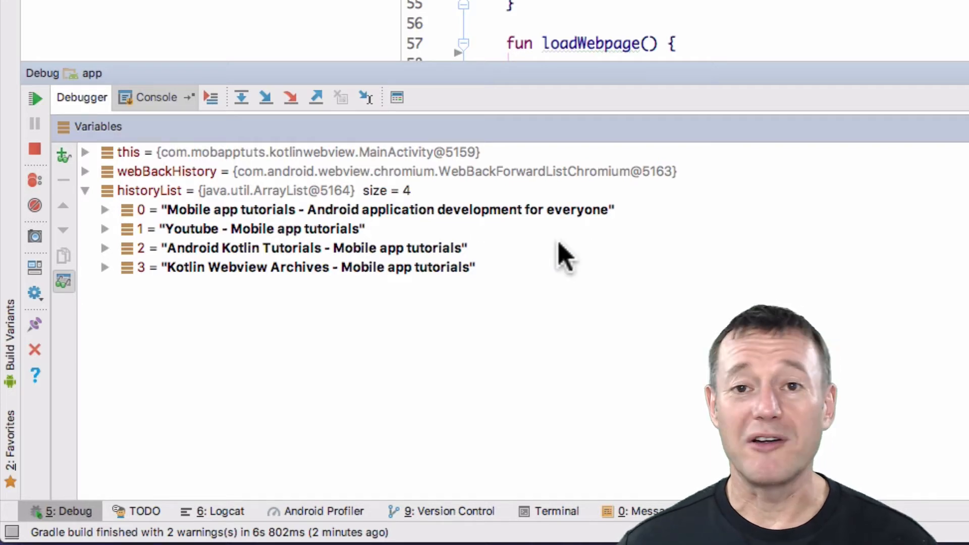
{"action": "mouse_move", "coordinate": [96, 182]}
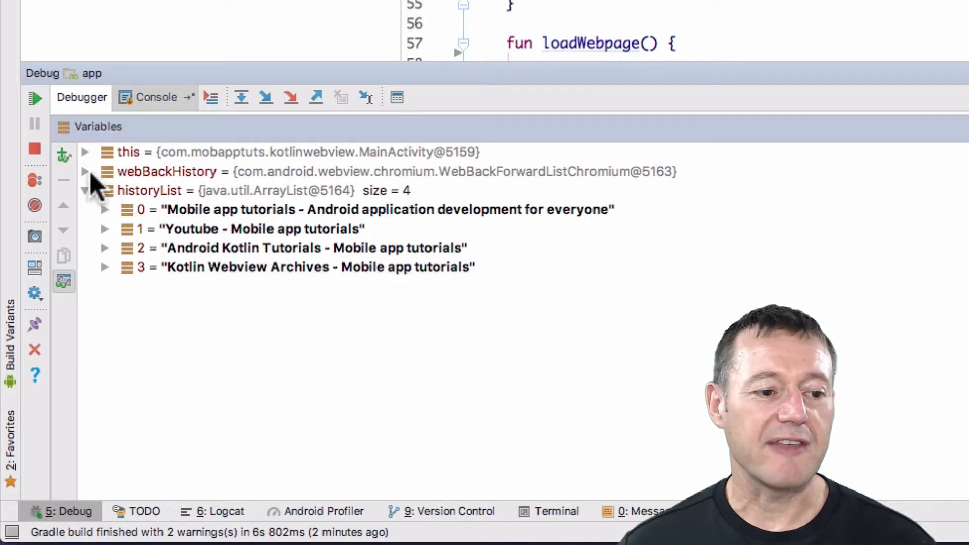
Step: Inspect webBackHistory's mHistroryItemList items 0 and 4, collapse it, and hide the debugger panel
{"action": "left_click", "coordinate": [85, 171]}
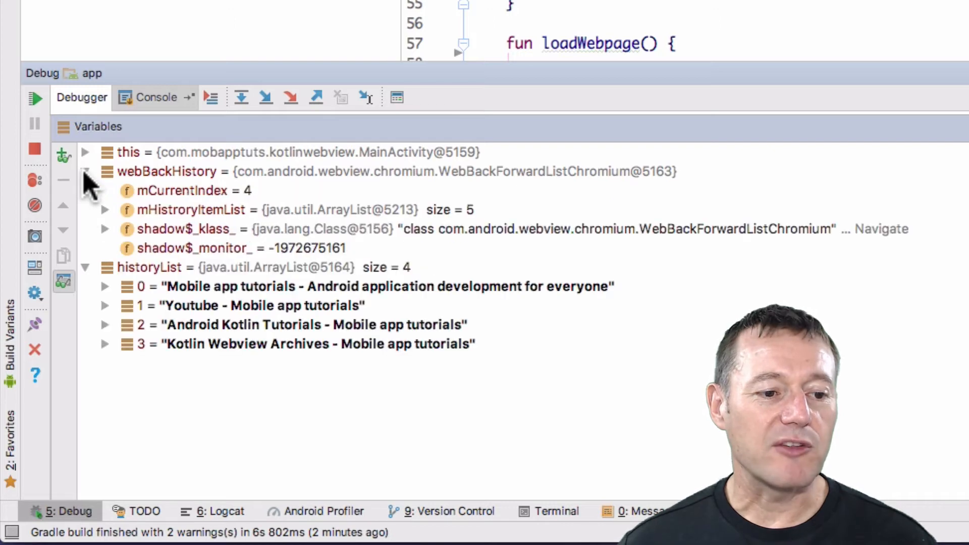
{"action": "mouse_move", "coordinate": [198, 204]}
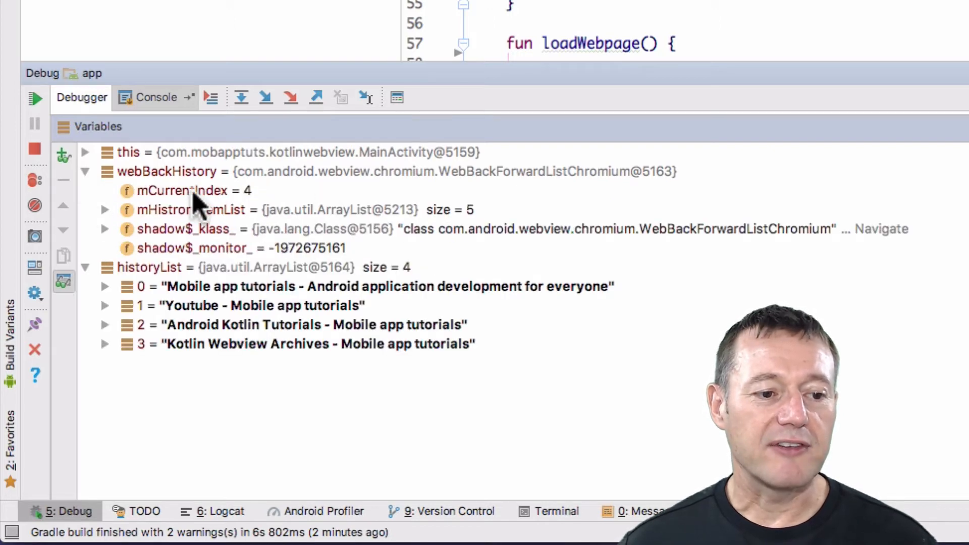
{"action": "mouse_move", "coordinate": [266, 204]}
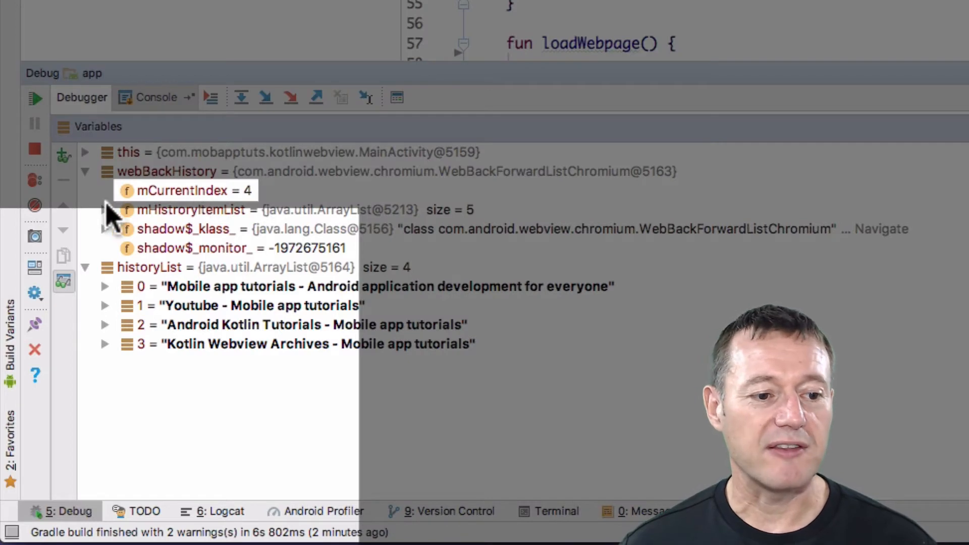
{"action": "mouse_move", "coordinate": [111, 219]}
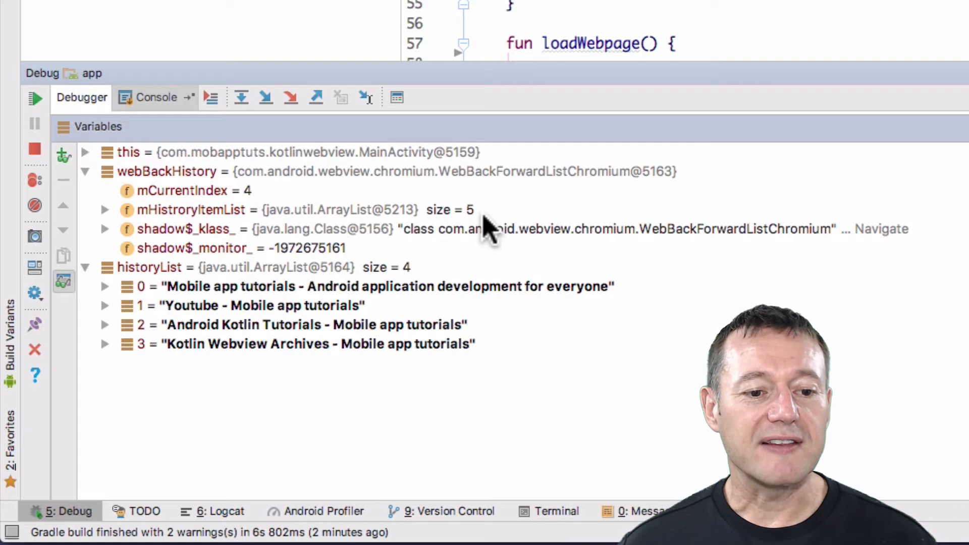
{"action": "mouse_move", "coordinate": [238, 222]}
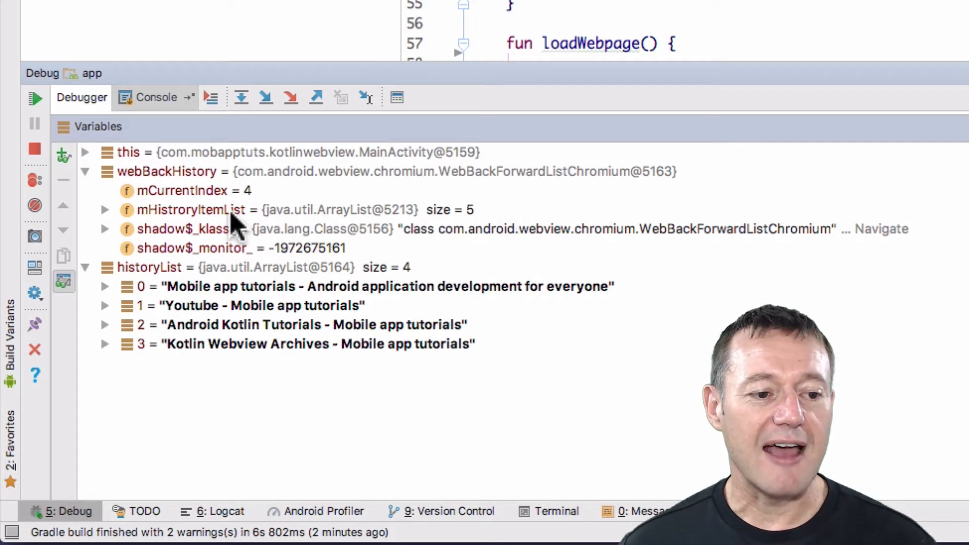
{"action": "left_click", "coordinate": [105, 210]}
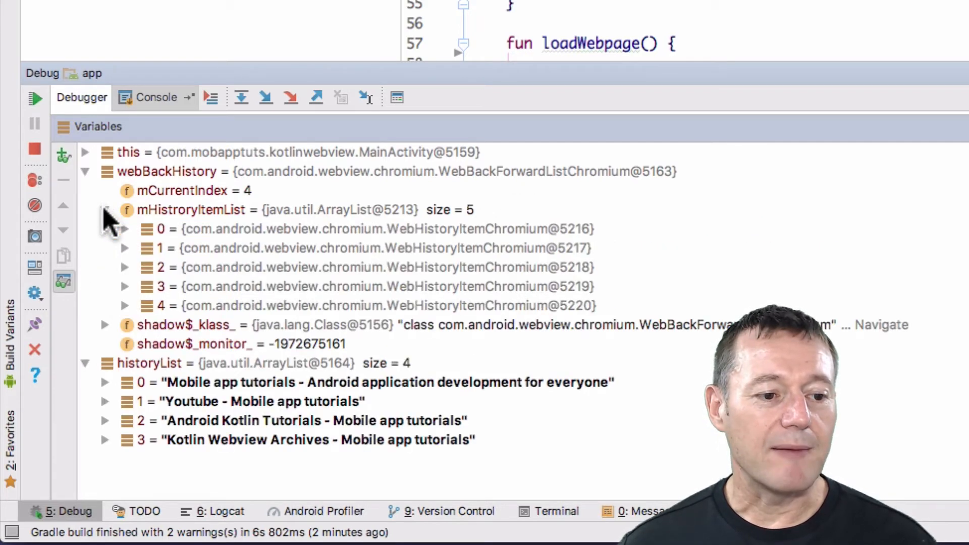
{"action": "left_click", "coordinate": [124, 229]}
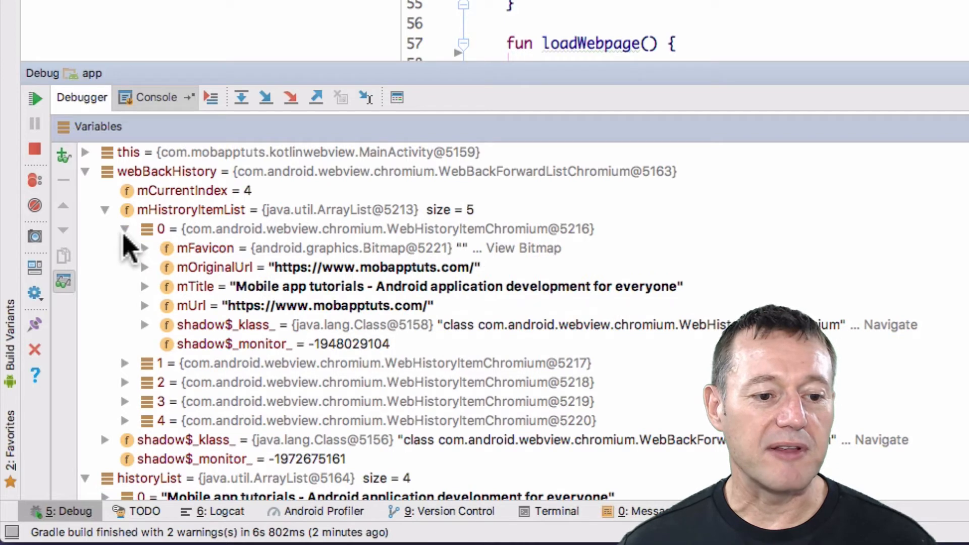
{"action": "left_click", "coordinate": [126, 228]}
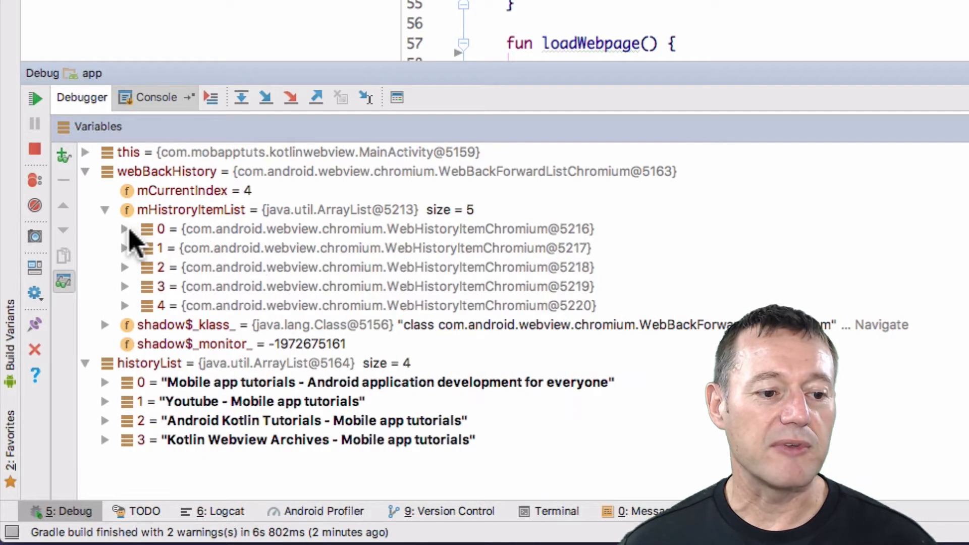
{"action": "left_click", "coordinate": [124, 306]}
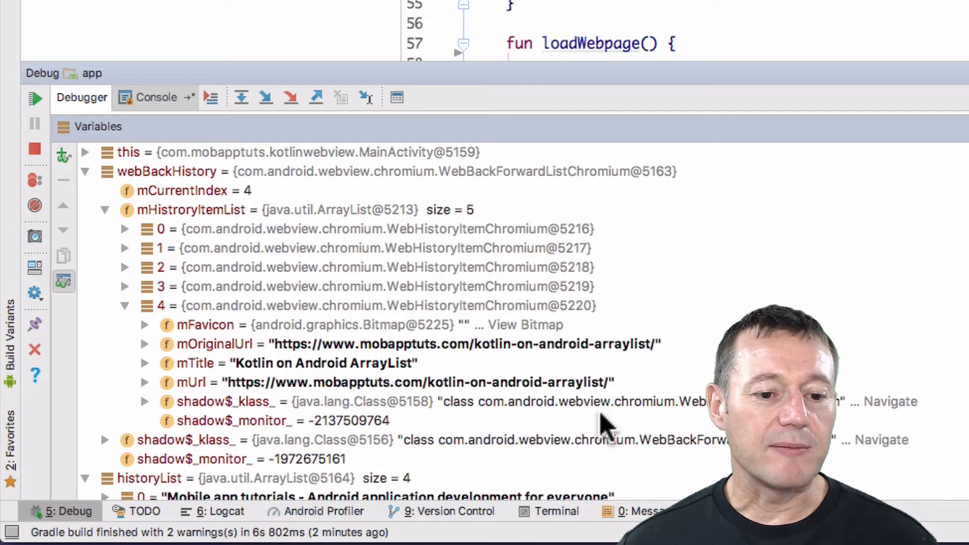
{"action": "mouse_move", "coordinate": [680, 362]}
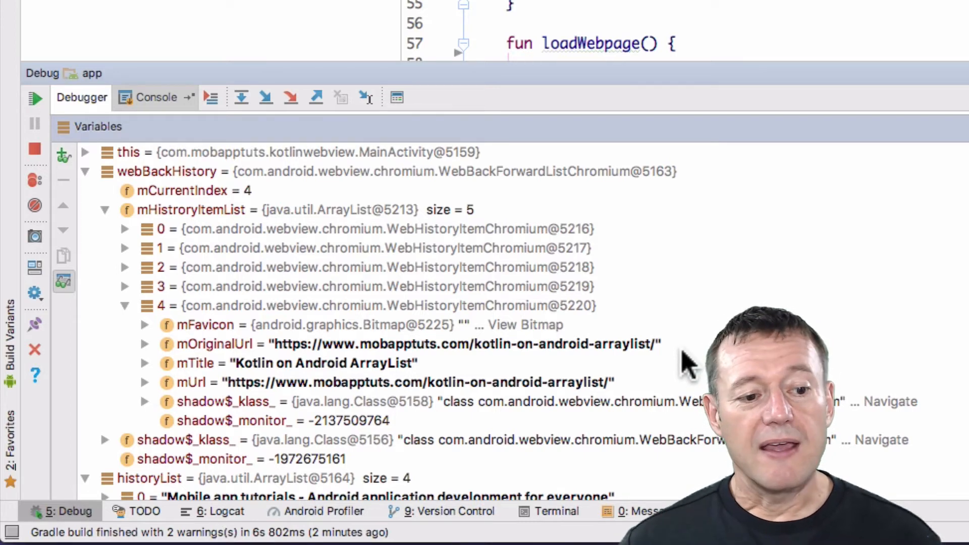
{"action": "mouse_move", "coordinate": [692, 355]}
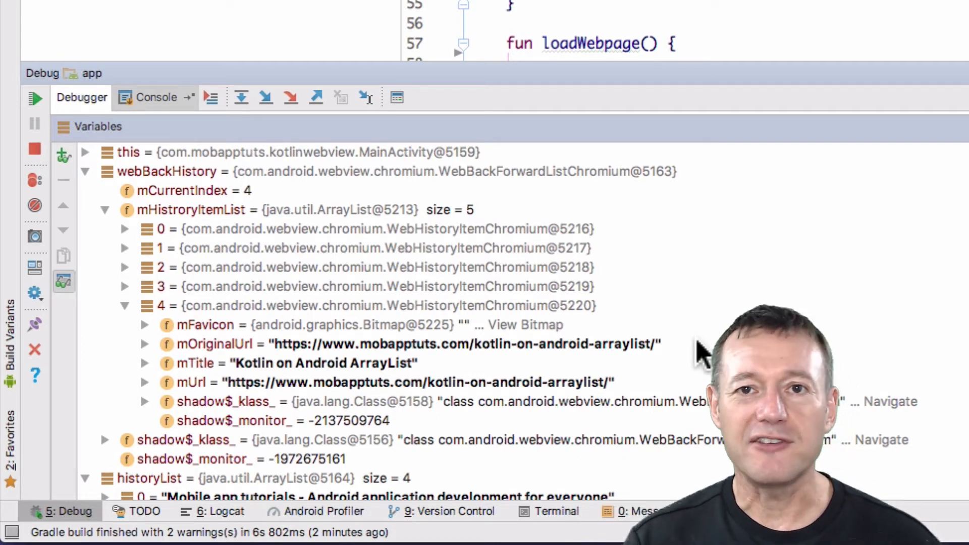
{"action": "mouse_move", "coordinate": [130, 176]}
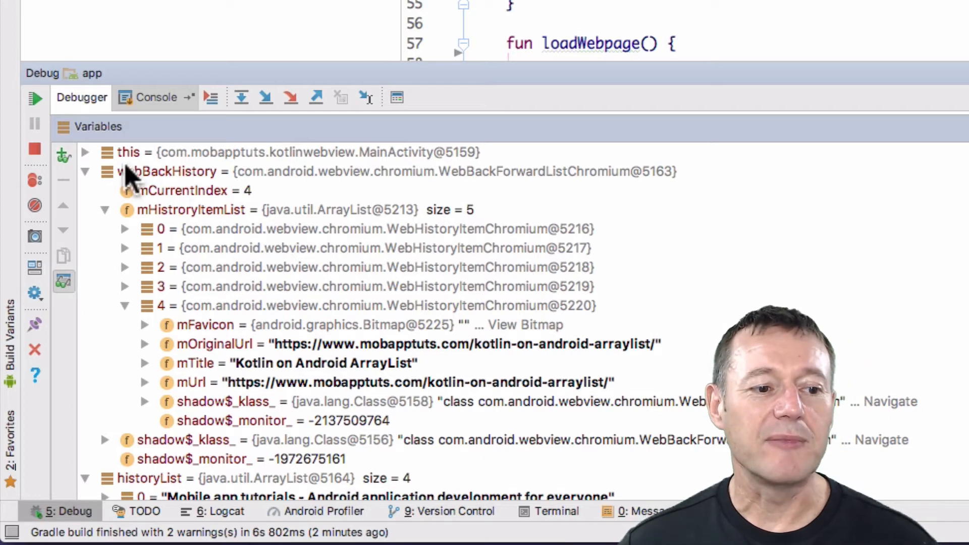
{"action": "mouse_move", "coordinate": [124, 175]}
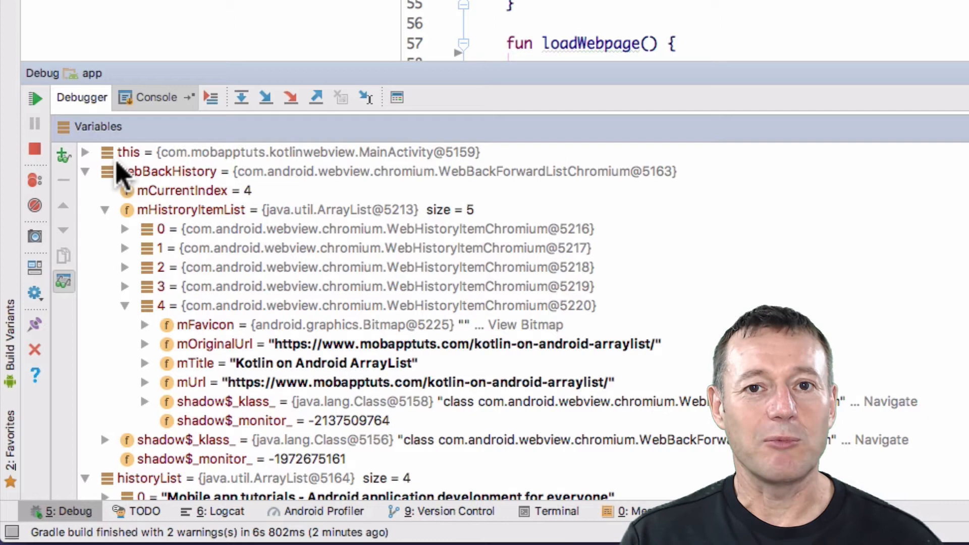
{"action": "mouse_move", "coordinate": [59, 120]}
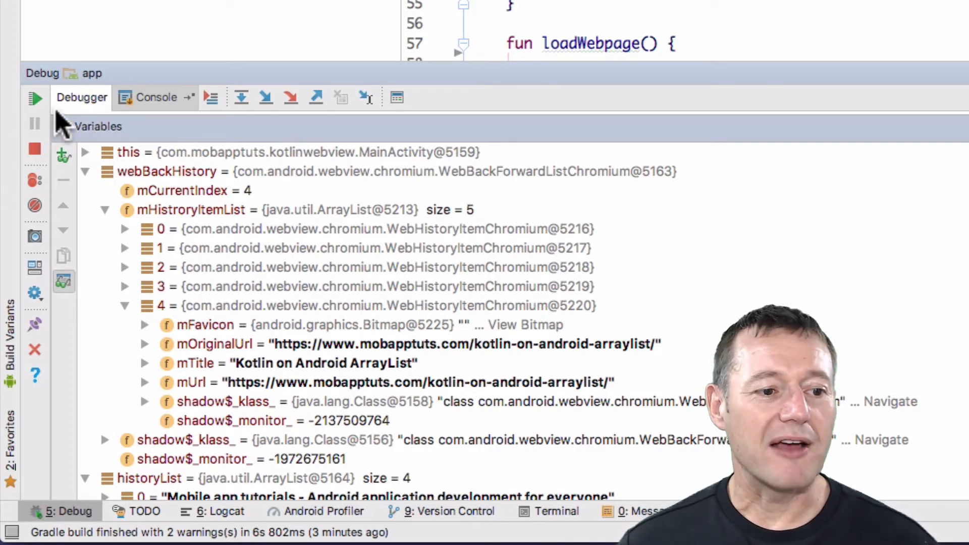
{"action": "left_click", "coordinate": [85, 171]}
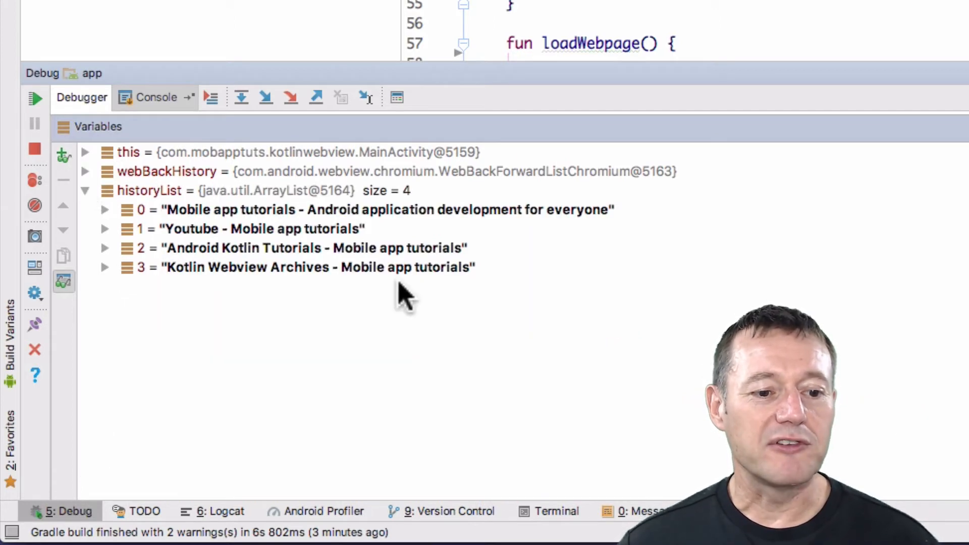
{"action": "mouse_move", "coordinate": [460, 232]}
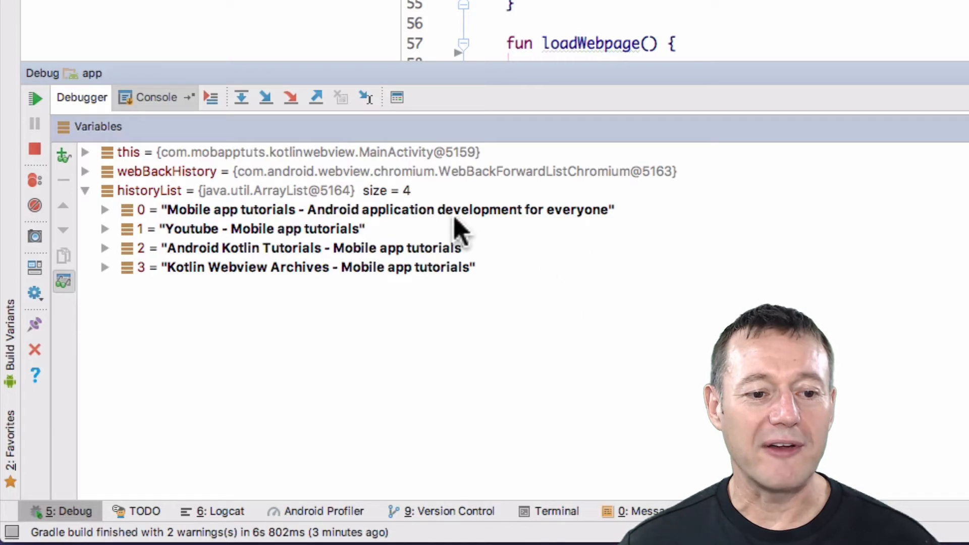
{"action": "mouse_move", "coordinate": [575, 263]}
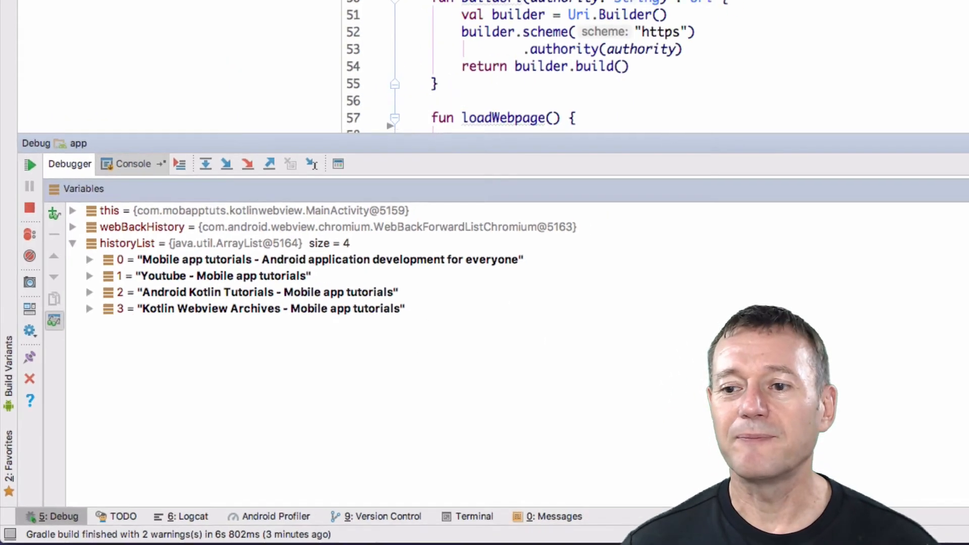
{"action": "left_click", "coordinate": [280, 31]}
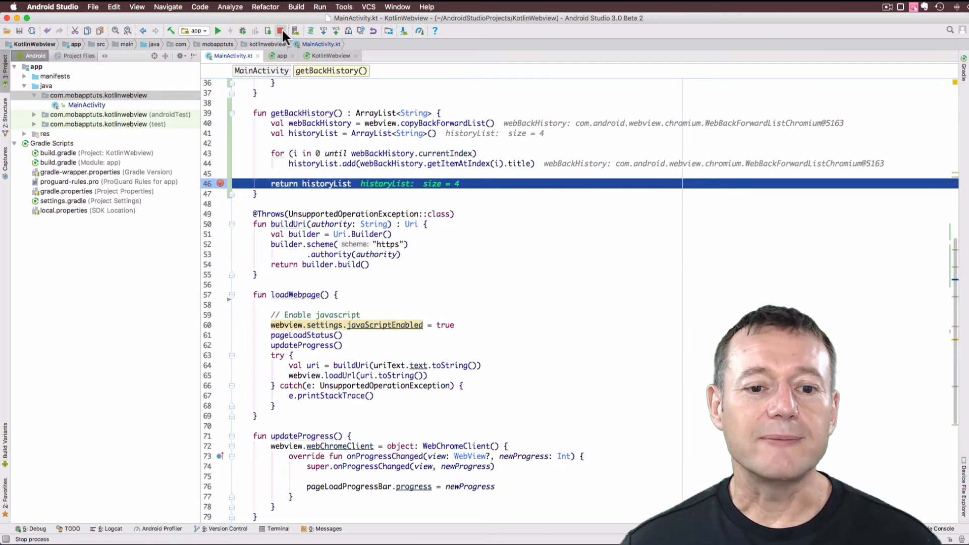
Step: Stop the debug session and begin adding historyList.reverse() above the return line
{"action": "left_click", "coordinate": [280, 31]}
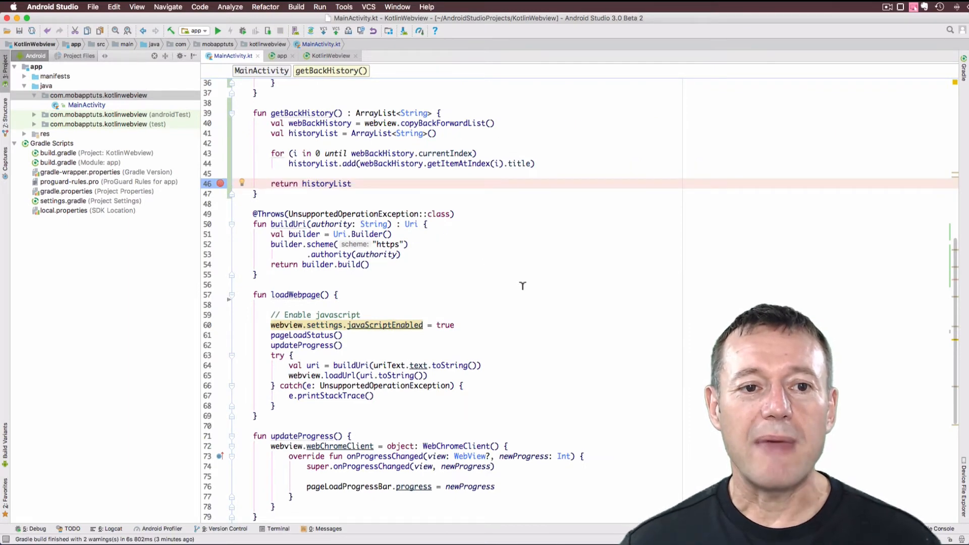
{"action": "scroll", "scroll_direction": "up", "scroll_amount": 3}
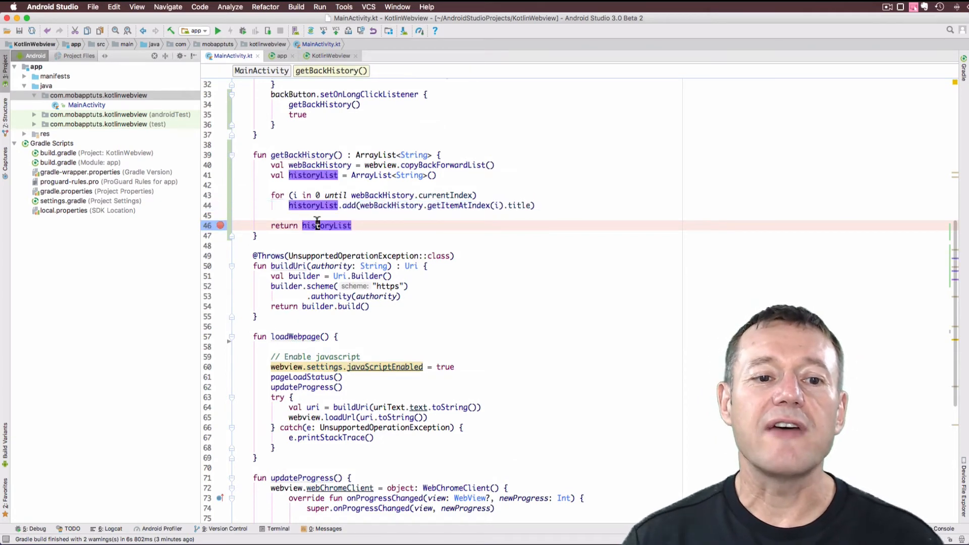
{"action": "type", "text": "historyList"}
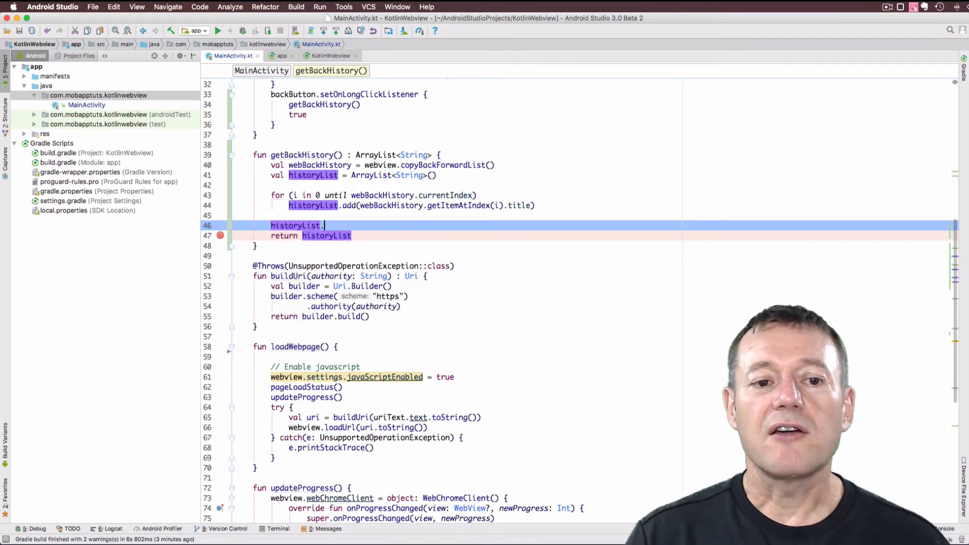
{"action": "type", "text": "."}
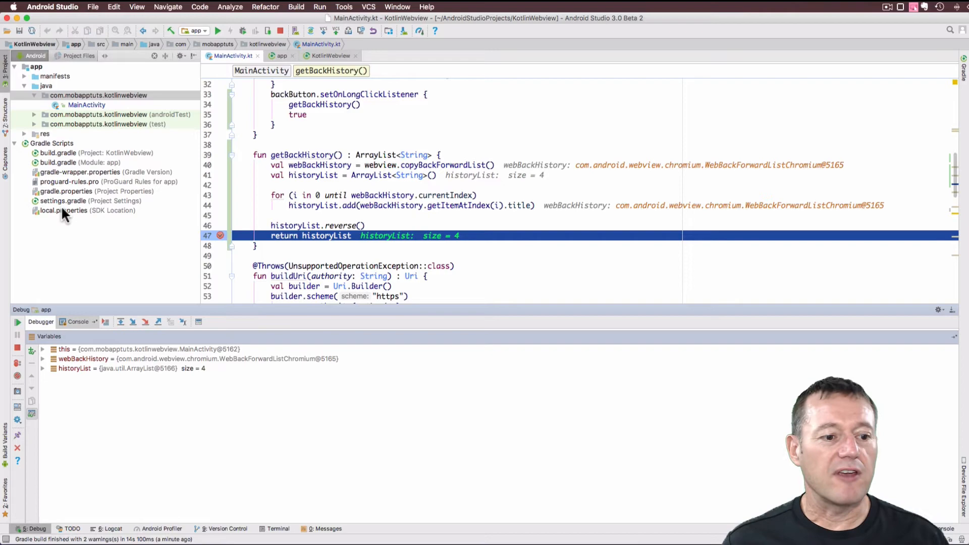
Step: Expand historyList to confirm the four titles are reversed, starting with Kotlin Webview Archives
{"action": "left_click", "coordinate": [42, 368]}
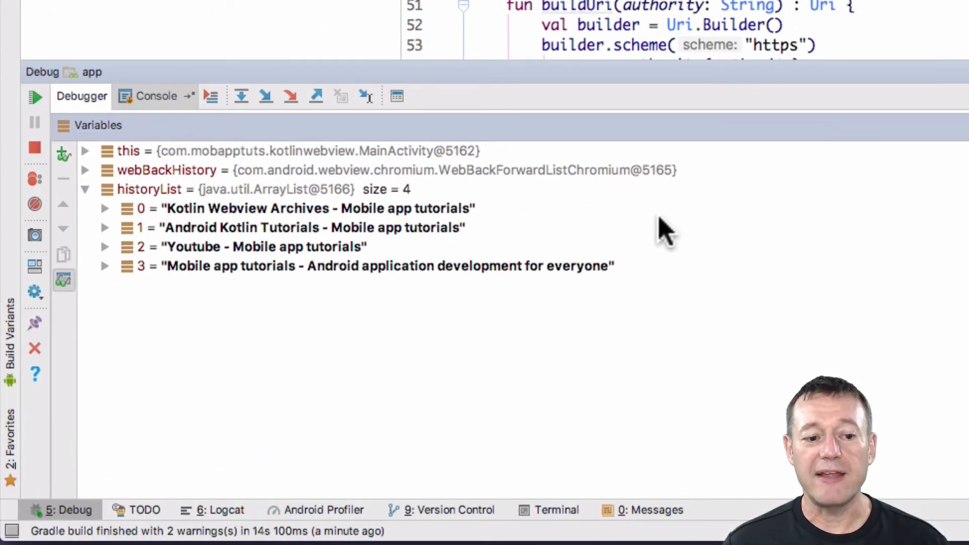
{"action": "mouse_move", "coordinate": [705, 235]}
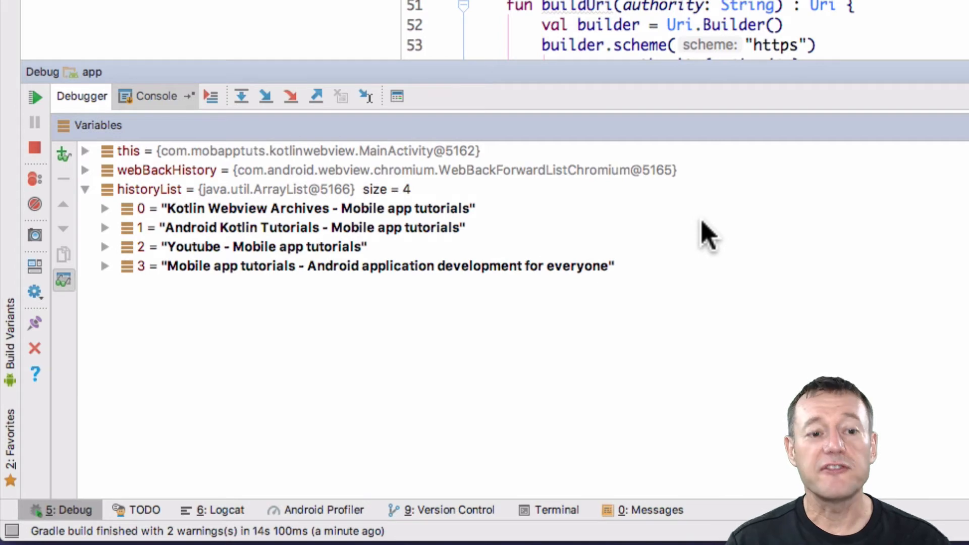
{"action": "mouse_move", "coordinate": [611, 213]}
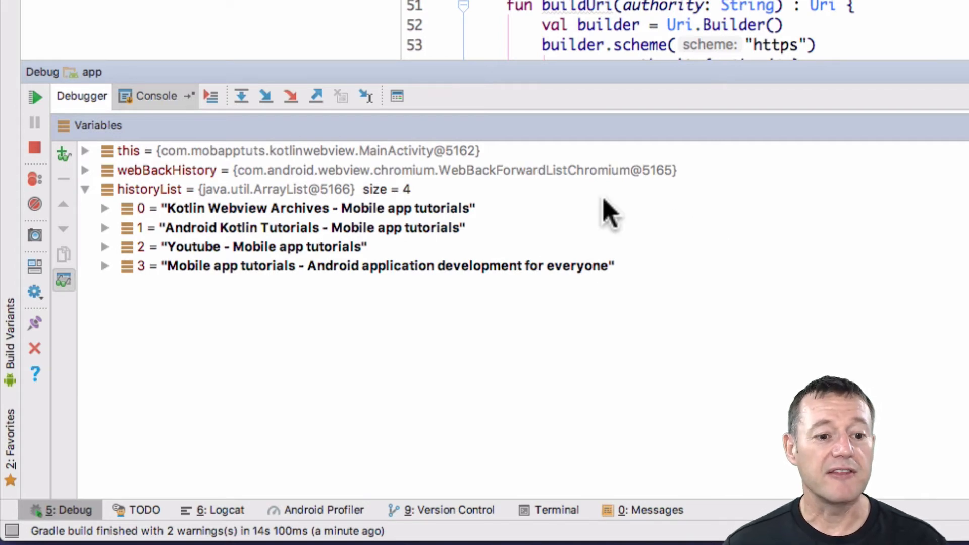
{"action": "mouse_move", "coordinate": [488, 223]}
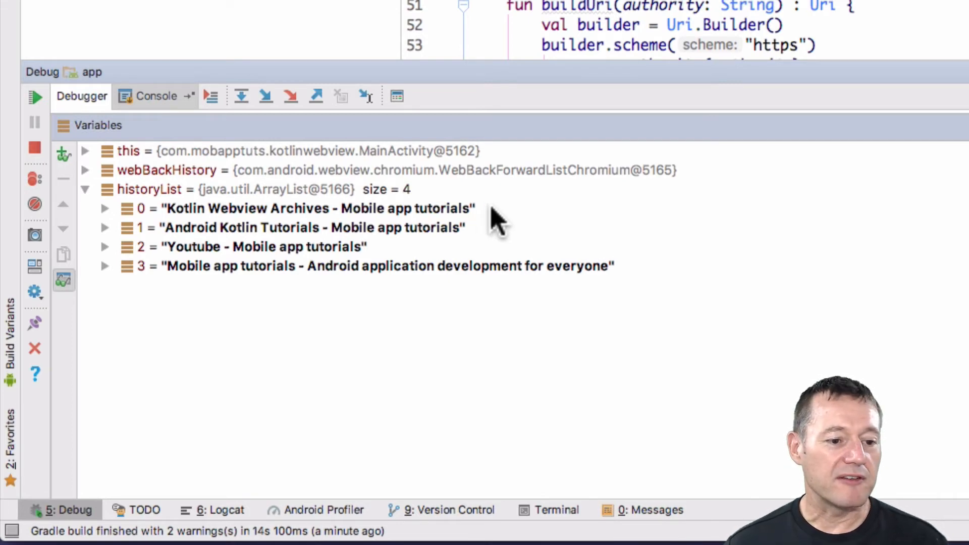
{"action": "mouse_move", "coordinate": [556, 229]}
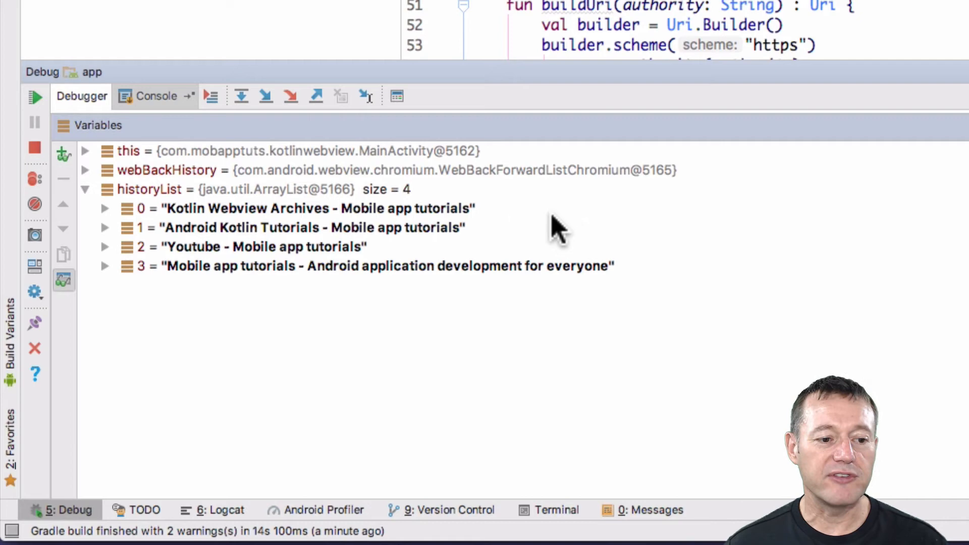
{"action": "mouse_move", "coordinate": [547, 250]}
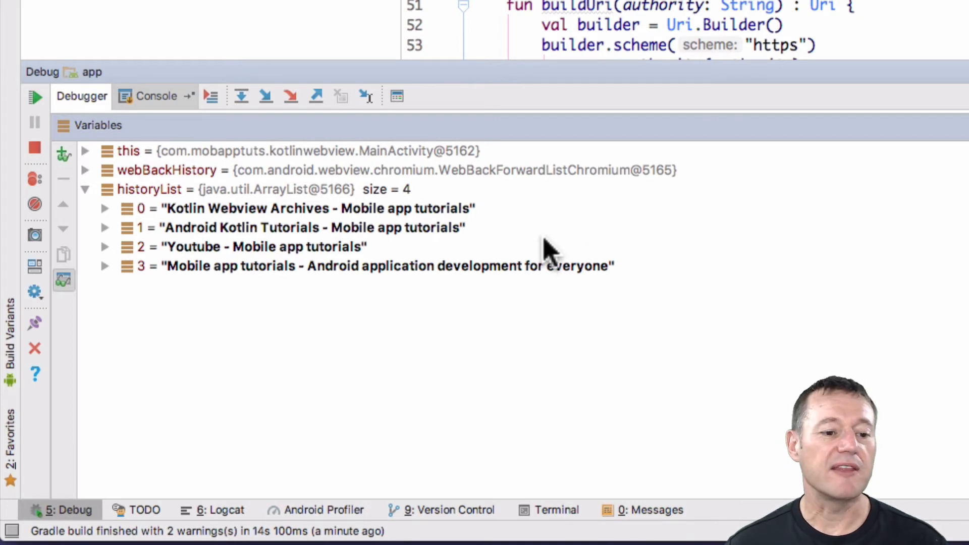
{"action": "mouse_move", "coordinate": [699, 306]}
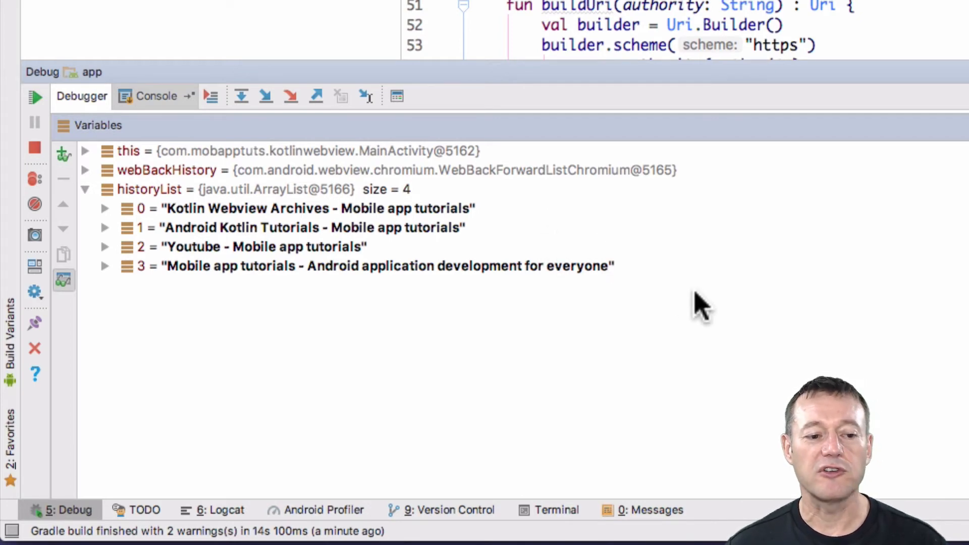
{"action": "mouse_move", "coordinate": [656, 279]}
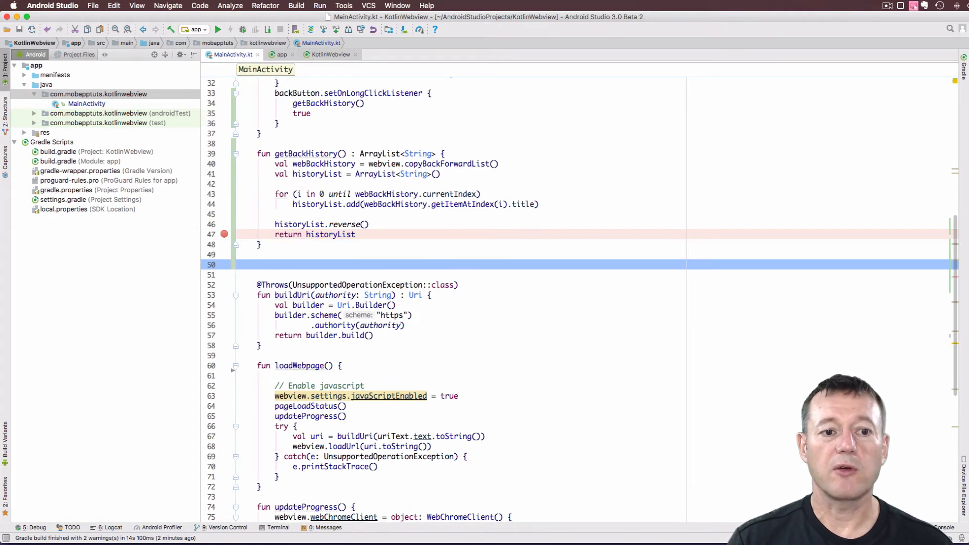
Step: Declare getForwardHistory() that copies the back-forward list and declares historyList
{"action": "type", "text": "fun ge"}
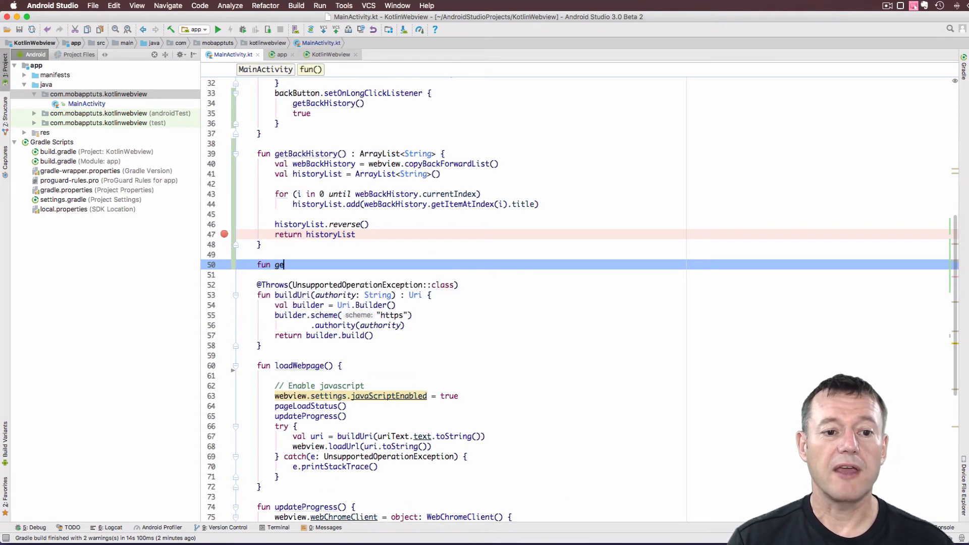
{"action": "type", "text": "tForw"}
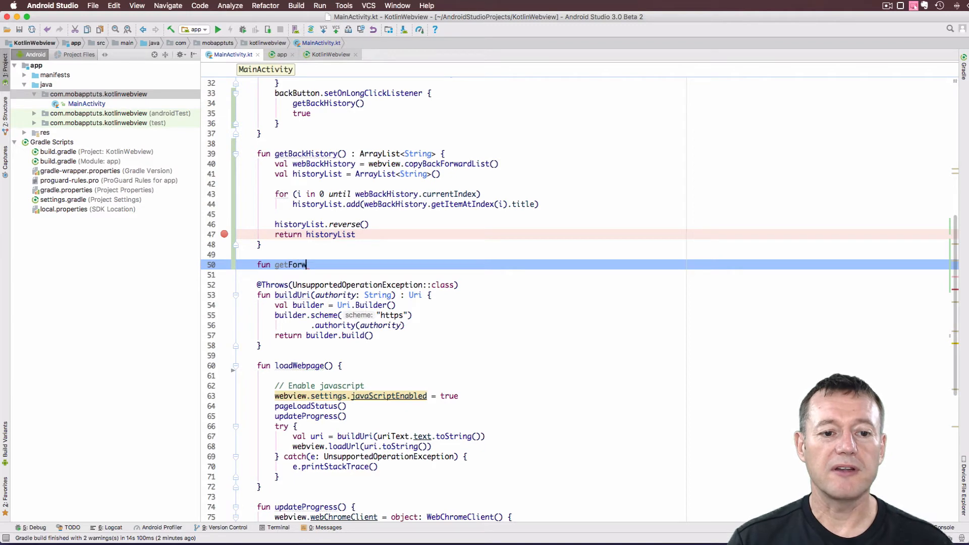
{"action": "type", "text": "ardHistory"}
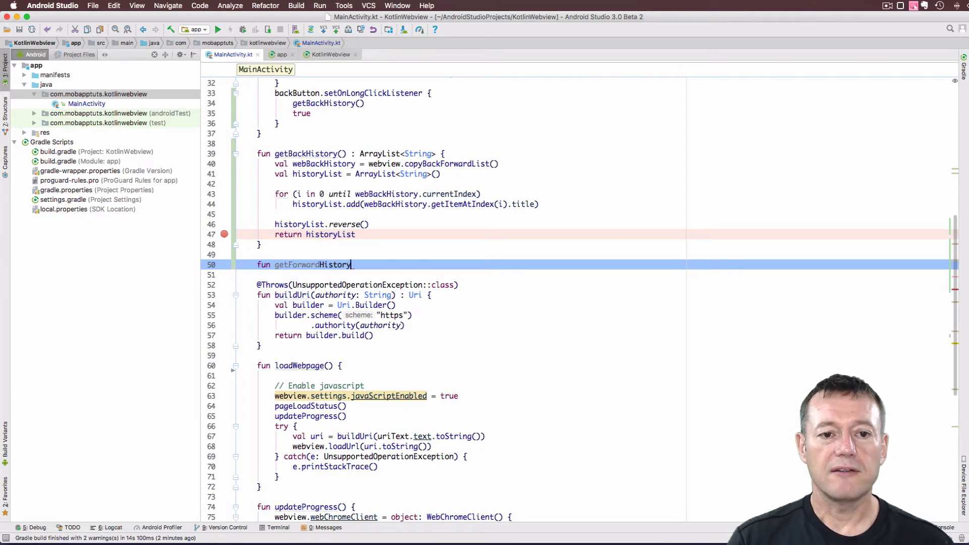
{"action": "type", "text": "() :"}
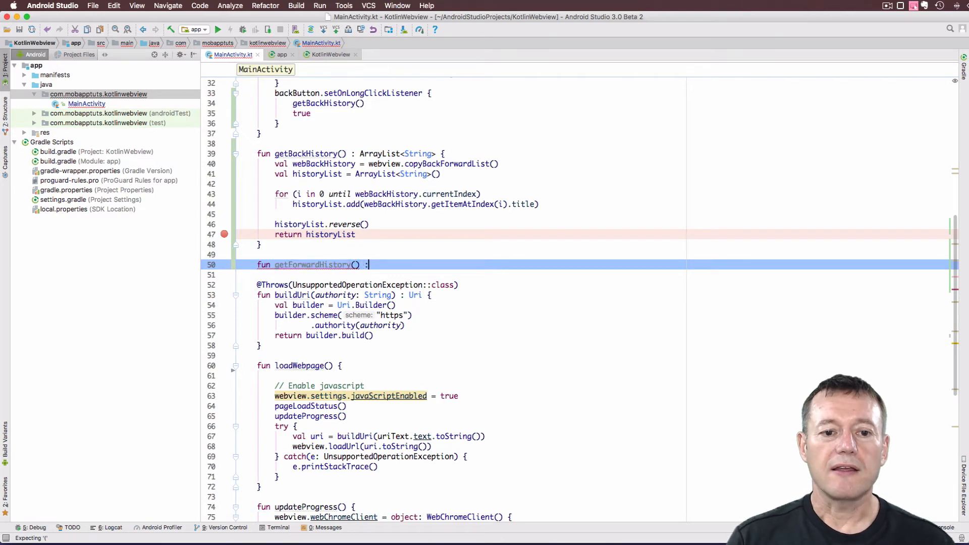
{"action": "type", "text": "ArrayList<String> {"}
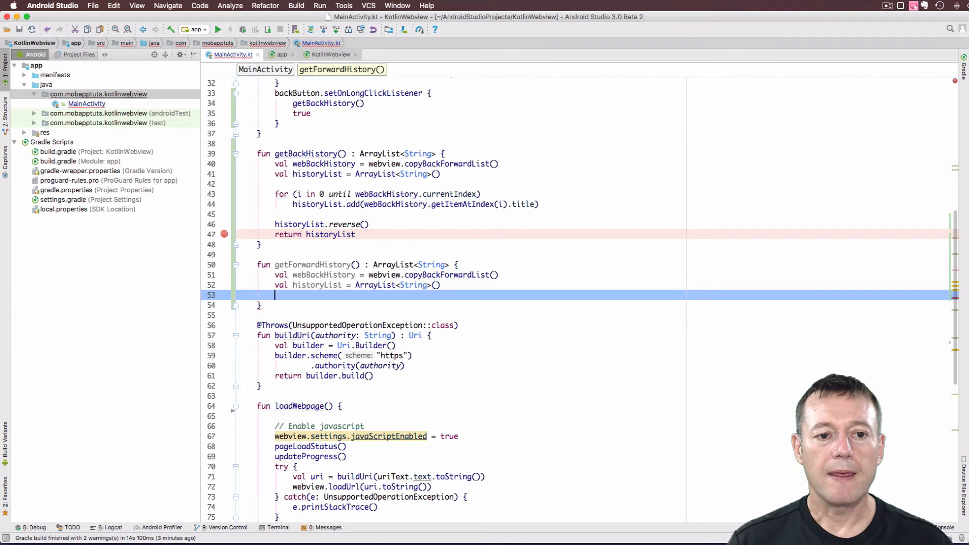
{"action": "type", "text": "of"}
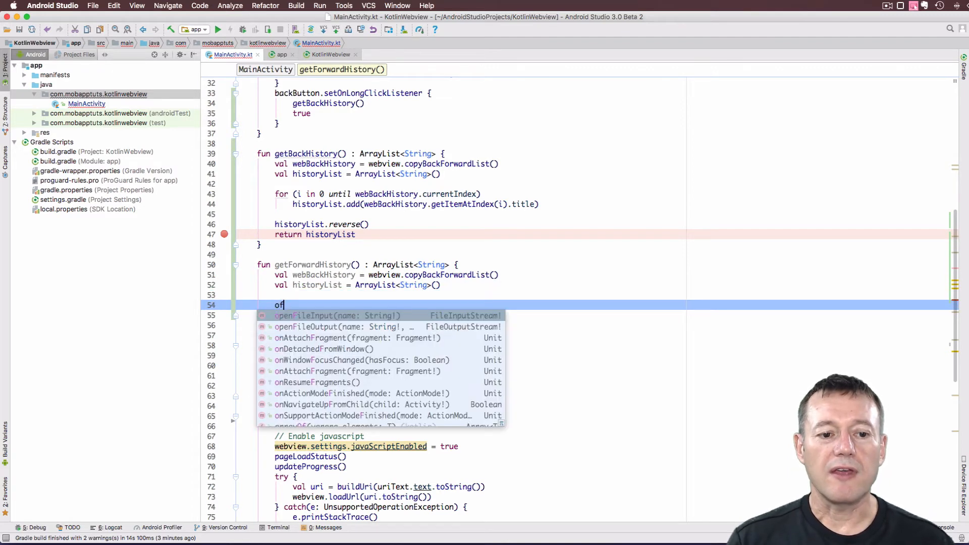
Step: Begin the loop header "for (i in 0 until" in getForwardHistory
{"action": "type", "text": "for"}
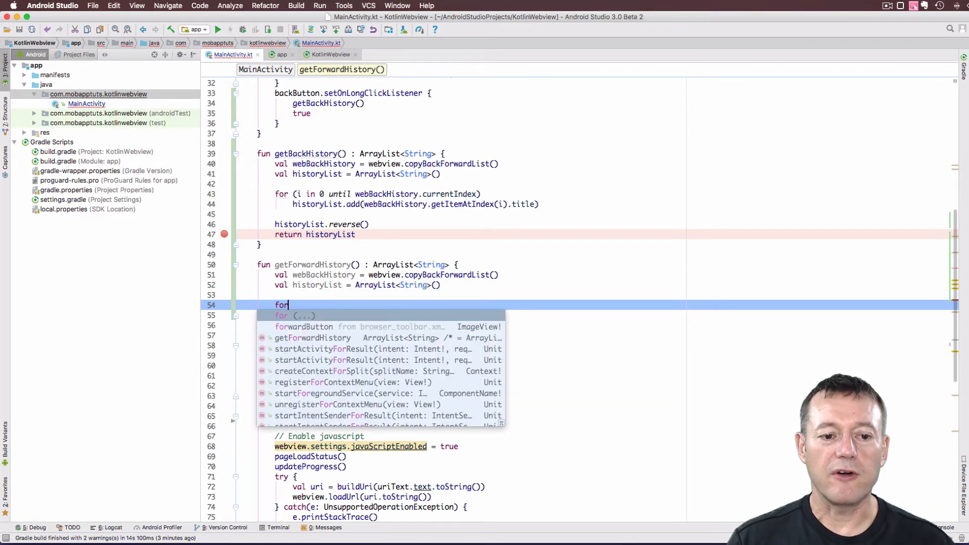
{"action": "type", "text": "(i"}
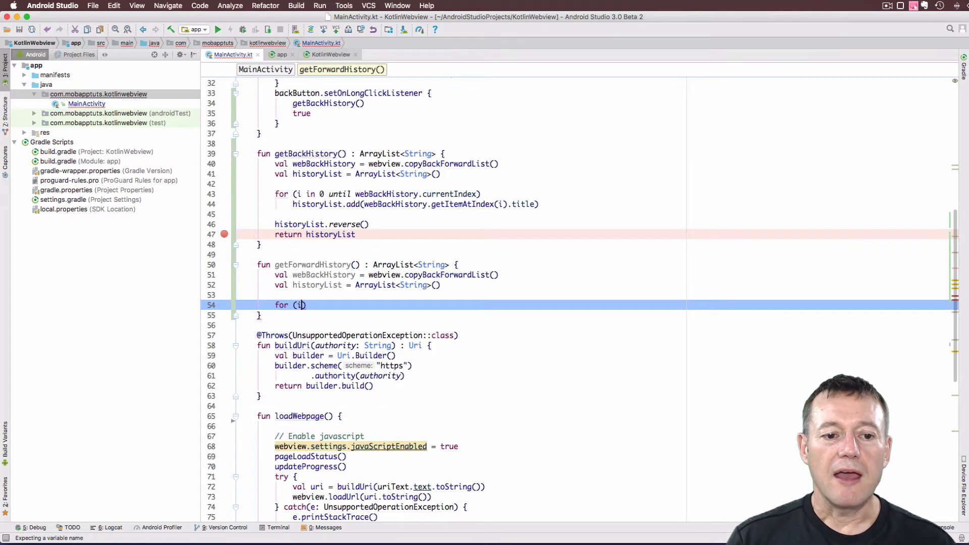
{"action": "type", "text": "in"}
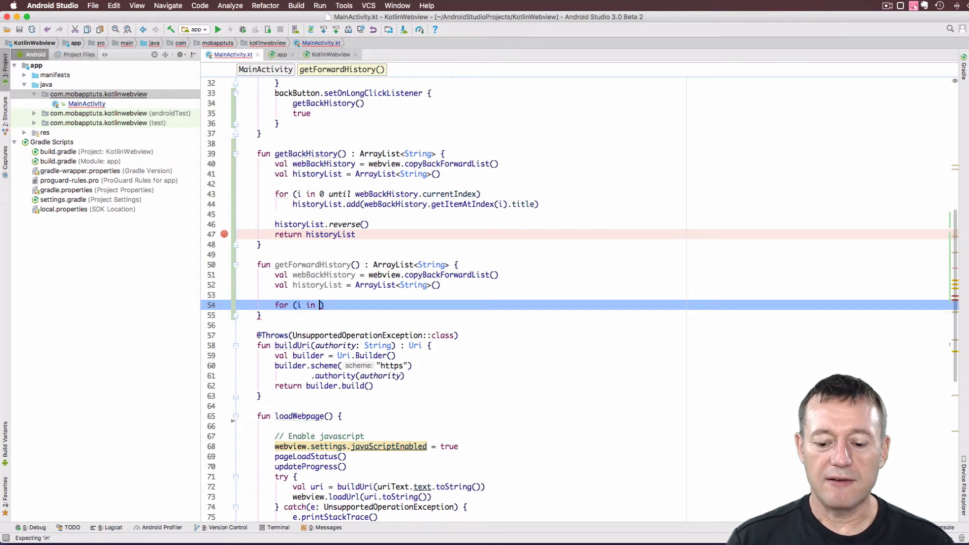
{"action": "type", "text": "0"}
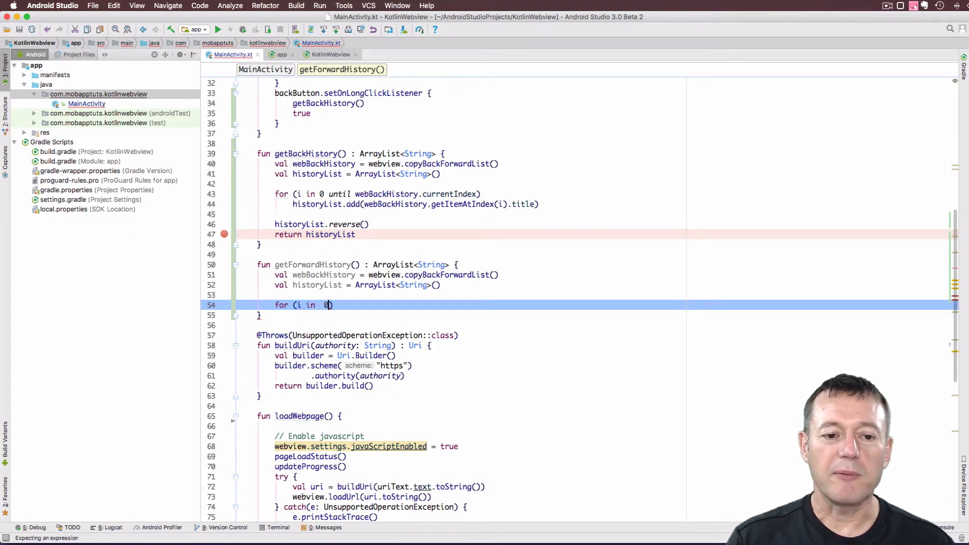
{"action": "key", "text": "Backspace"}
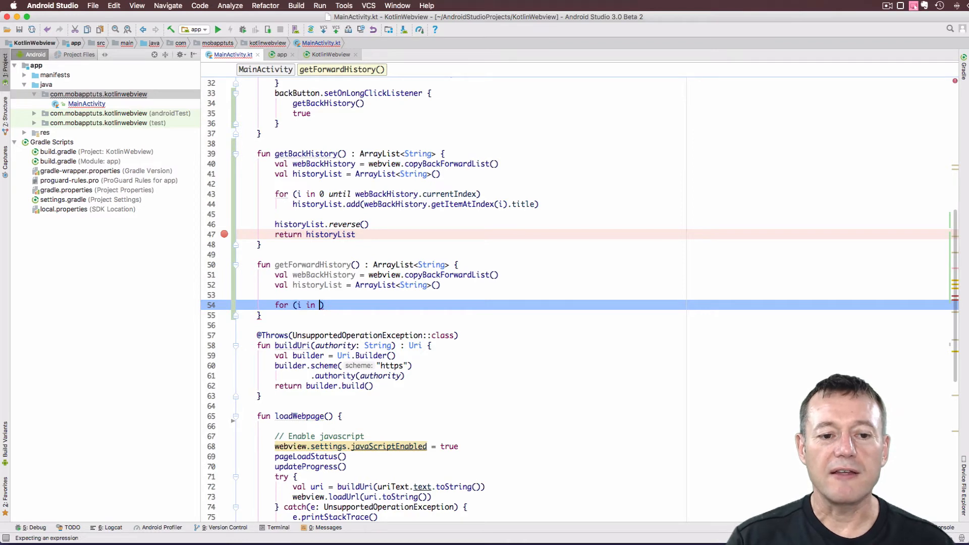
{"action": "type", "text": "0 until"}
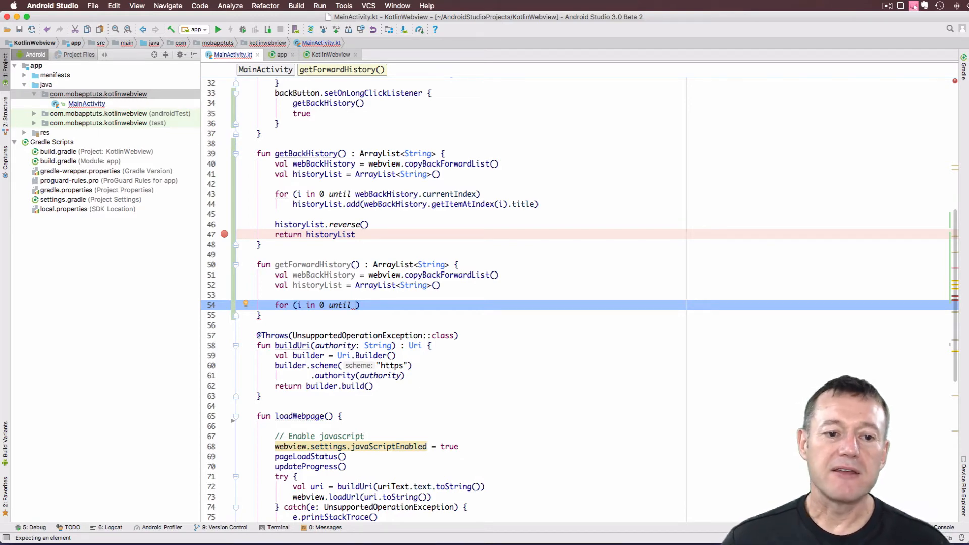
Step: Rename webBackHistory to webForwardHistory and bound the loop at size minus currentIndex minus 1
{"action": "double_click", "coordinate": [322, 275]}
{"action": "type", "text": "Forward"}
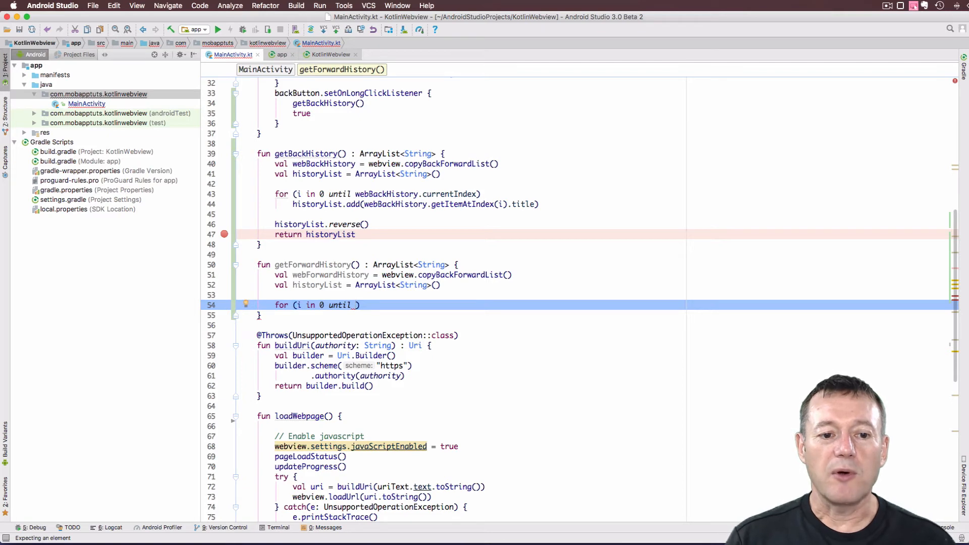
{"action": "type", "text": "webForwardHistory."}
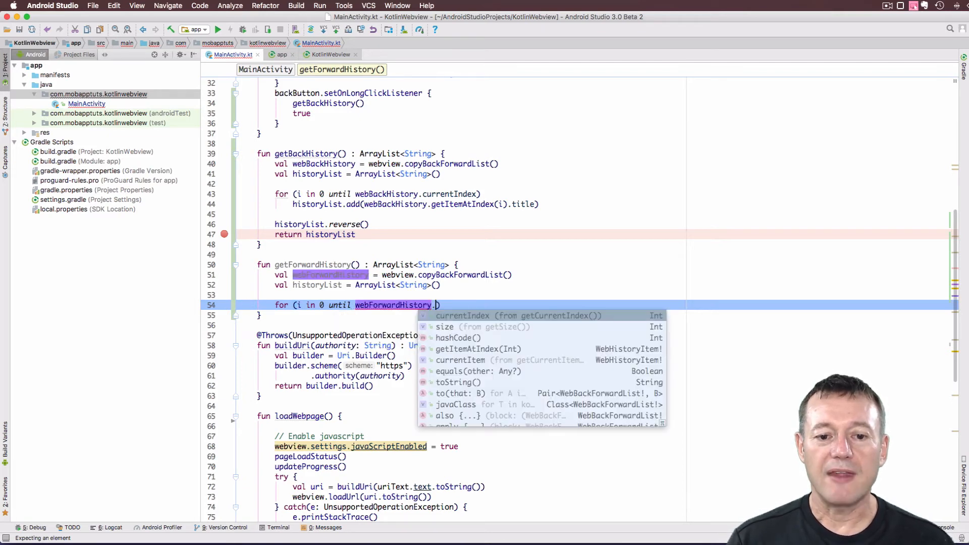
{"action": "type", "text": "size -"}
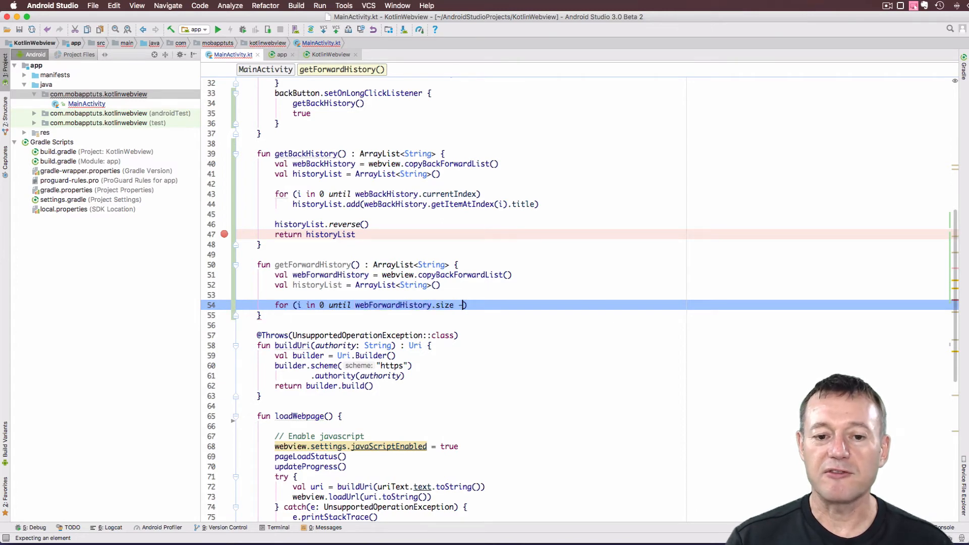
{"action": "type", "text": "web"}
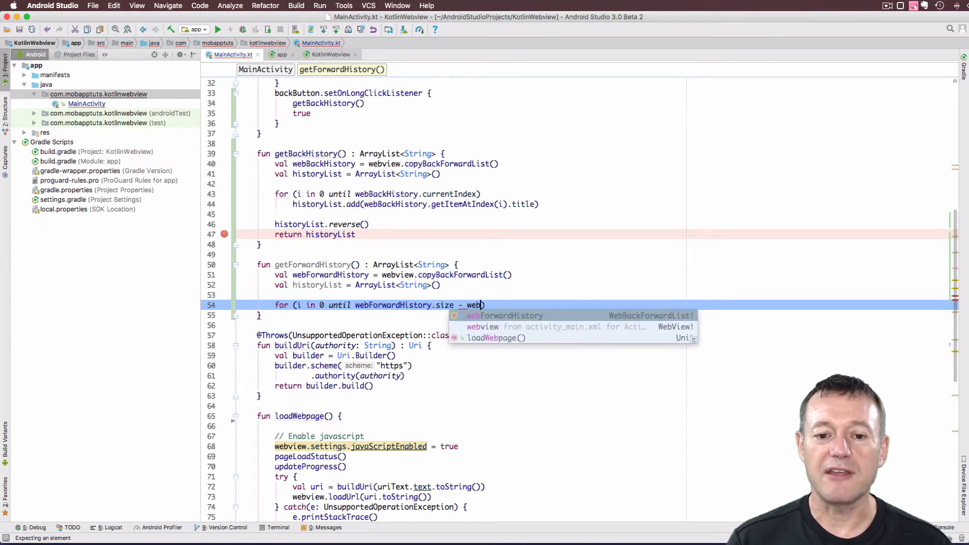
{"action": "type", "text": "webForwardHistory.currentIndex -"}
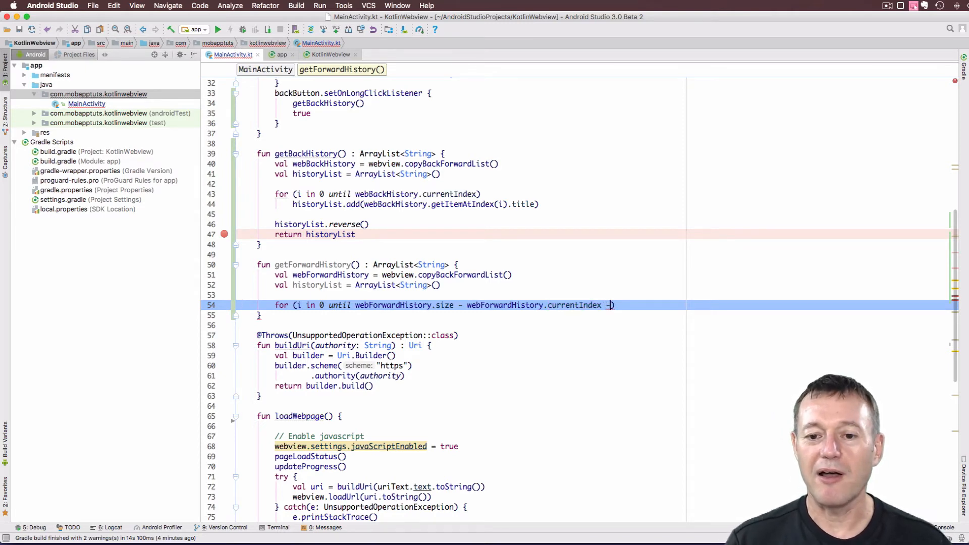
{"action": "type", "text": "1"}
{"action": "type", "text": "historyList."}
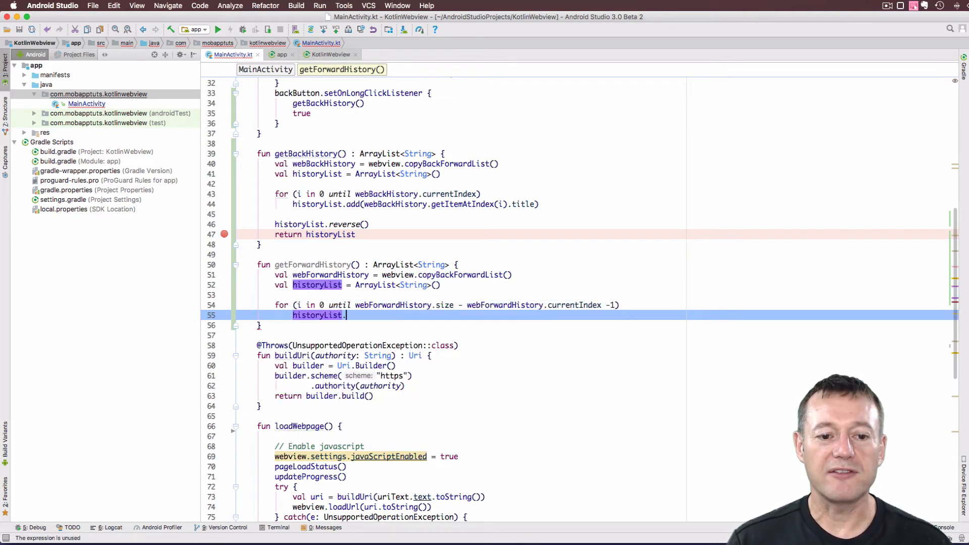
Step: Add getItemAtIndex(currentIndex + i + 1).title to historyList inside the loop
{"action": "type", "text": "add()"}
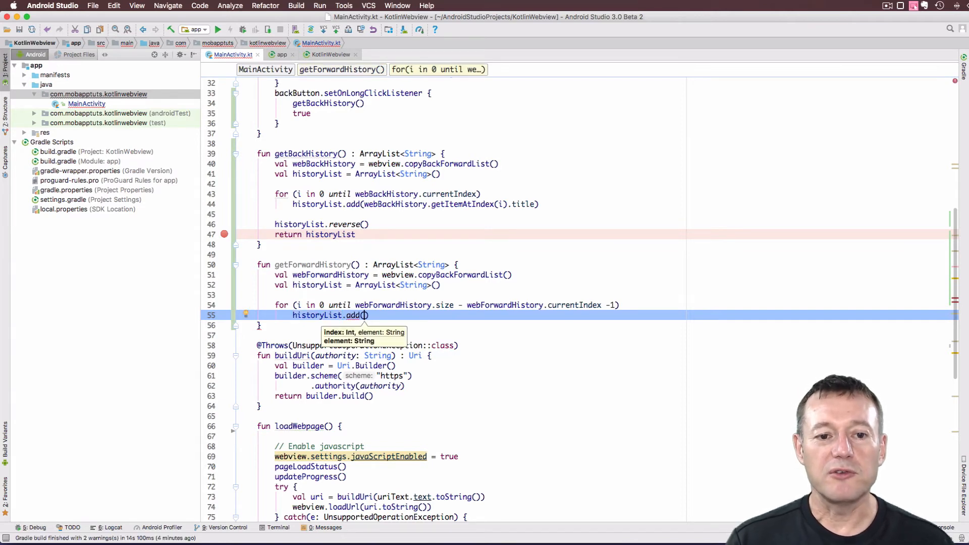
{"action": "type", "text": "webForwardHistory"}
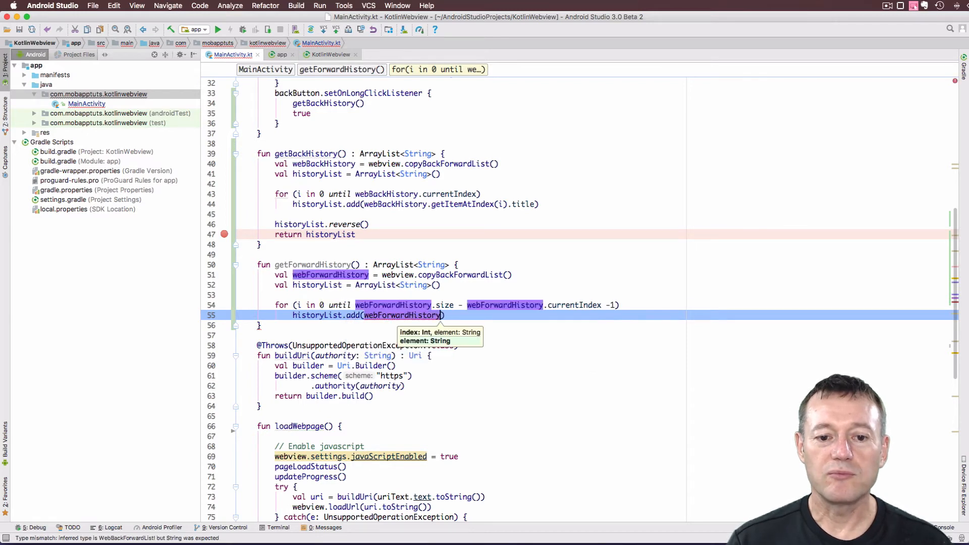
{"action": "type", "text": ".getItemAtIndex("}
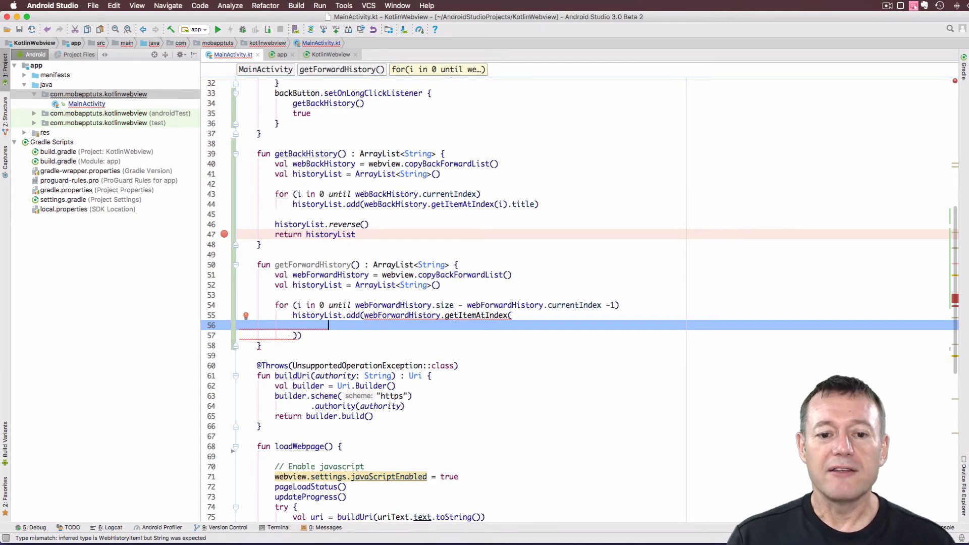
{"action": "type", "text": "we"}
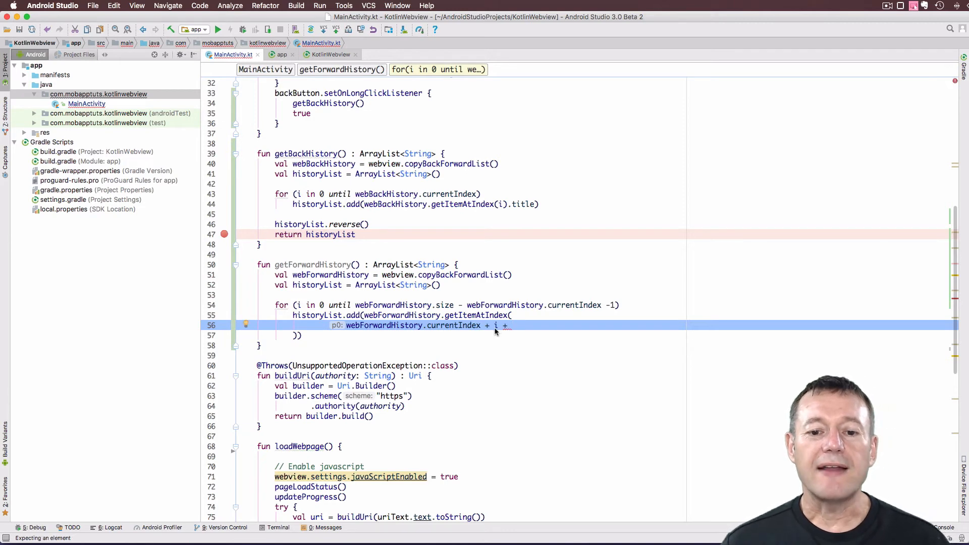
{"action": "mouse_move", "coordinate": [492, 327]}
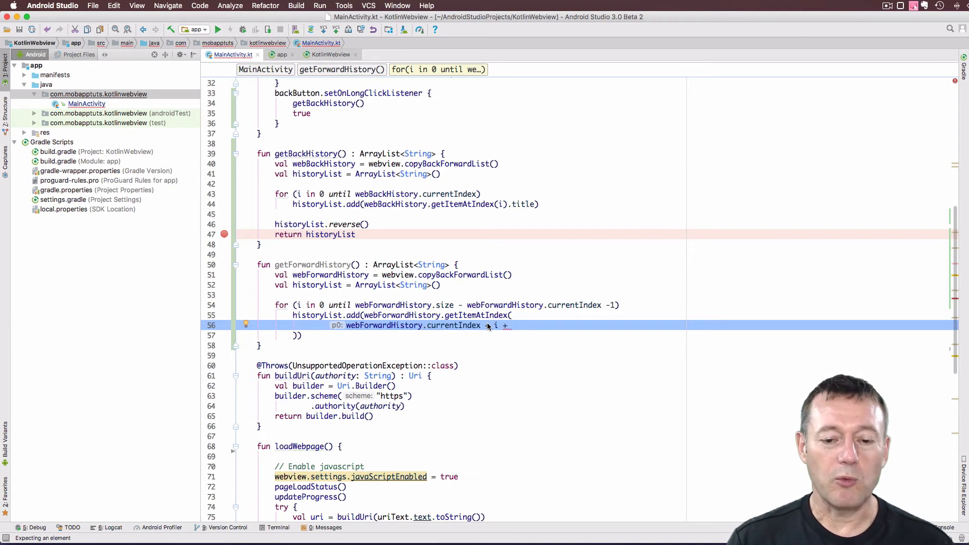
{"action": "type", "text": "1"}
{"action": "left_click", "coordinate": [297, 336]}
{"action": "type", "text": ".title"}
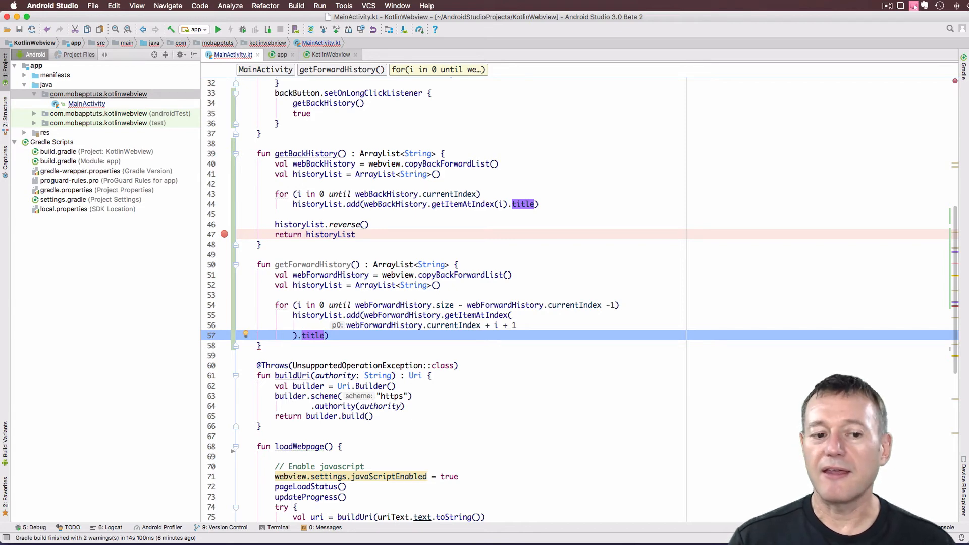
Step: Return historyList from getForwardHistory()
{"action": "type", "text": "requestPermissions("}
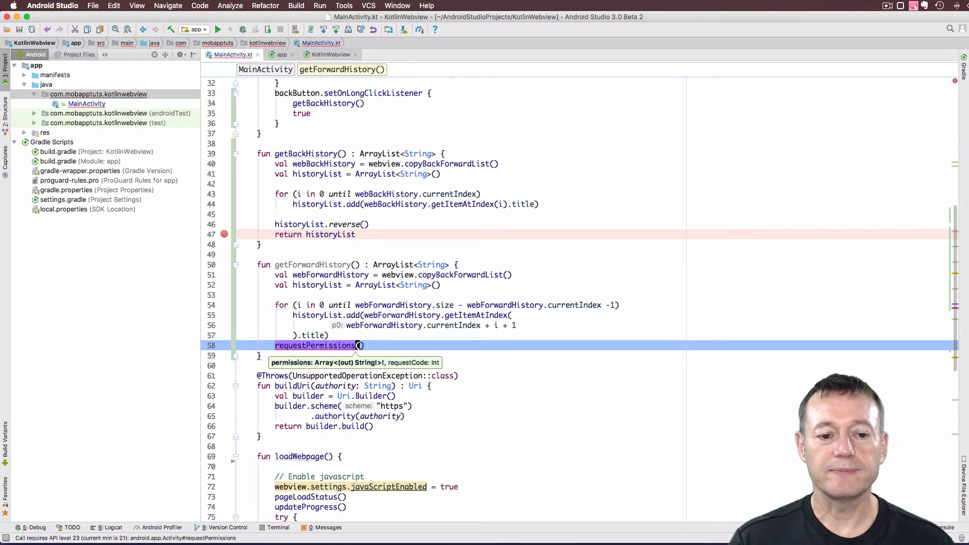
{"action": "type", "text": "return"}
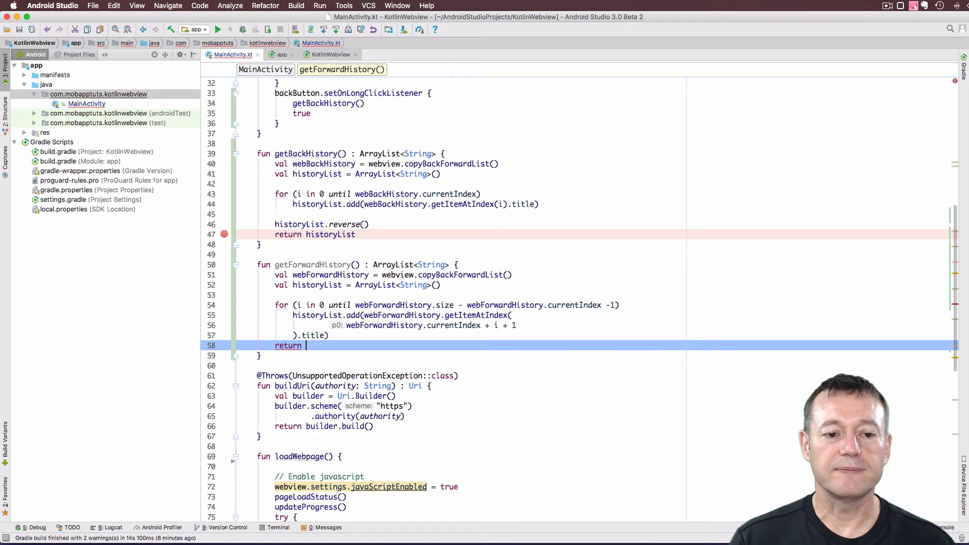
{"action": "type", "text": "historyList"}
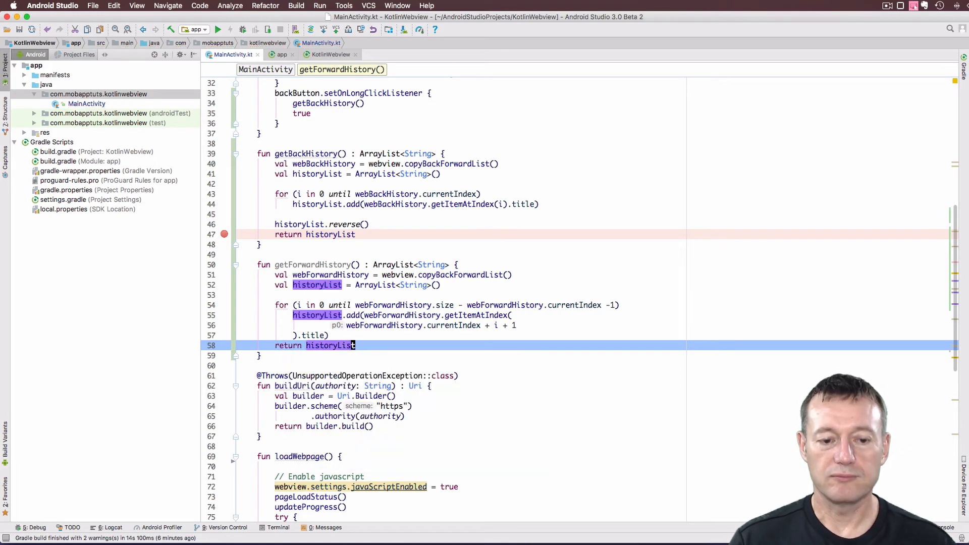
{"action": "mouse_move", "coordinate": [452, 325]}
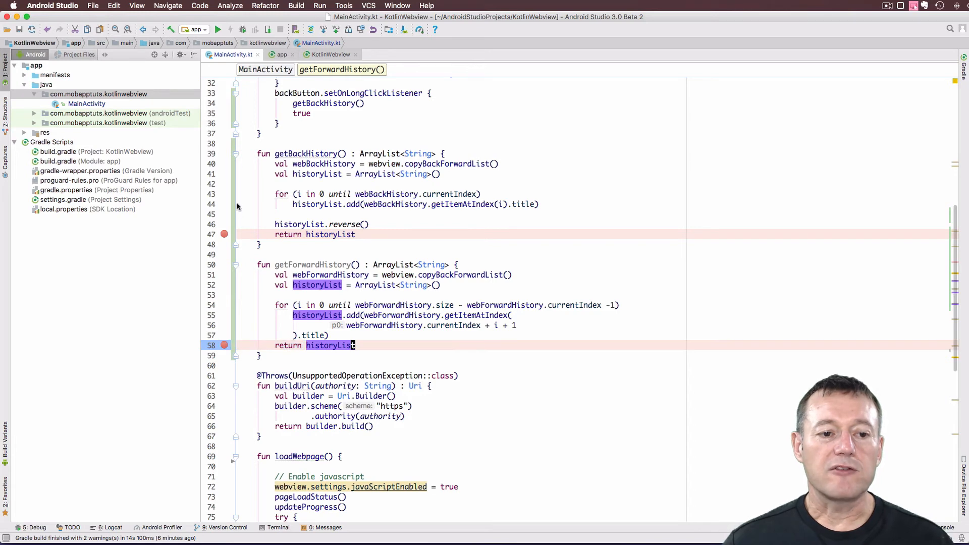
{"action": "scroll", "scroll_direction": "up", "scroll_amount": 3}
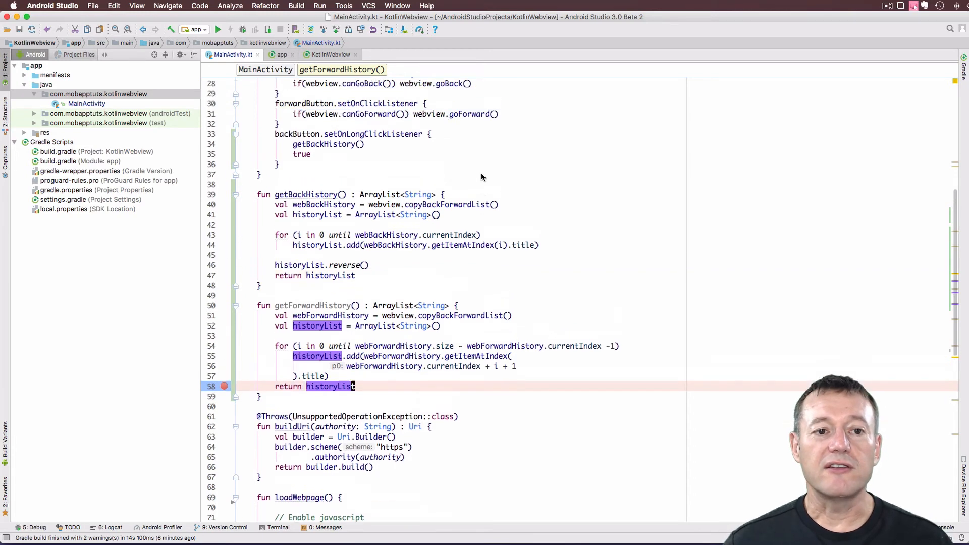
{"action": "scroll", "scroll_direction": "up", "scroll_amount": 3}
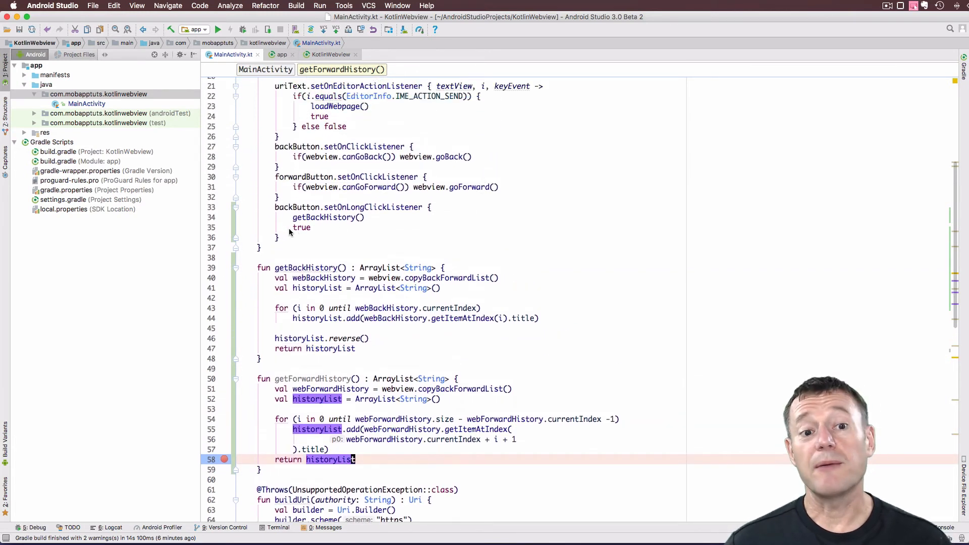
{"action": "left_click", "coordinate": [278, 237]}
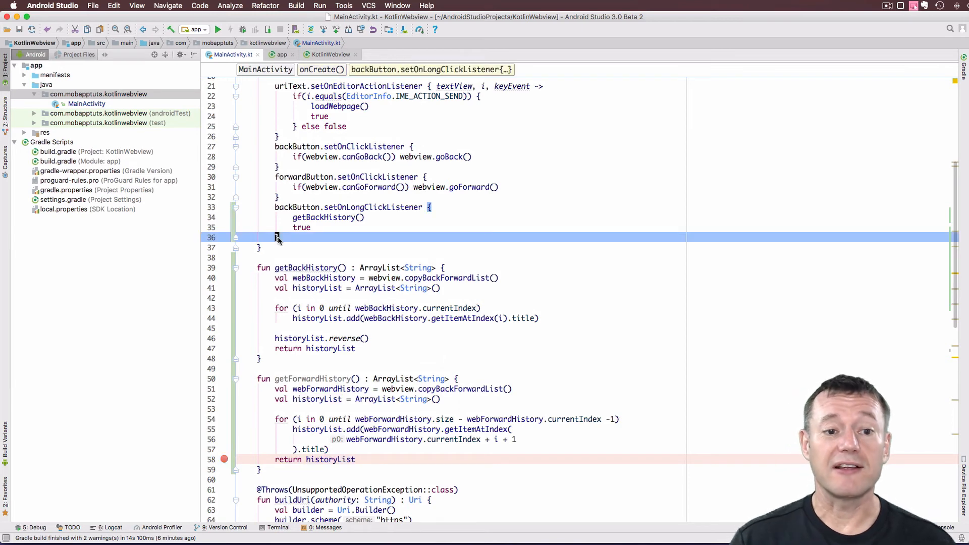
{"action": "type", "text": "forwardButton.set"}
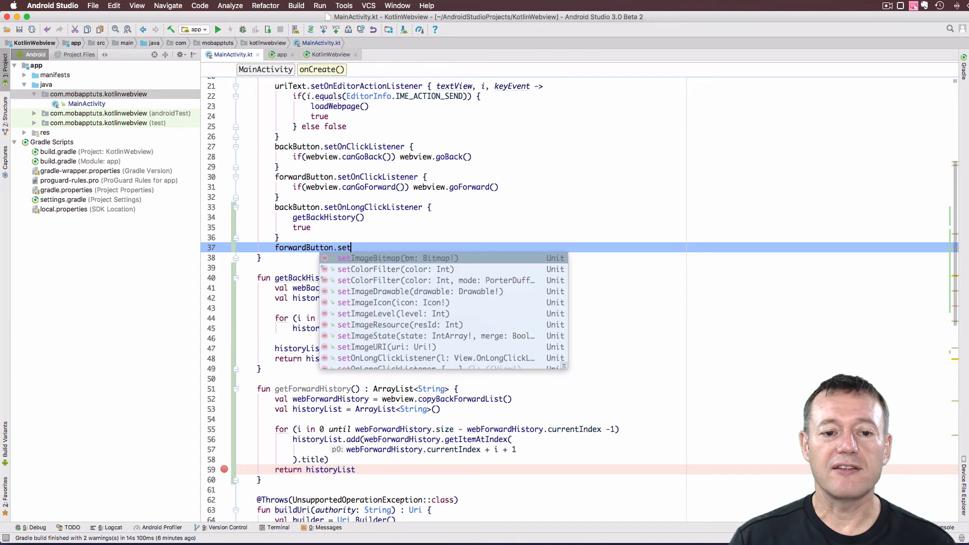
{"action": "type", "text": "OnLongClickListener {"}
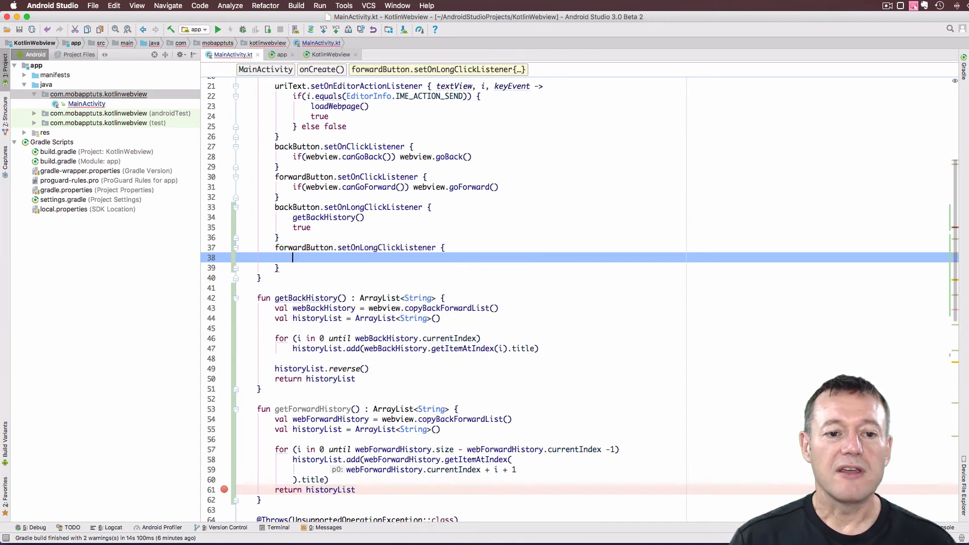
{"action": "type", "text": "getForwardHistory("}
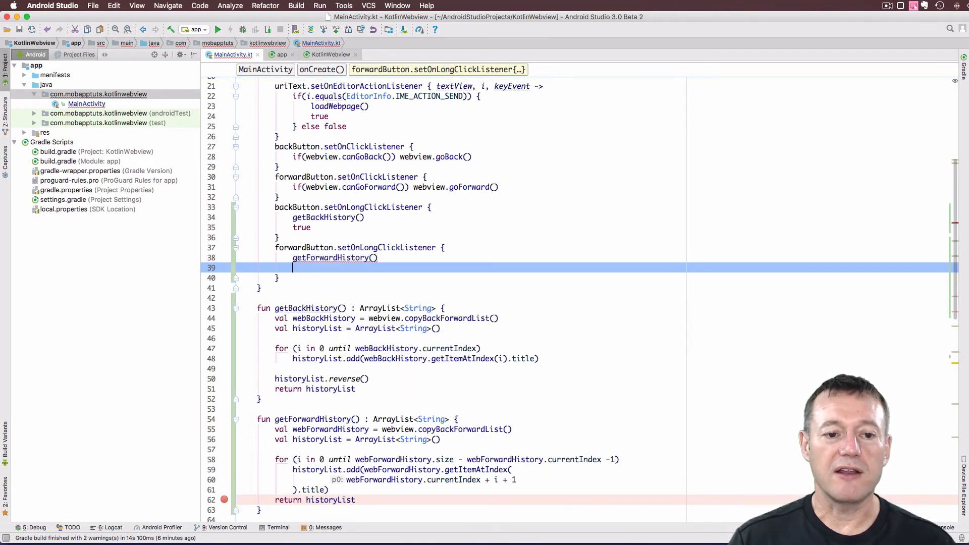
{"action": "type", "text": "true"}
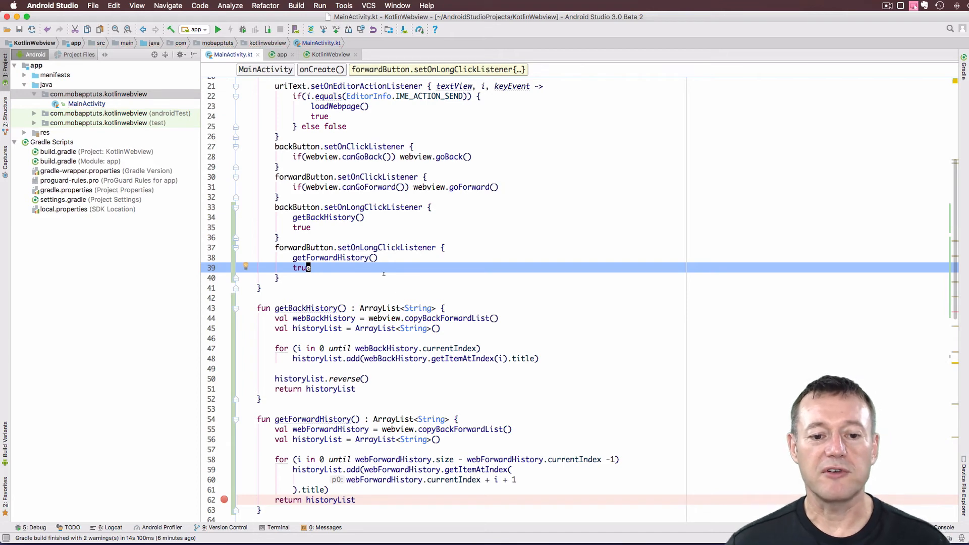
{"action": "scroll", "scroll_direction": "down", "scroll_amount": 3}
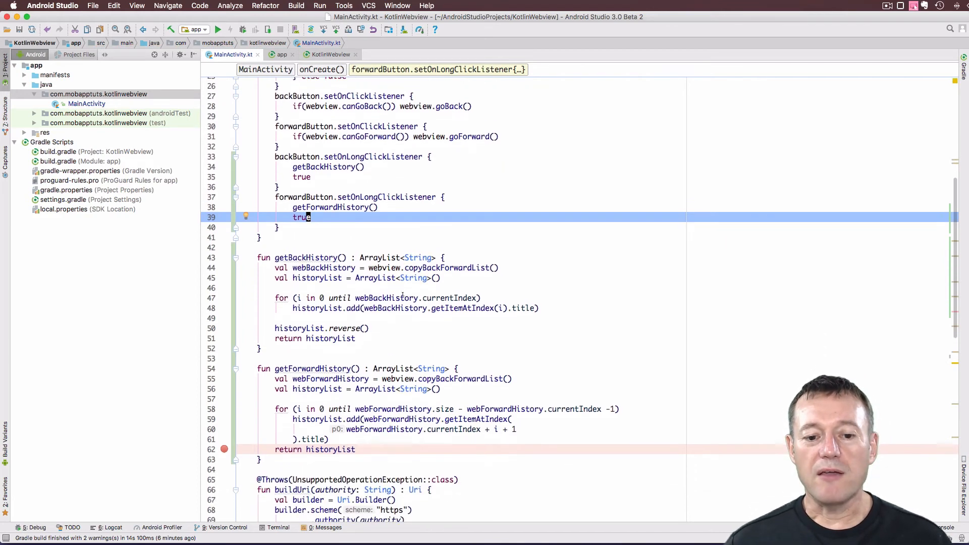
{"action": "scroll", "scroll_direction": "down", "scroll_amount": 3}
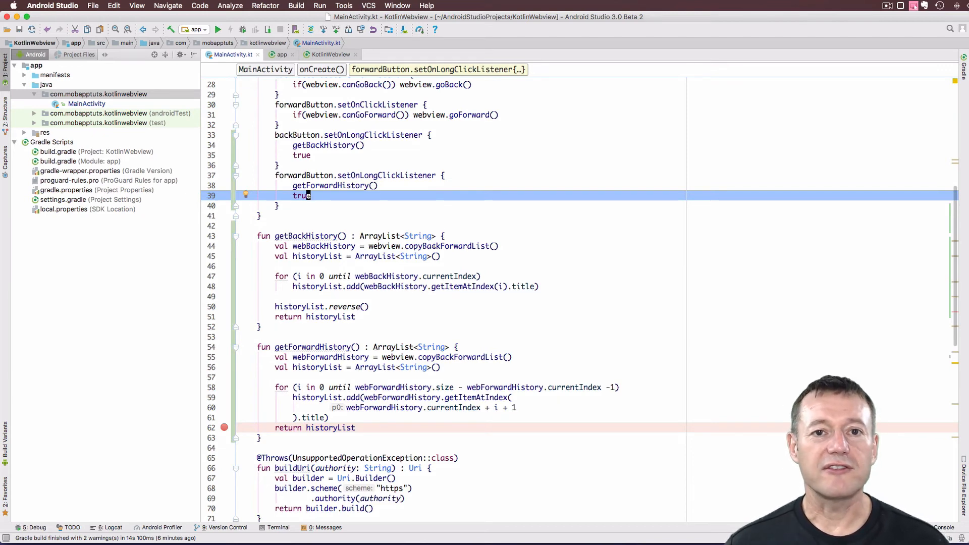
Step: Debug the app and expand historyList at the breakpoint to see three forward titles
{"action": "left_click", "coordinate": [241, 30]}
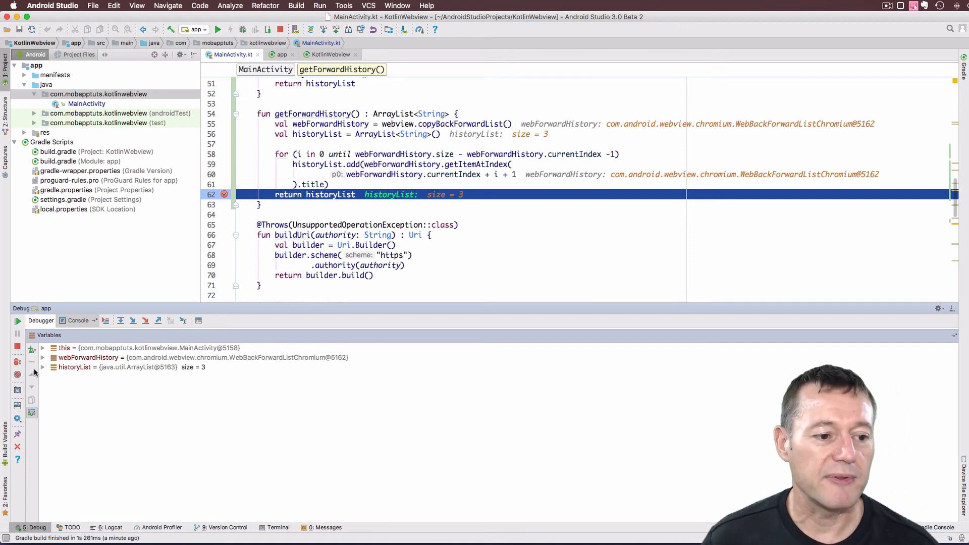
{"action": "left_click", "coordinate": [42, 367]}
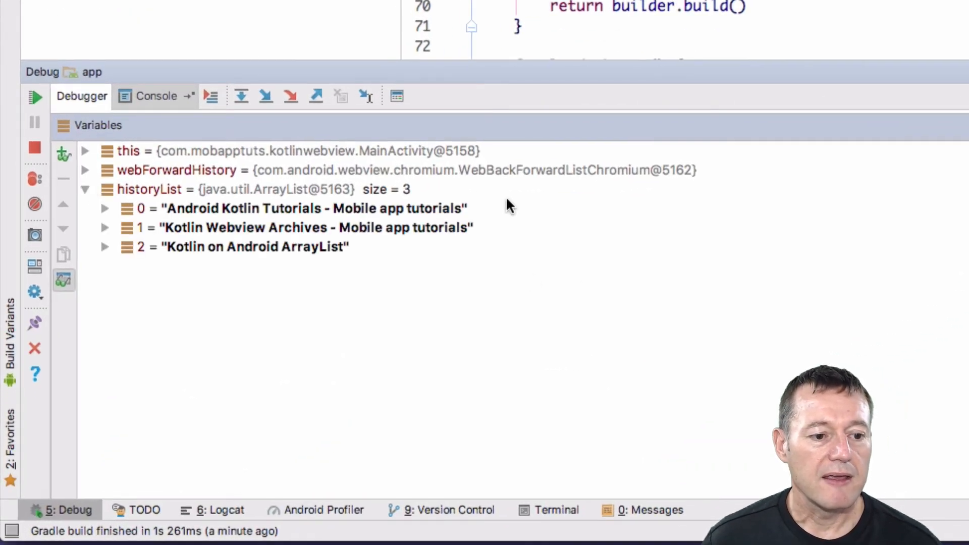
{"action": "mouse_move", "coordinate": [470, 213]}
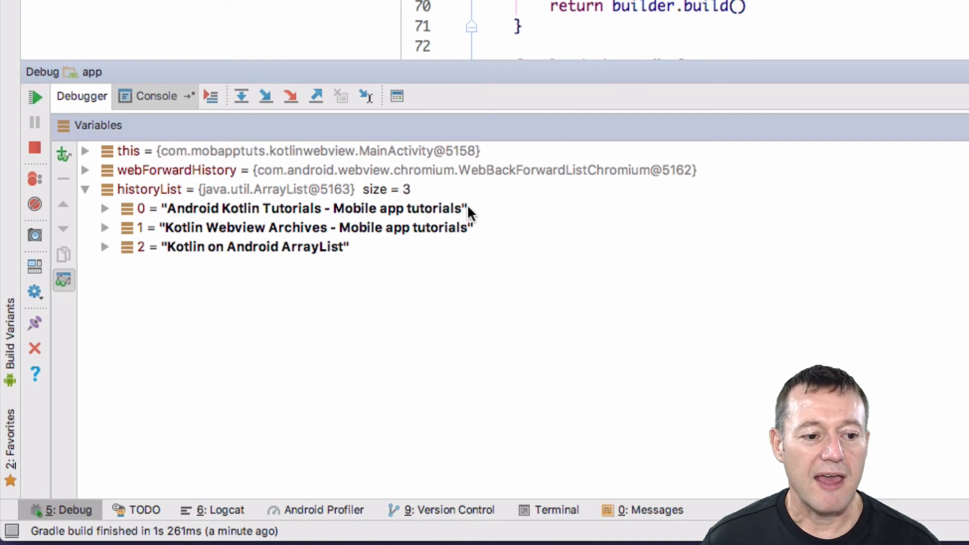
{"action": "mouse_move", "coordinate": [355, 259]}
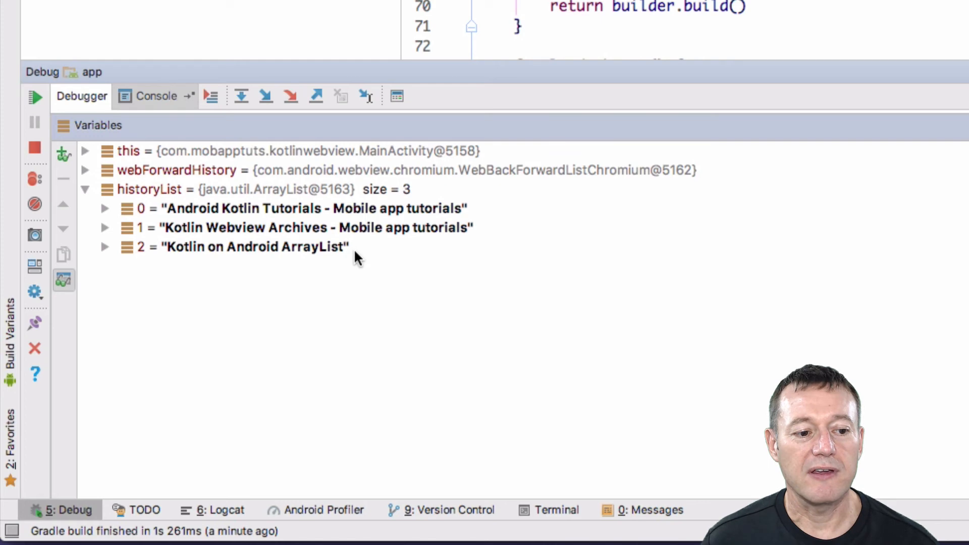
{"action": "mouse_move", "coordinate": [446, 247]}
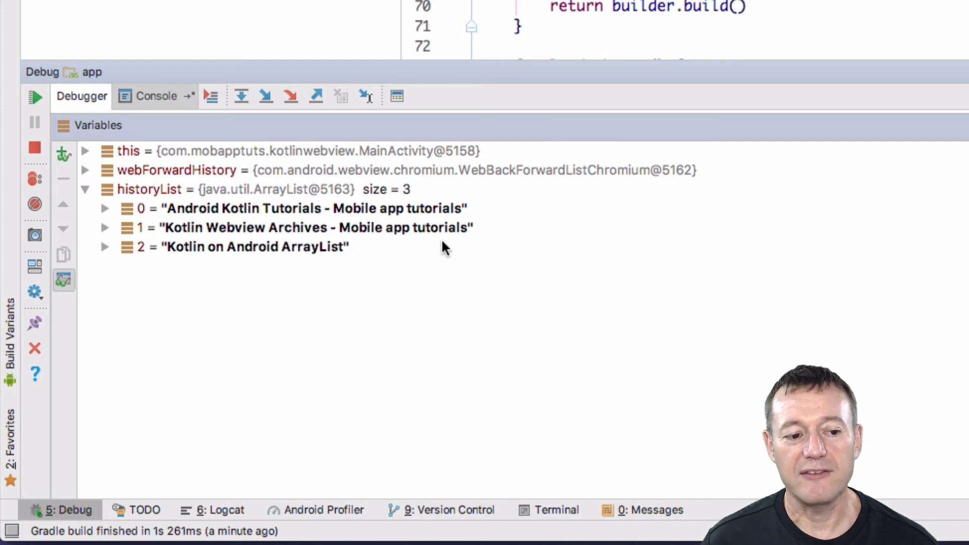
{"action": "mouse_move", "coordinate": [461, 219]}
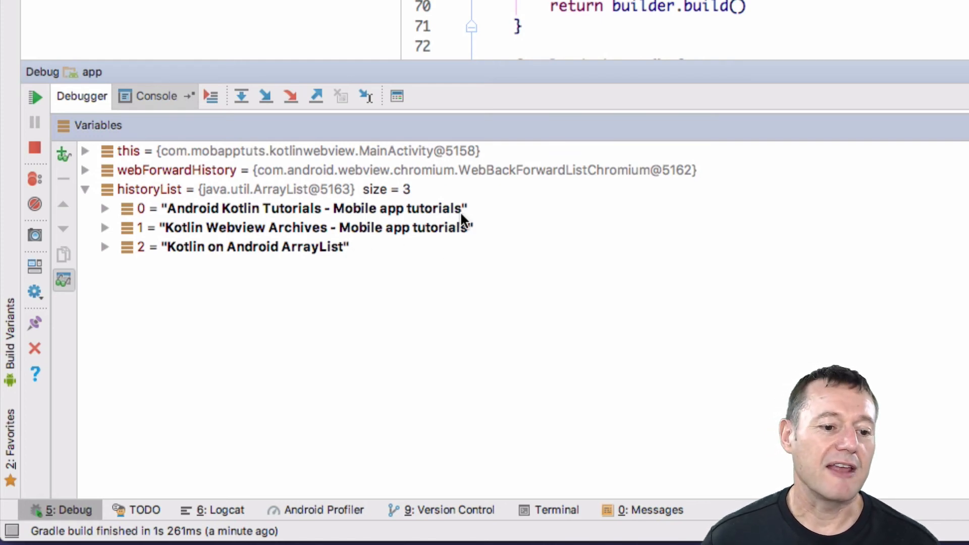
{"action": "mouse_move", "coordinate": [476, 223]}
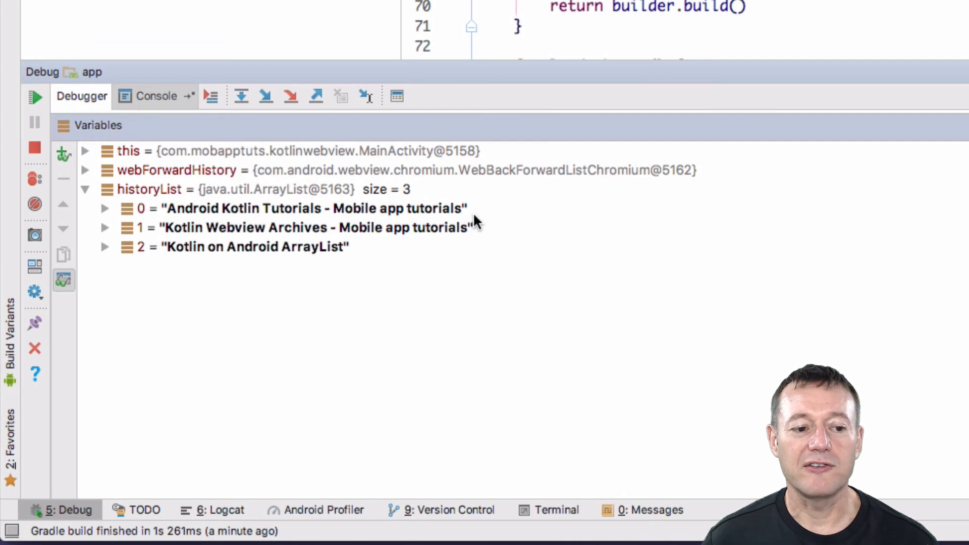
{"action": "mouse_move", "coordinate": [479, 230]}
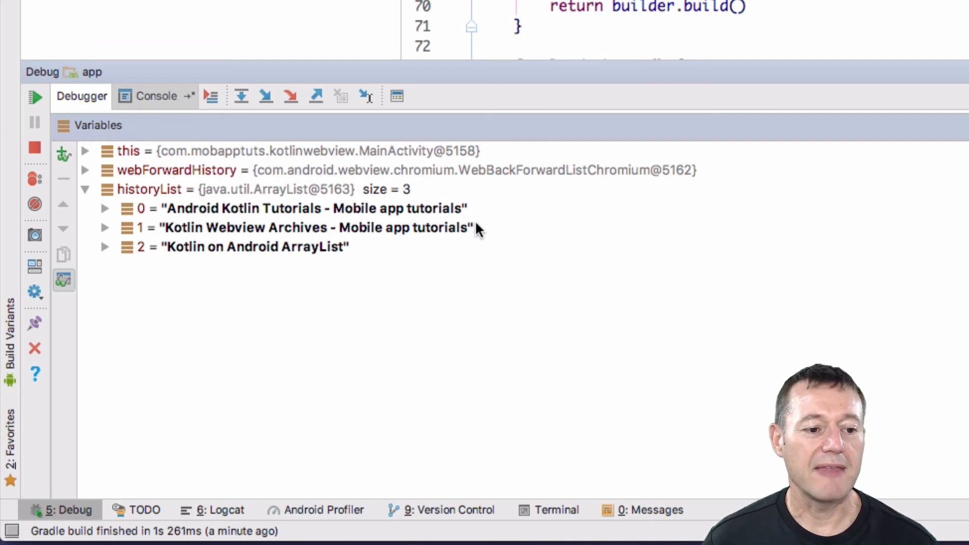
{"action": "mouse_move", "coordinate": [362, 266]}
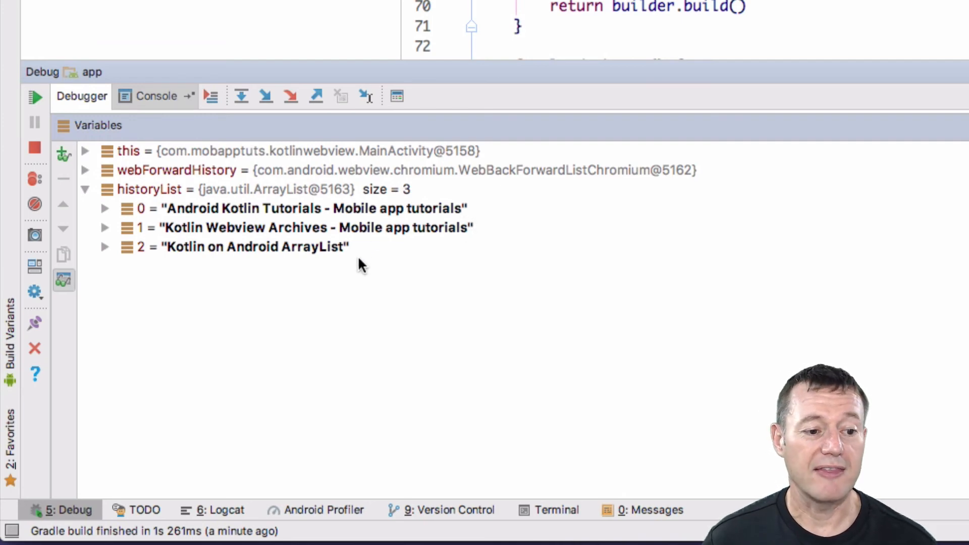
{"action": "mouse_move", "coordinate": [476, 253]}
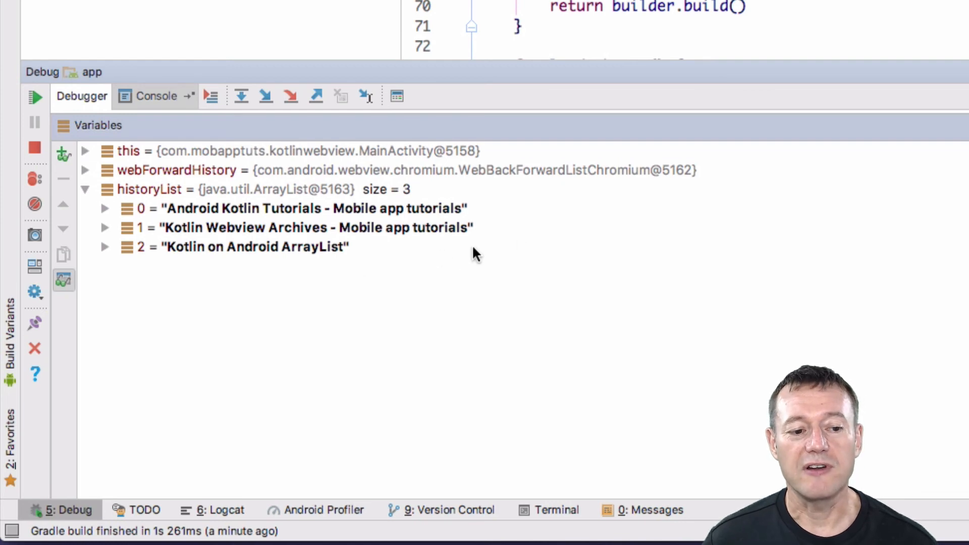
{"action": "mouse_move", "coordinate": [87, 174]}
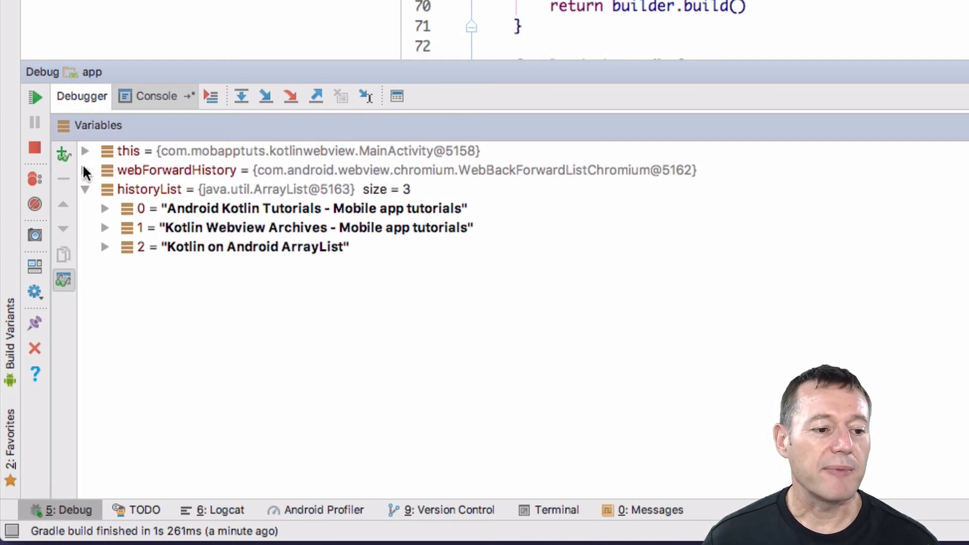
Step: Expand webForwardHistory and its five-item history list, noting mCurrentIndex 1 and inspecting item 1
{"action": "left_click", "coordinate": [86, 170]}
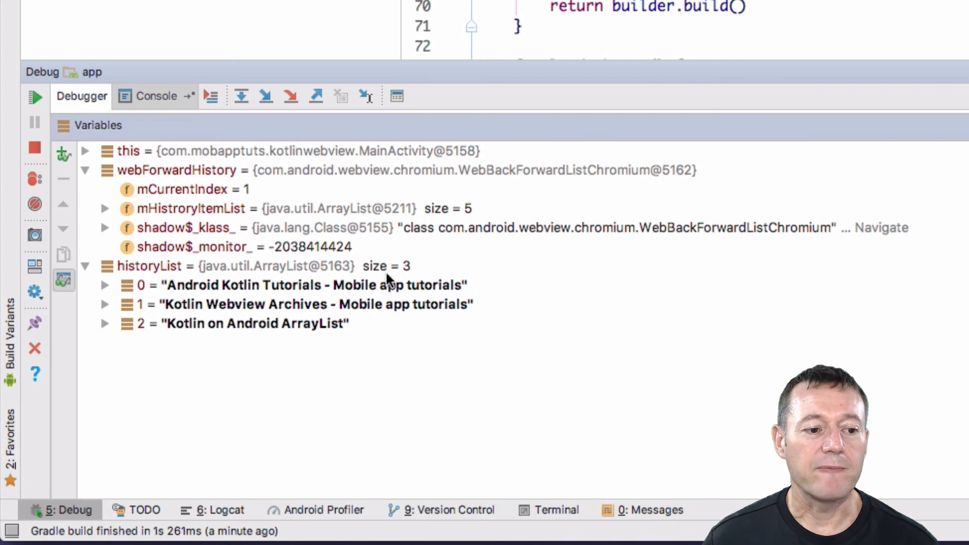
{"action": "mouse_move", "coordinate": [216, 204]}
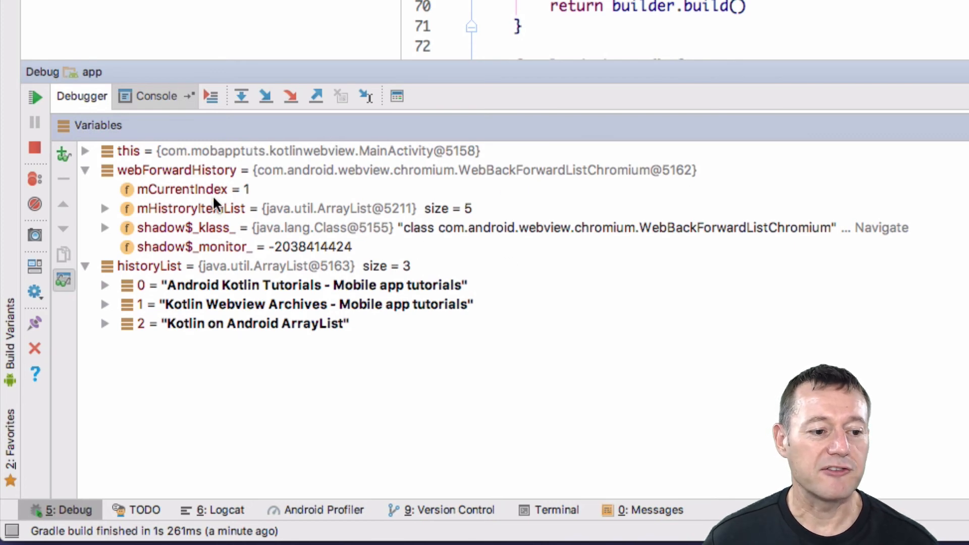
{"action": "mouse_move", "coordinate": [104, 213]}
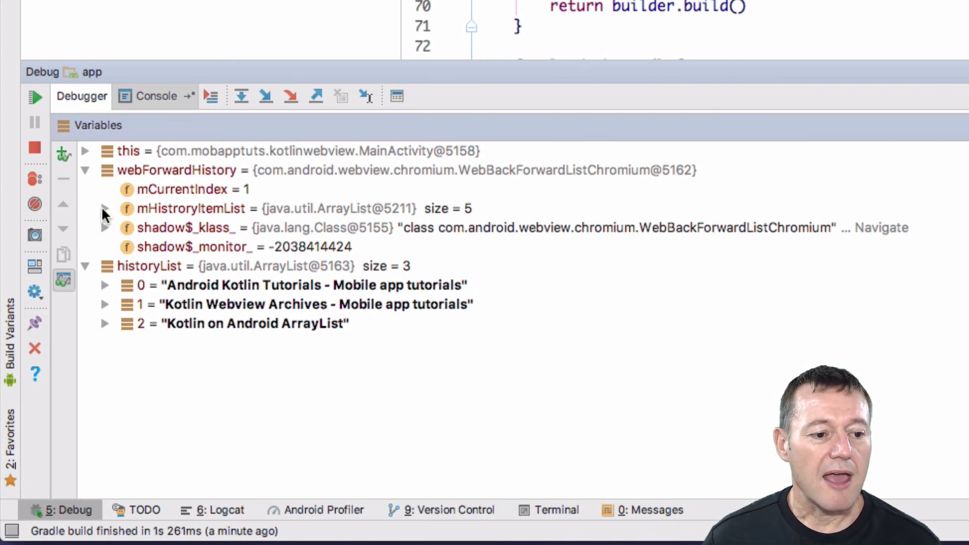
{"action": "left_click", "coordinate": [104, 208]}
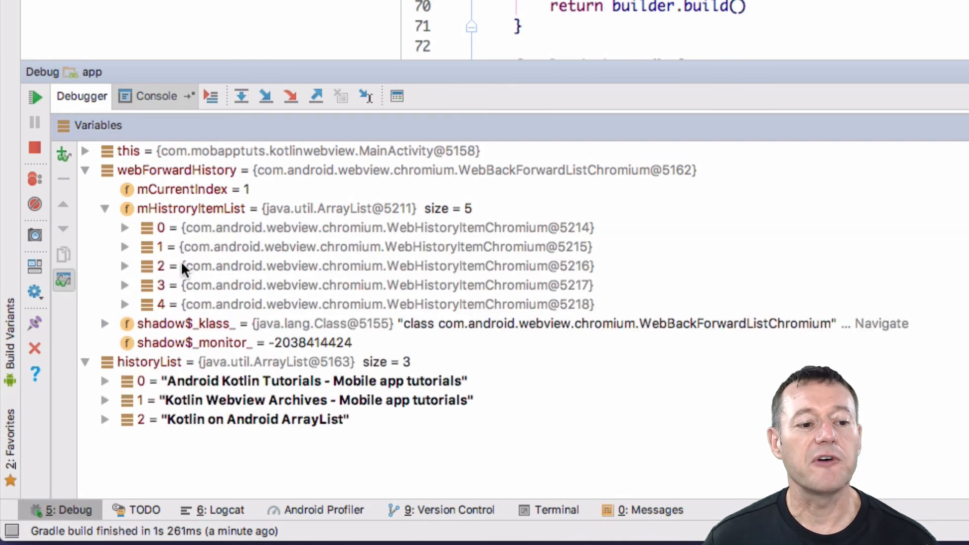
{"action": "mouse_move", "coordinate": [259, 207]}
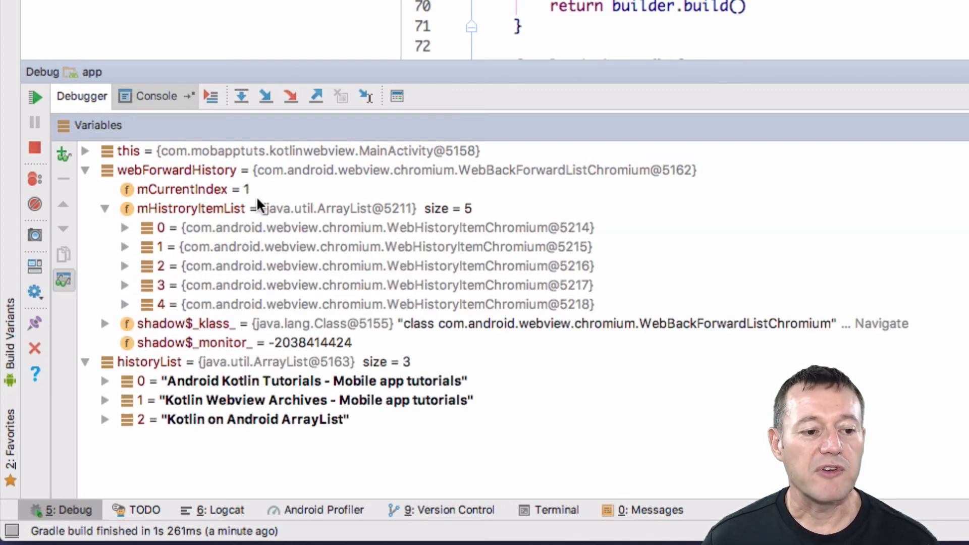
{"action": "left_click", "coordinate": [181, 190]}
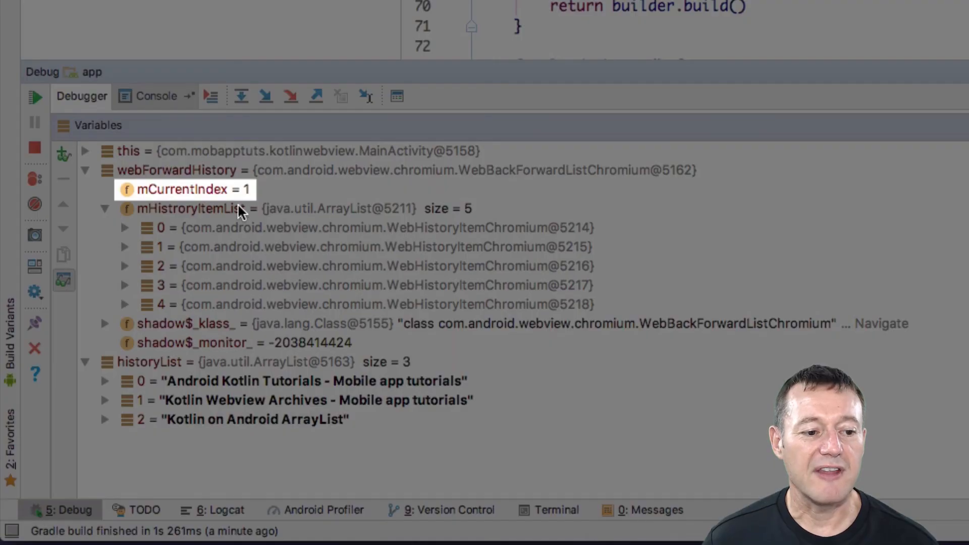
{"action": "left_click", "coordinate": [123, 247]}
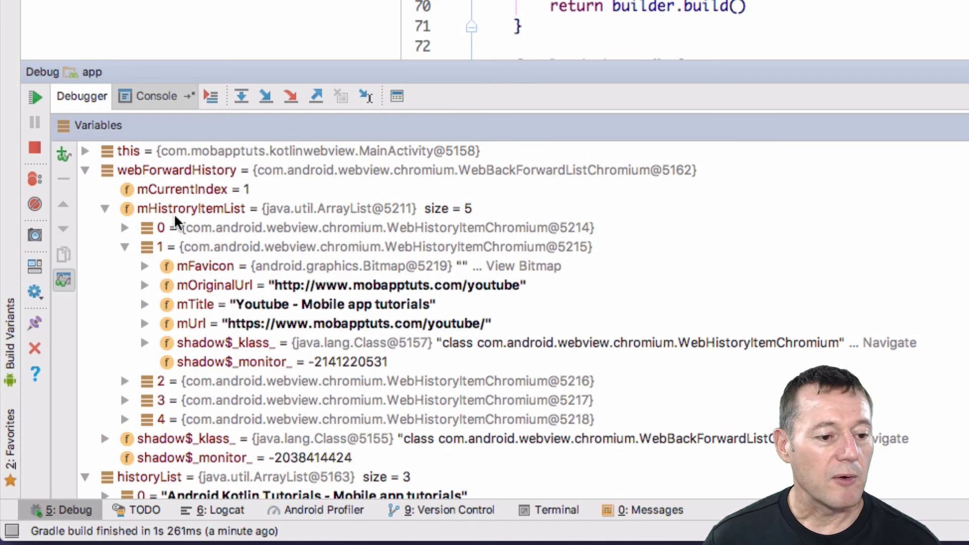
{"action": "left_click", "coordinate": [124, 247]}
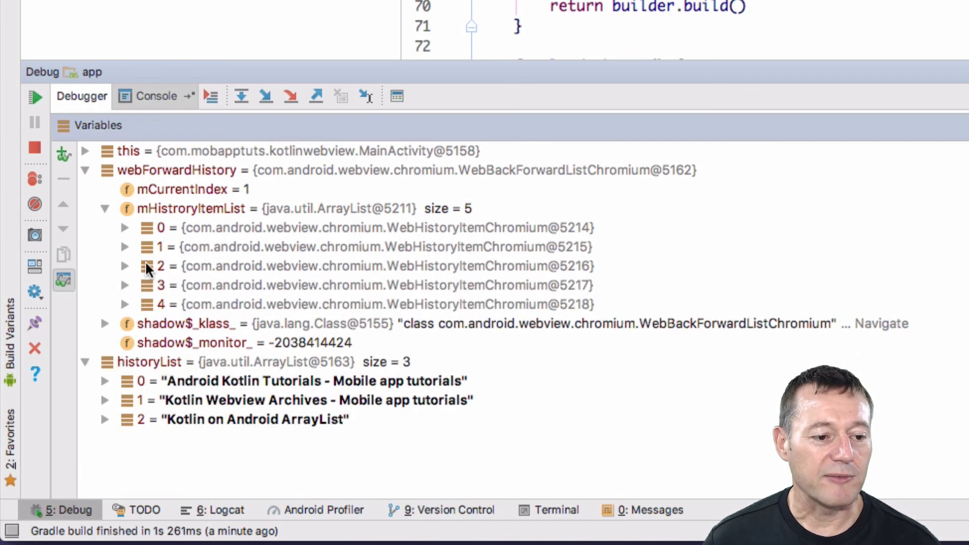
{"action": "mouse_move", "coordinate": [130, 308]}
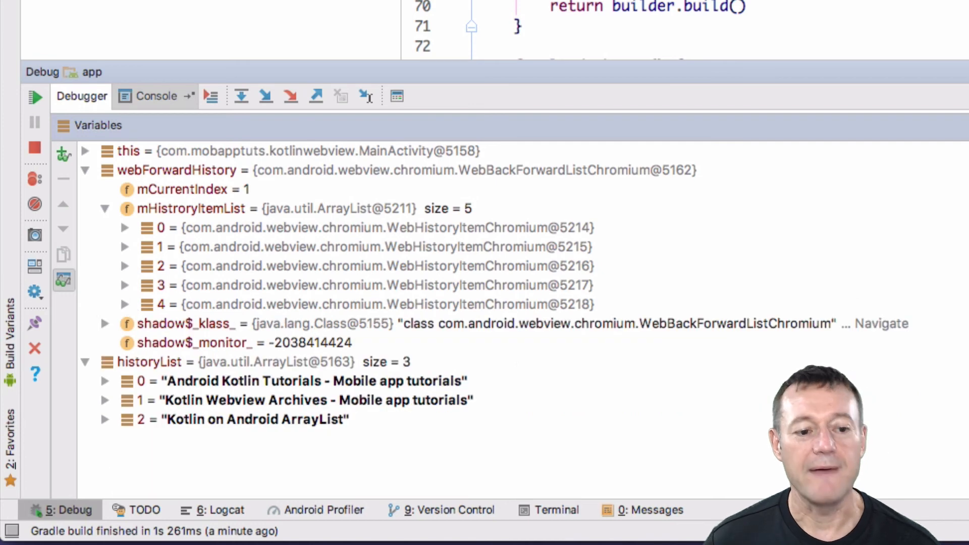
{"action": "mouse_move", "coordinate": [631, 260]}
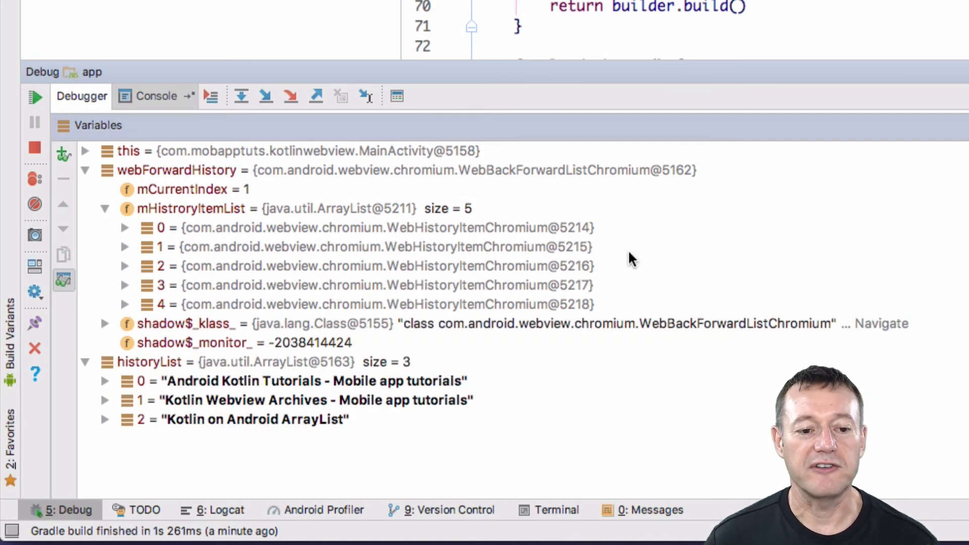
{"action": "mouse_move", "coordinate": [639, 256]}
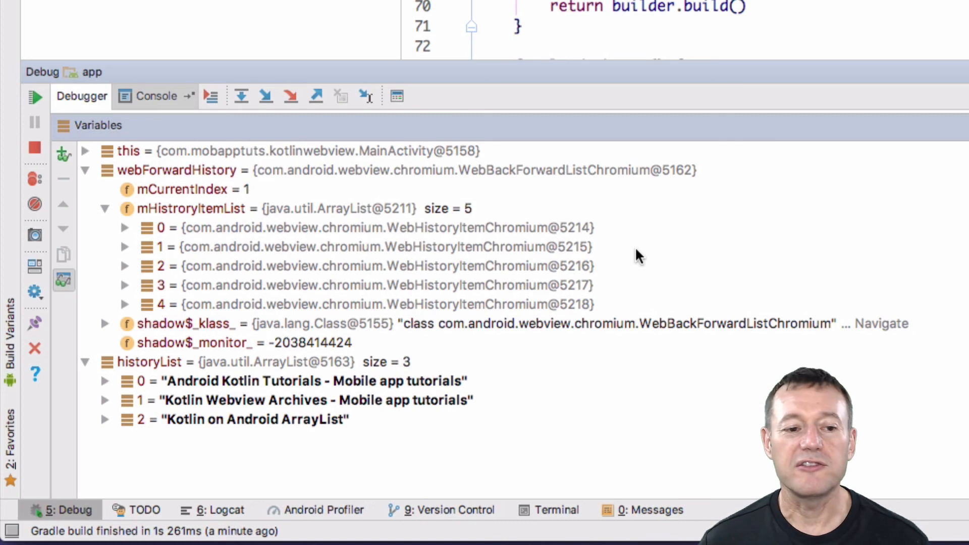
{"action": "mouse_move", "coordinate": [804, 142]}
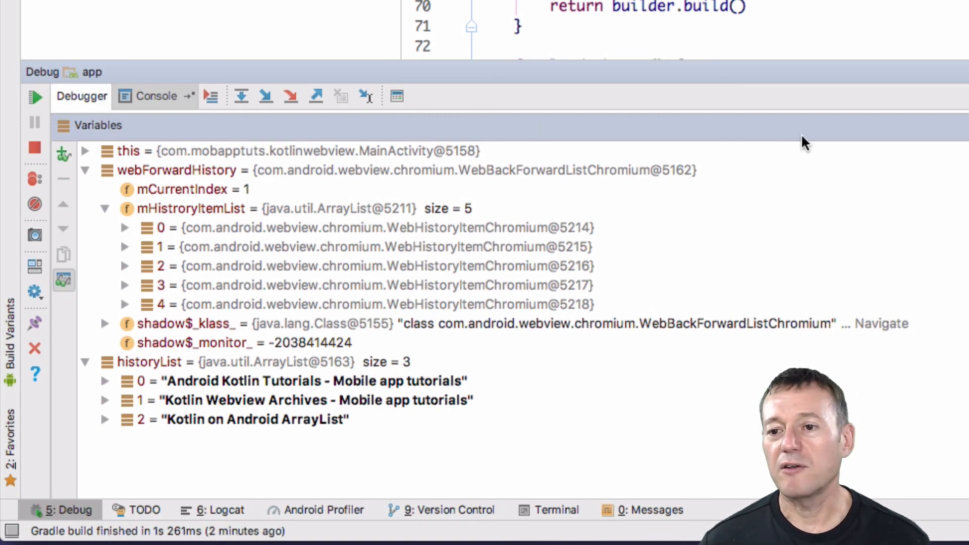